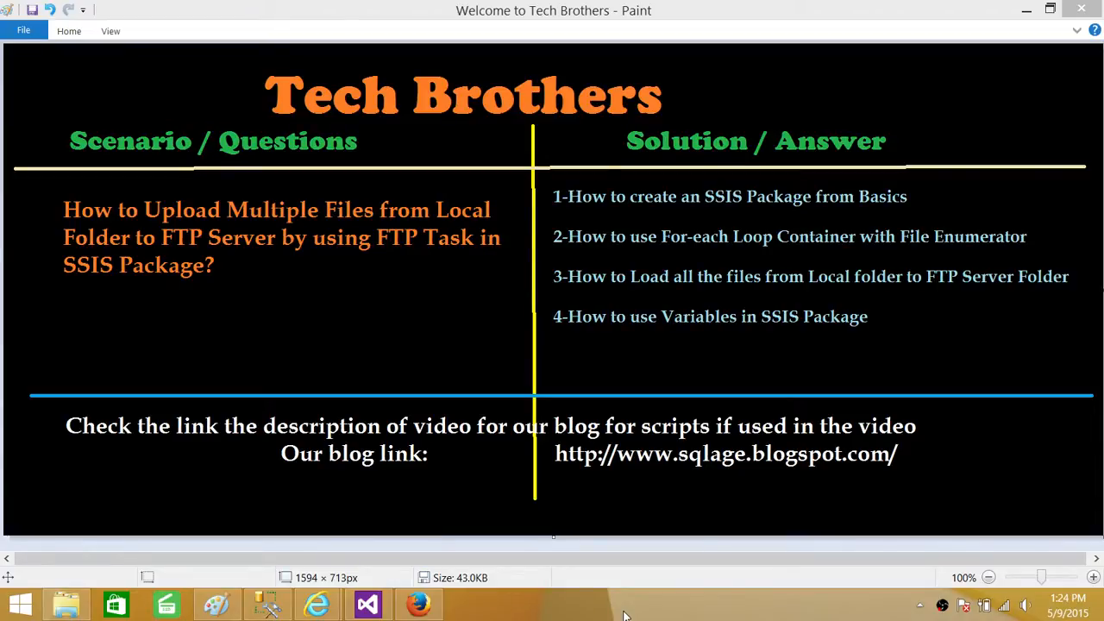
mouse_move(217, 589)
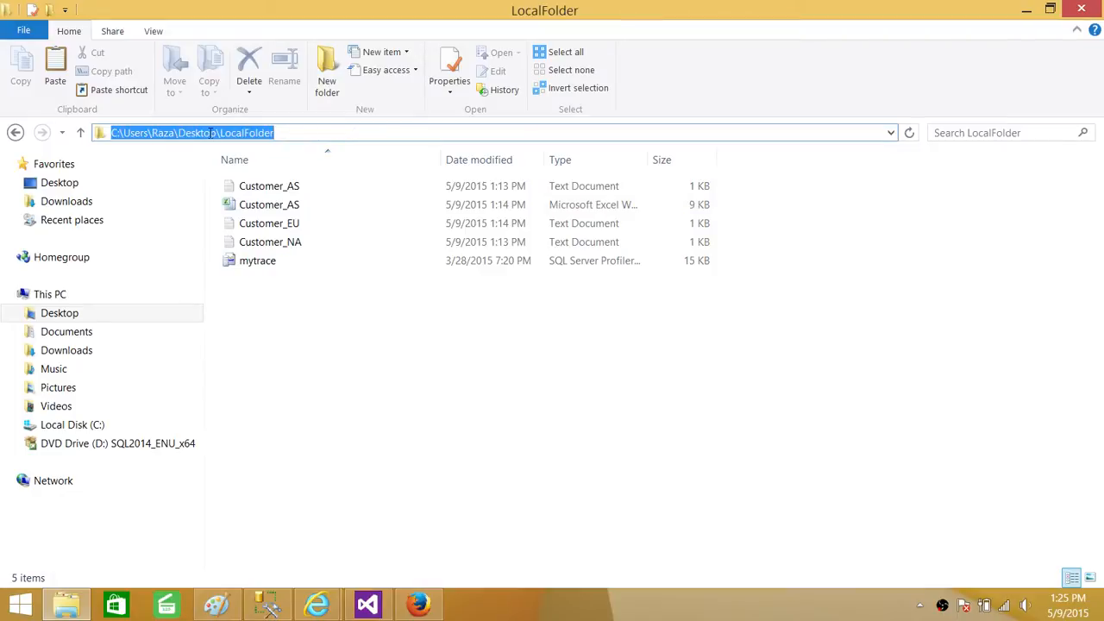
left_click(270, 186)
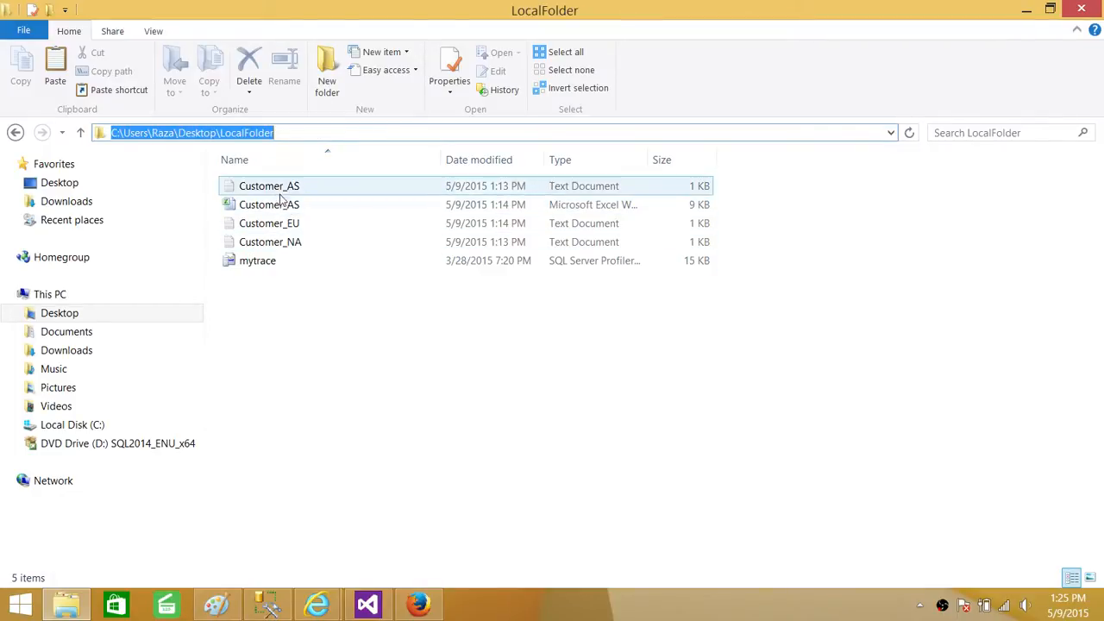
left_click(269, 205)
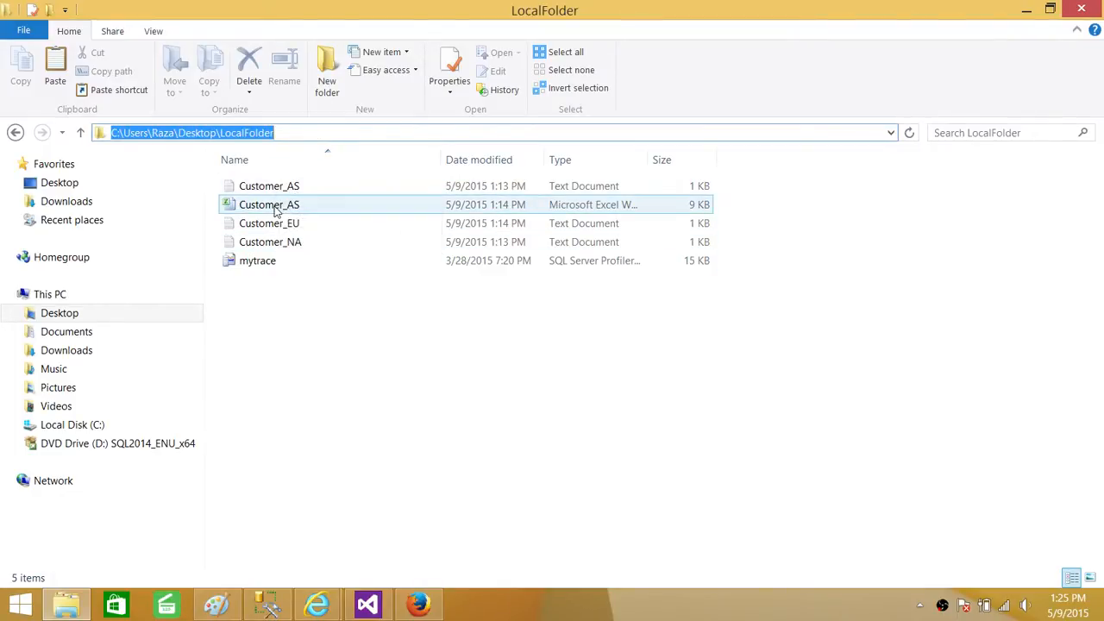
mouse_move(279, 204)
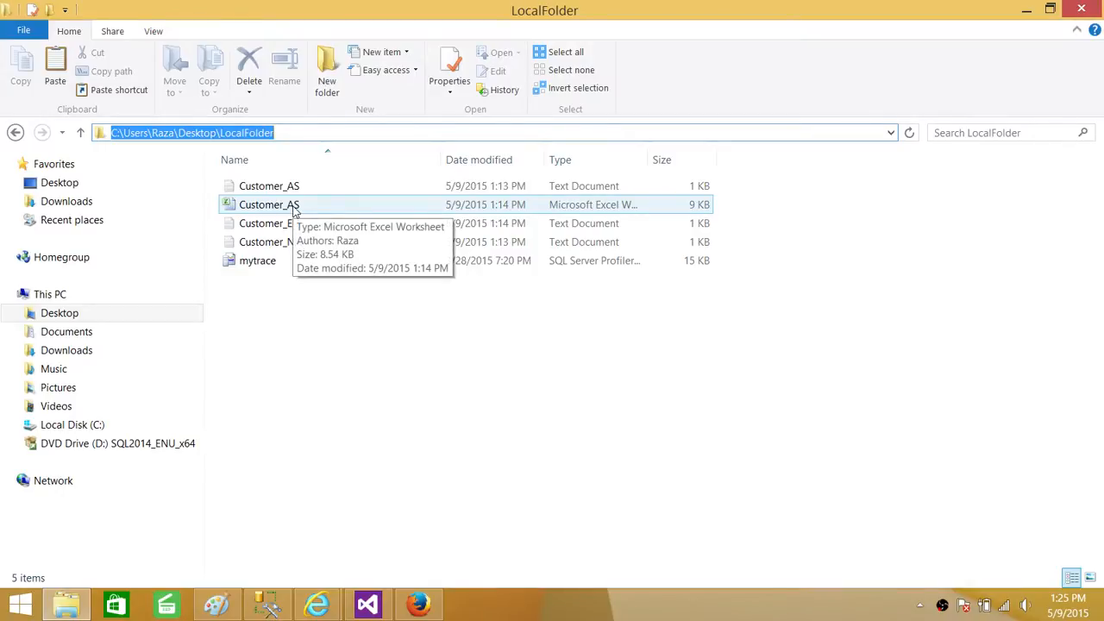
left_click(269, 185)
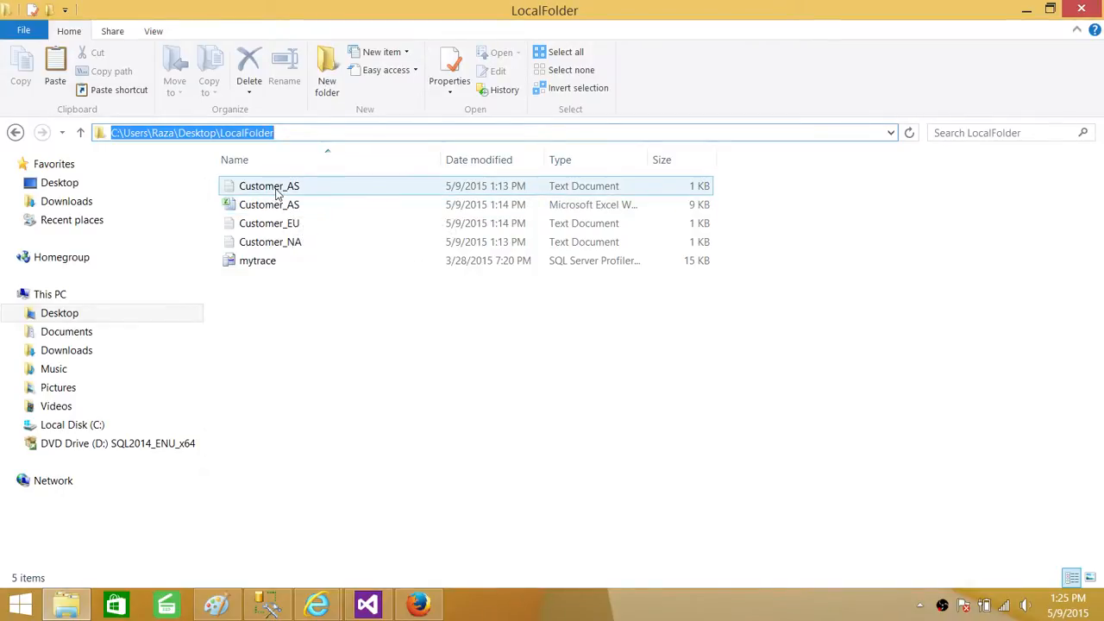
double_click(268, 186)
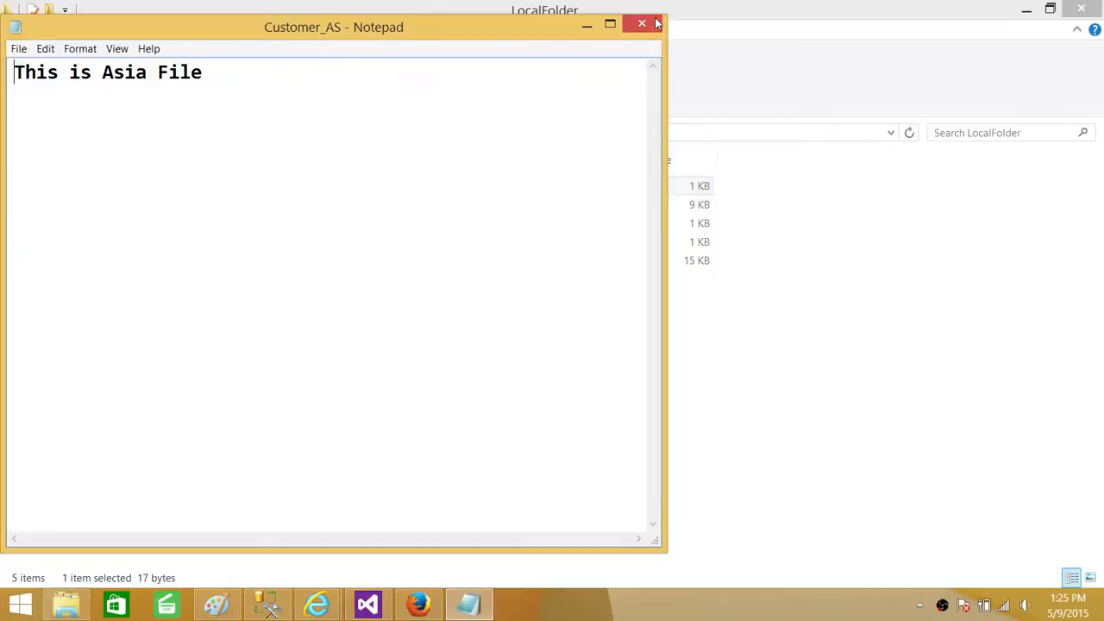
left_click(640, 27)
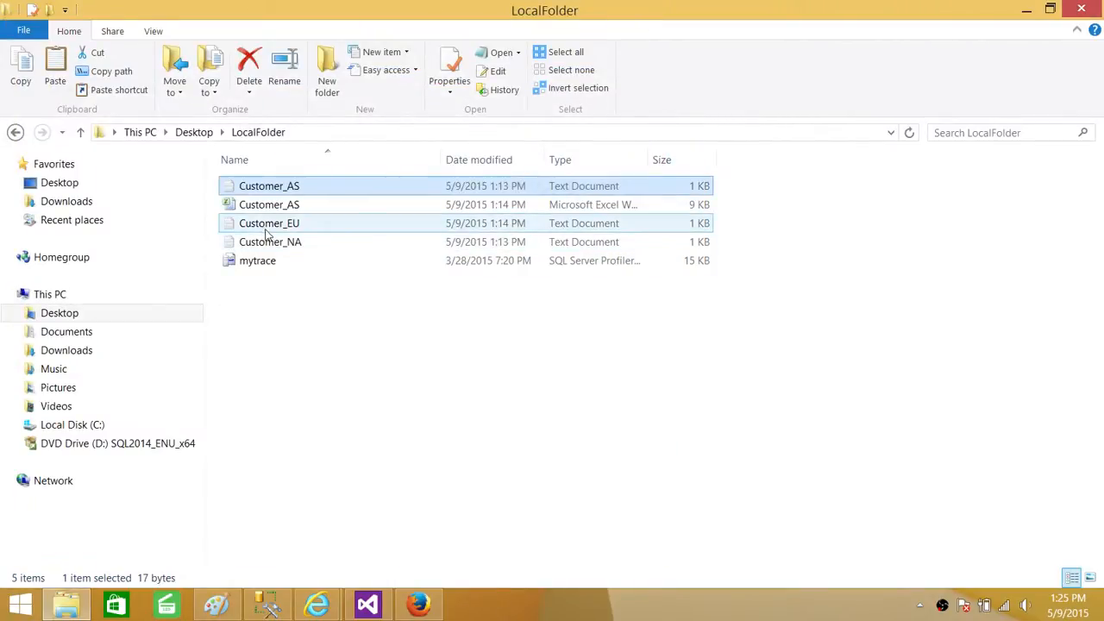
mouse_move(297, 223)
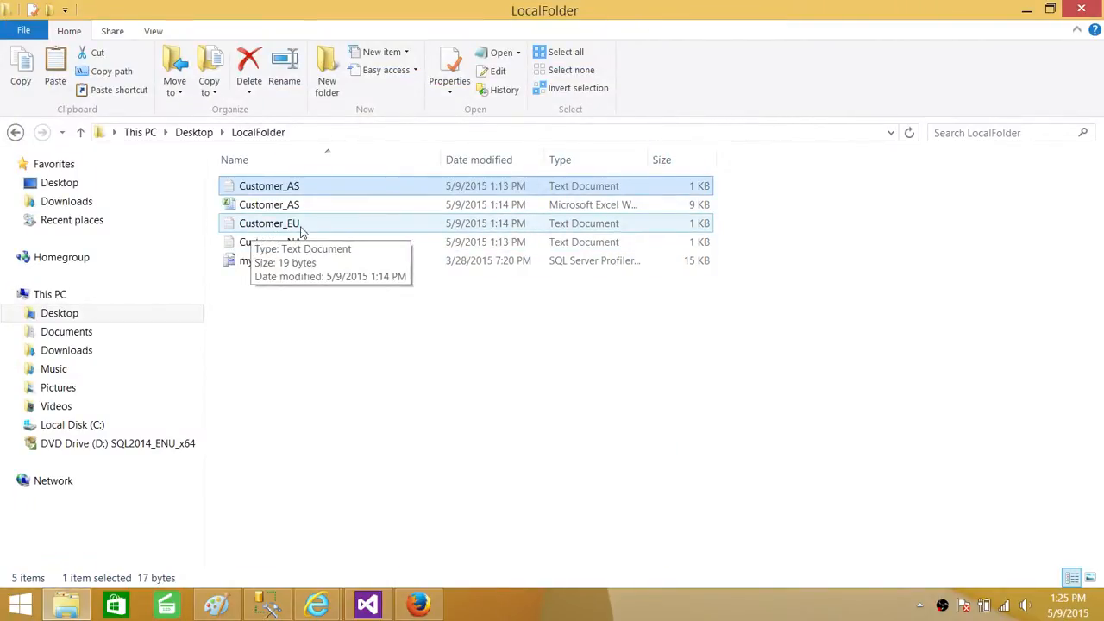
left_click(276, 241)
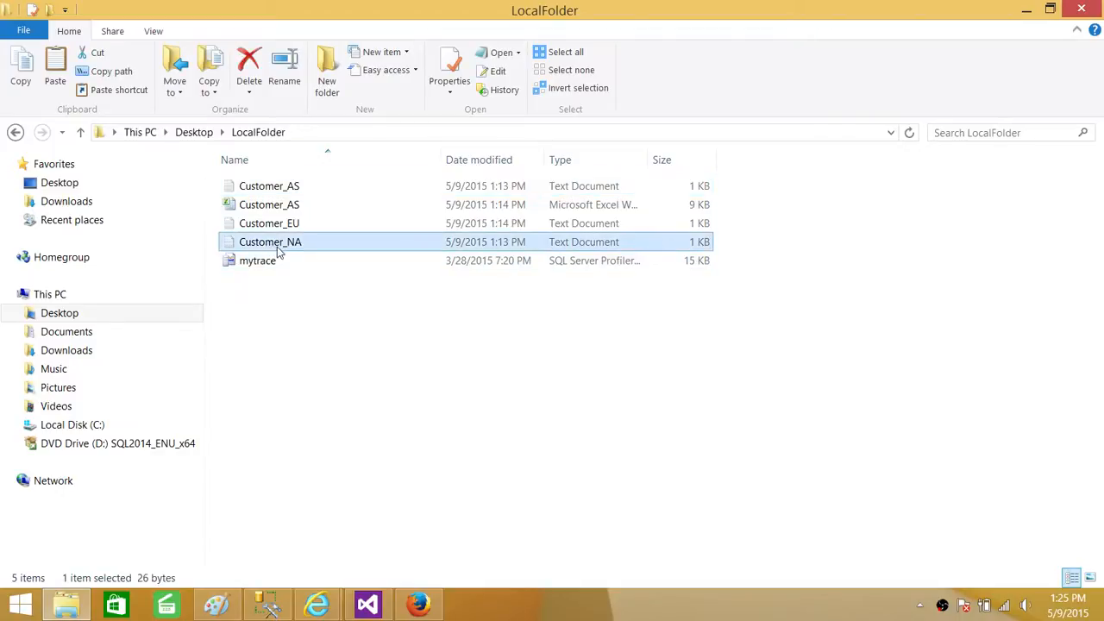
mouse_move(278, 250)
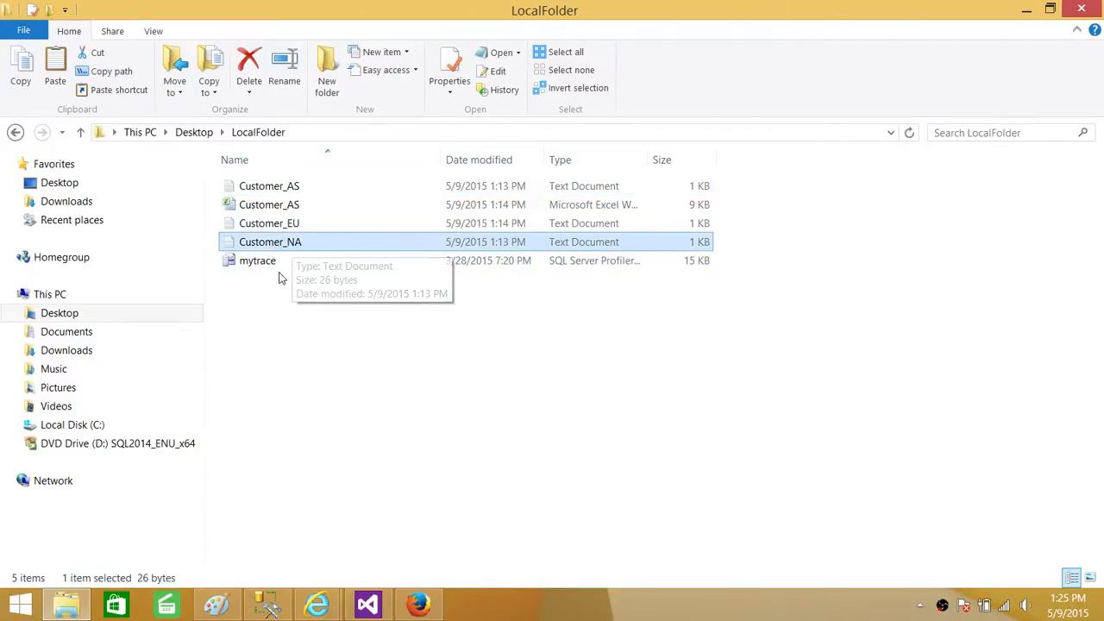
left_click(257, 261)
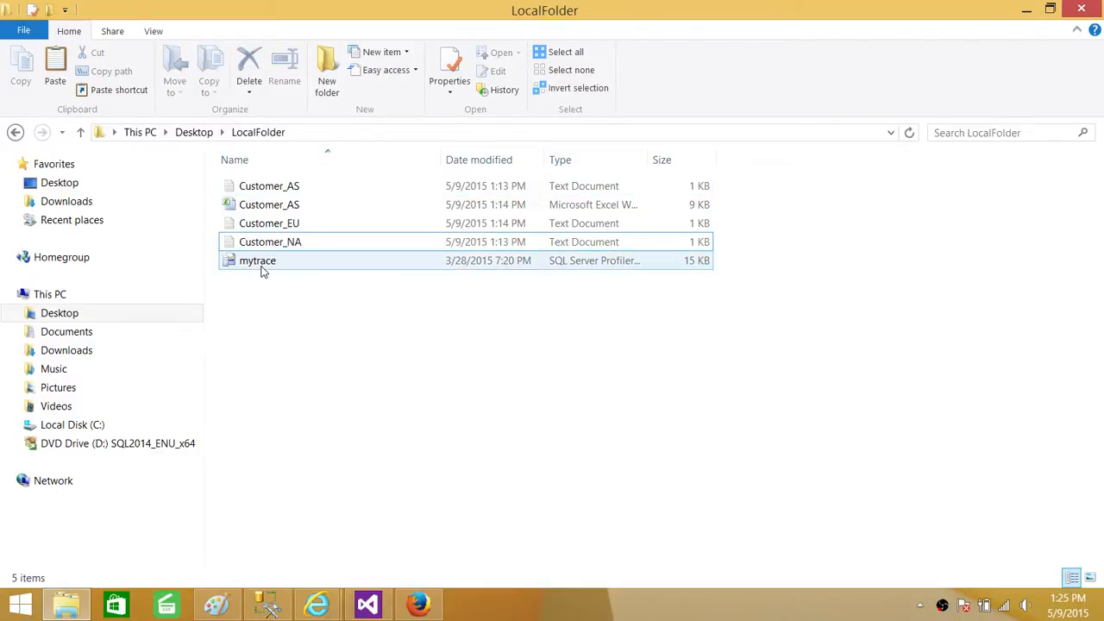
mouse_move(262, 267)
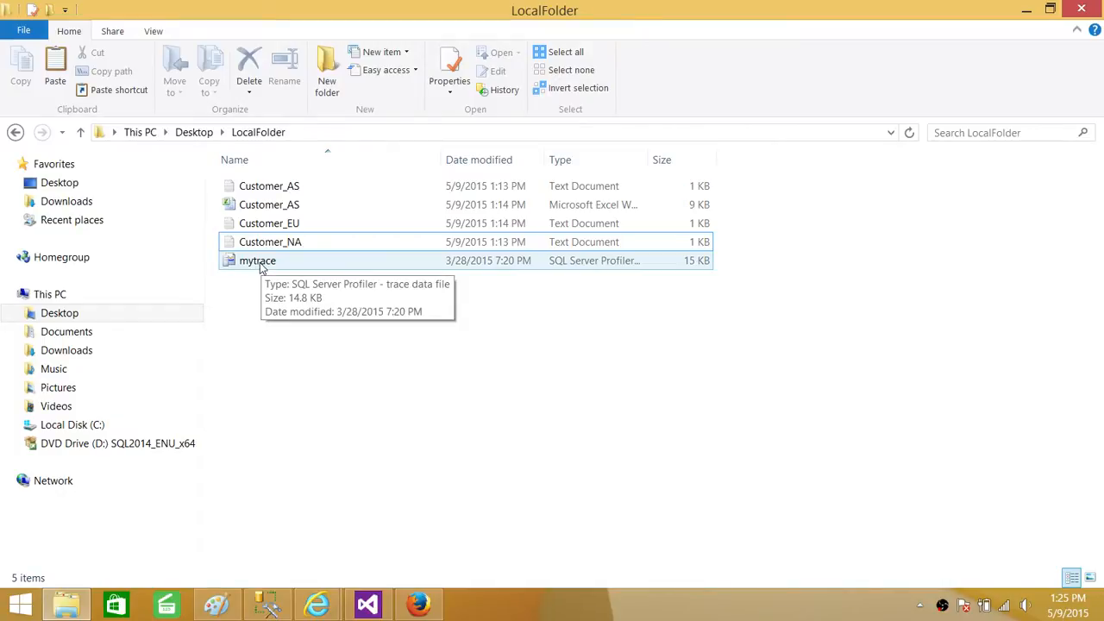
left_click(269, 185)
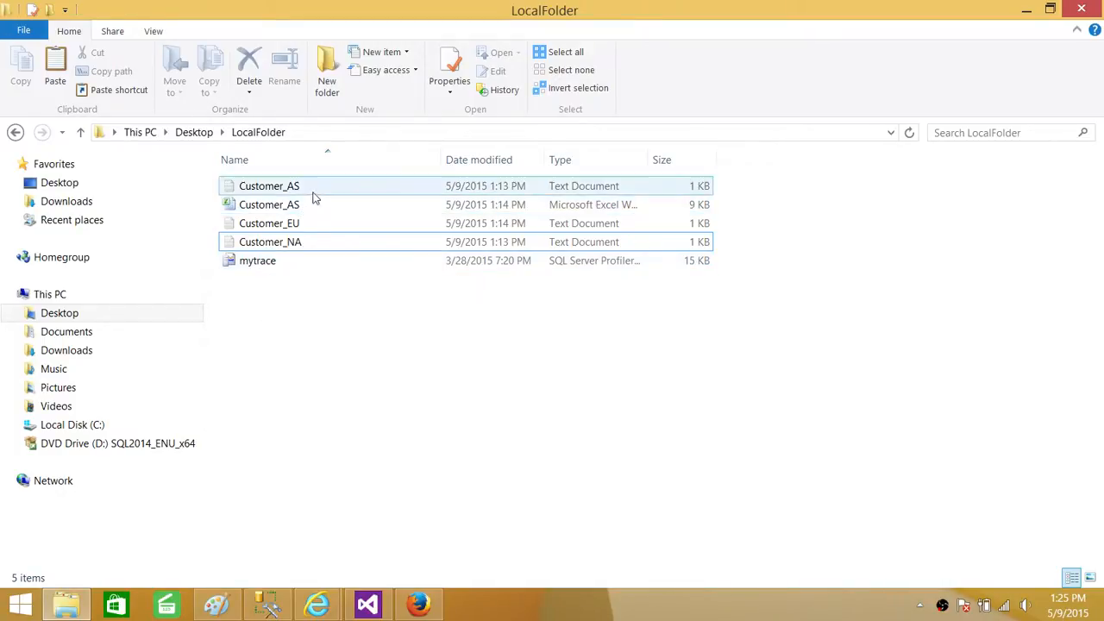
left_click(270, 242)
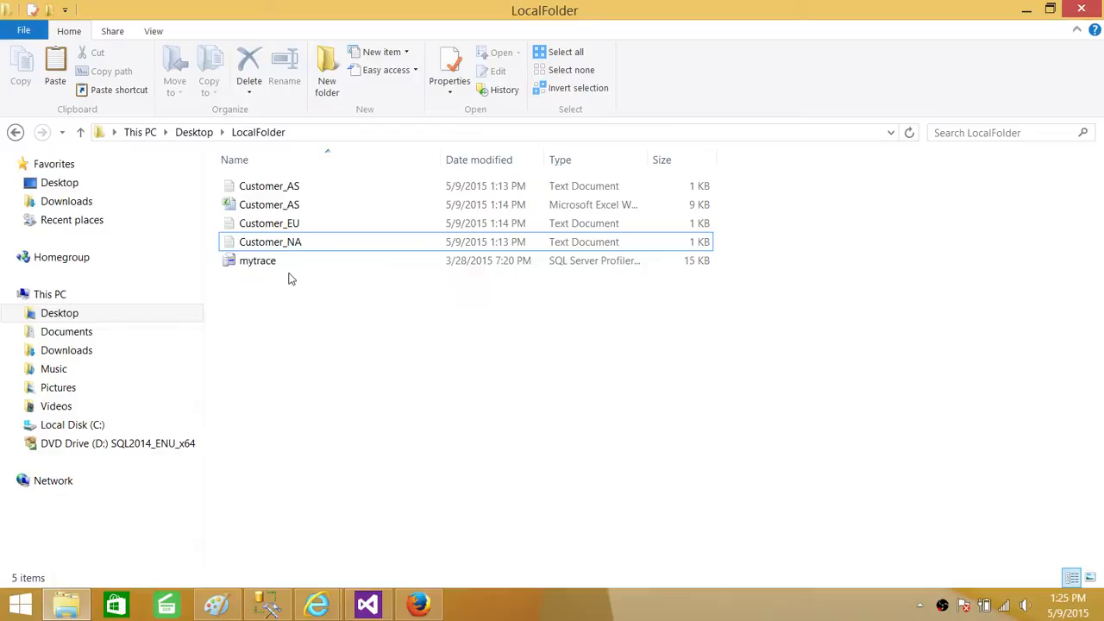
mouse_move(282, 205)
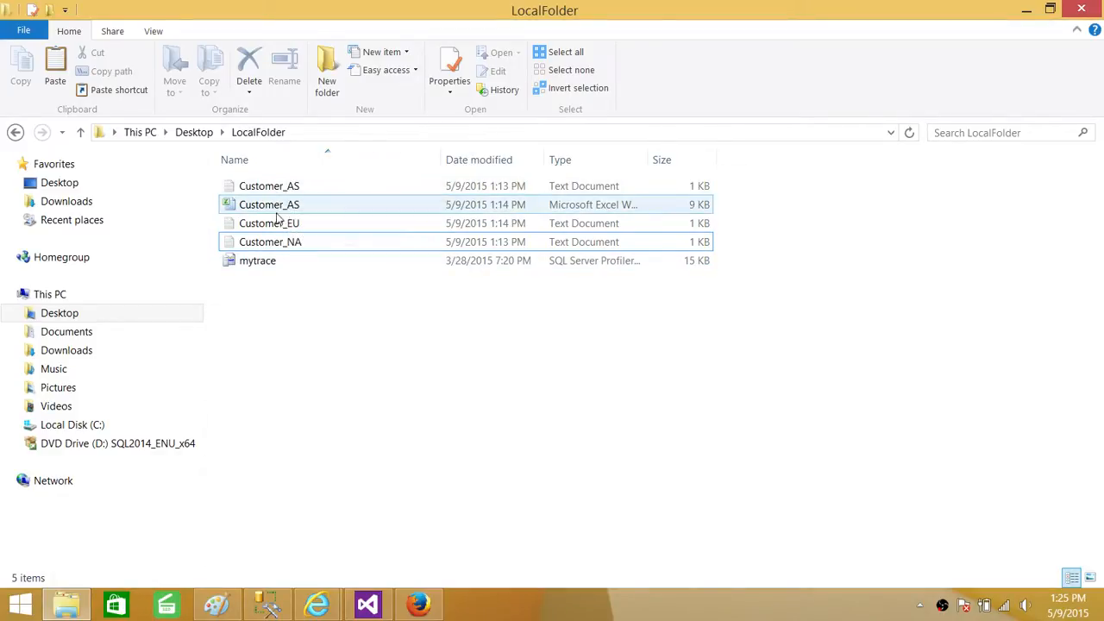
double_click(269, 222)
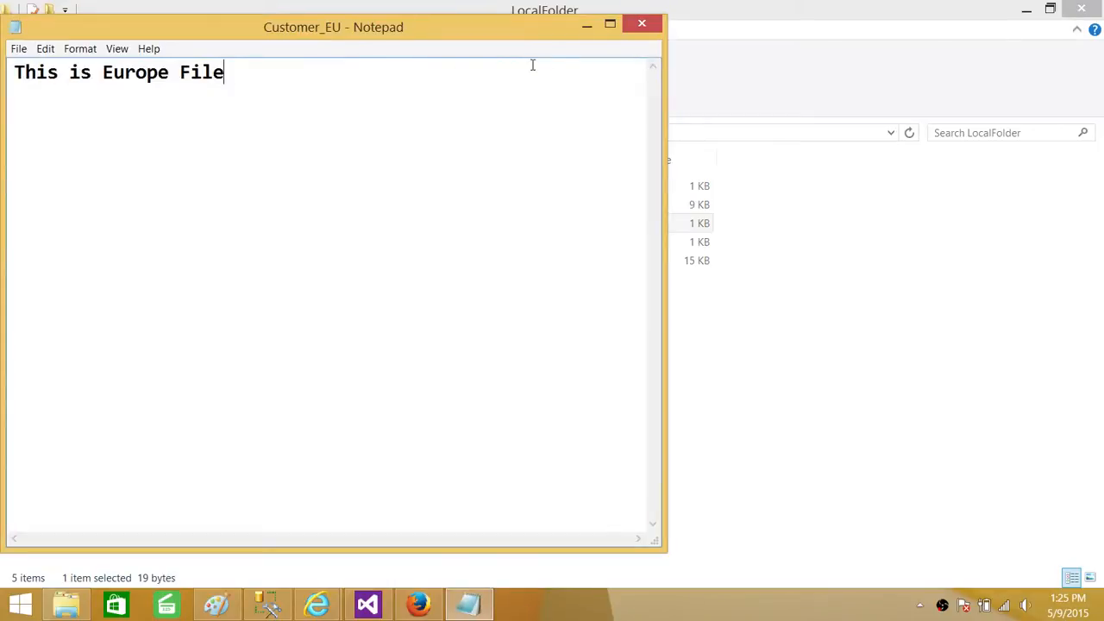
left_click(638, 28)
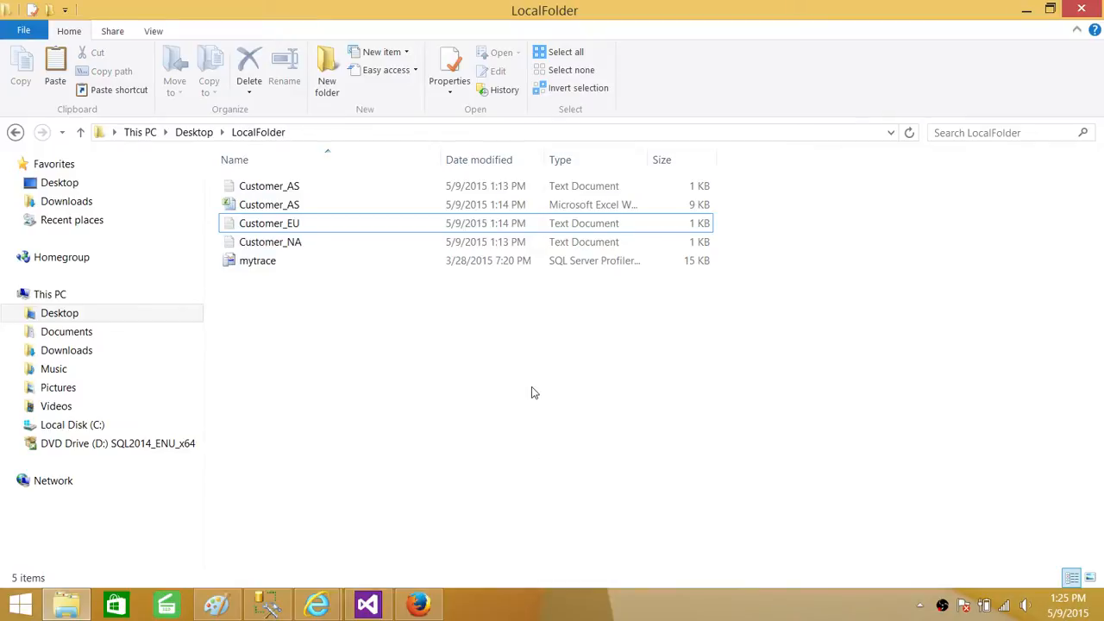
mouse_move(344, 541)
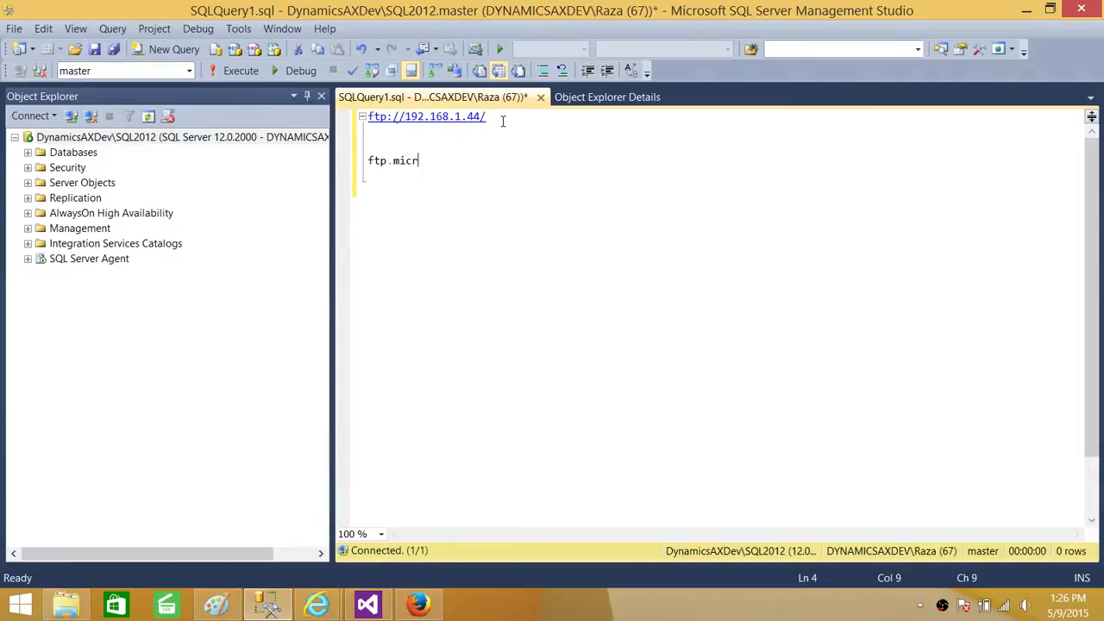
- Type ftp.microsoft.com below ftp://192.168.1.44/ and select the address line to copy
type("osoft.com")
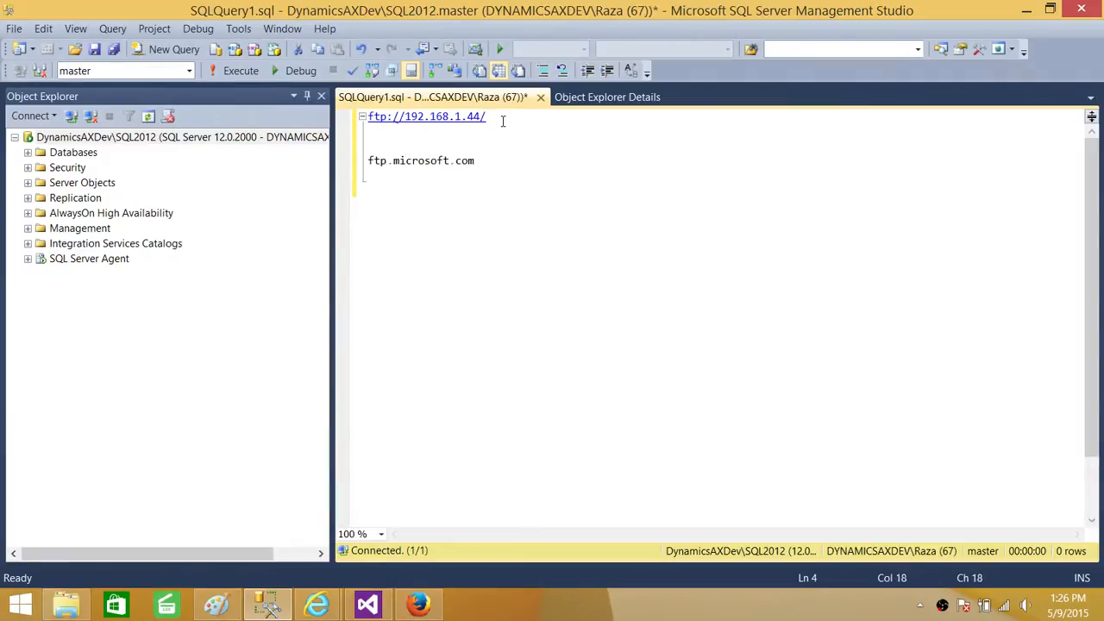
triple_click(420, 160)
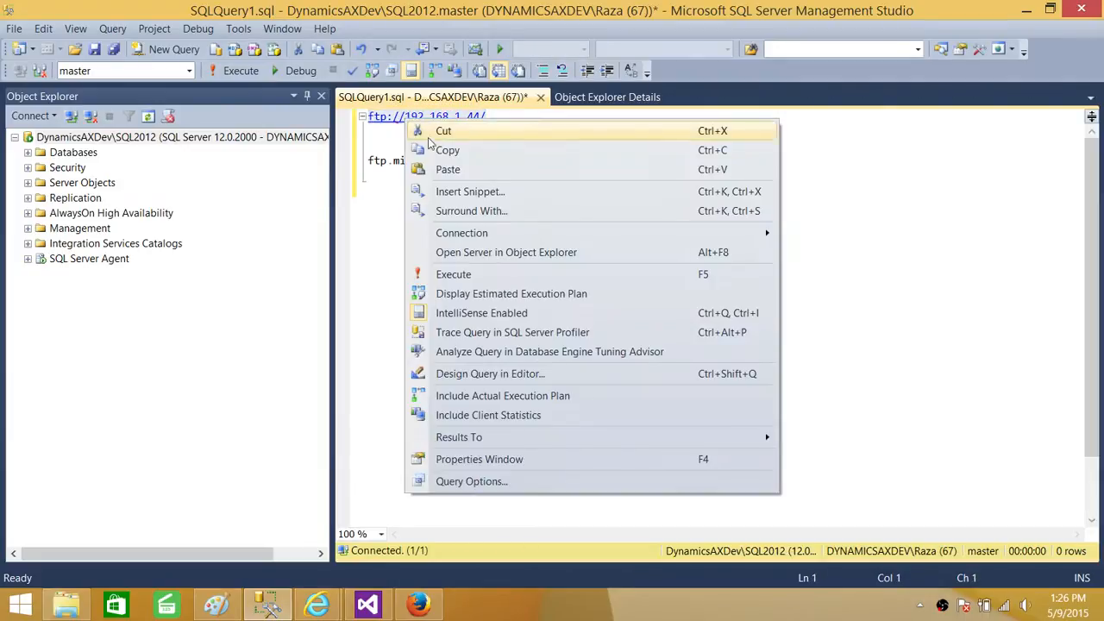
mouse_move(319, 604)
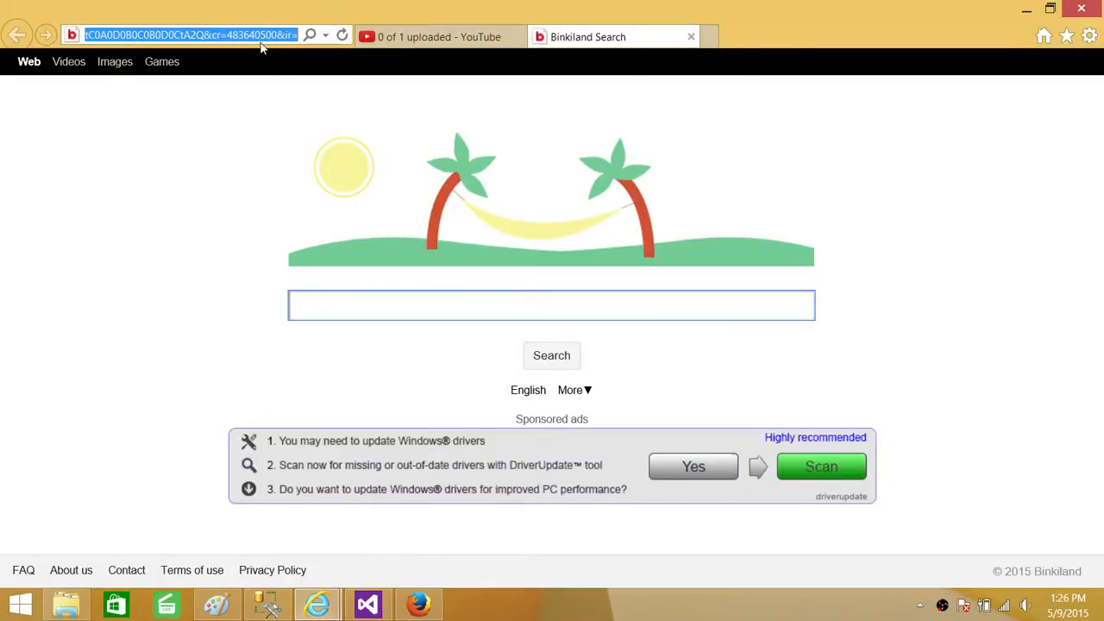
- Browse ftp://192.168.1.44/ into TESTFOLDER to view its files, then return to the root
type("ftp://192.168.1.44/")
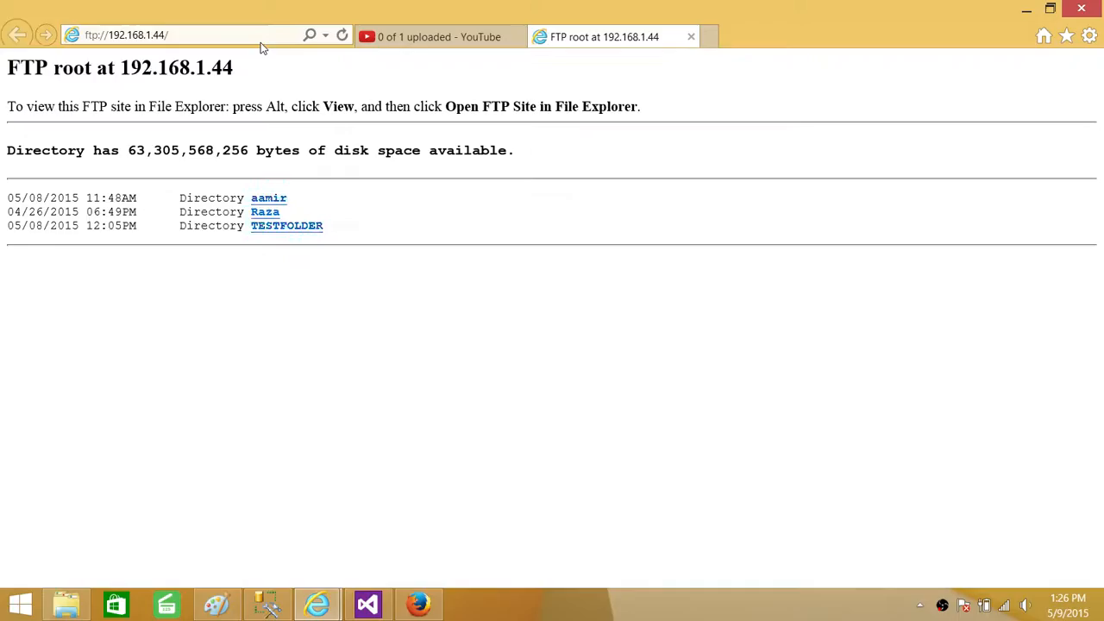
mouse_move(276, 234)
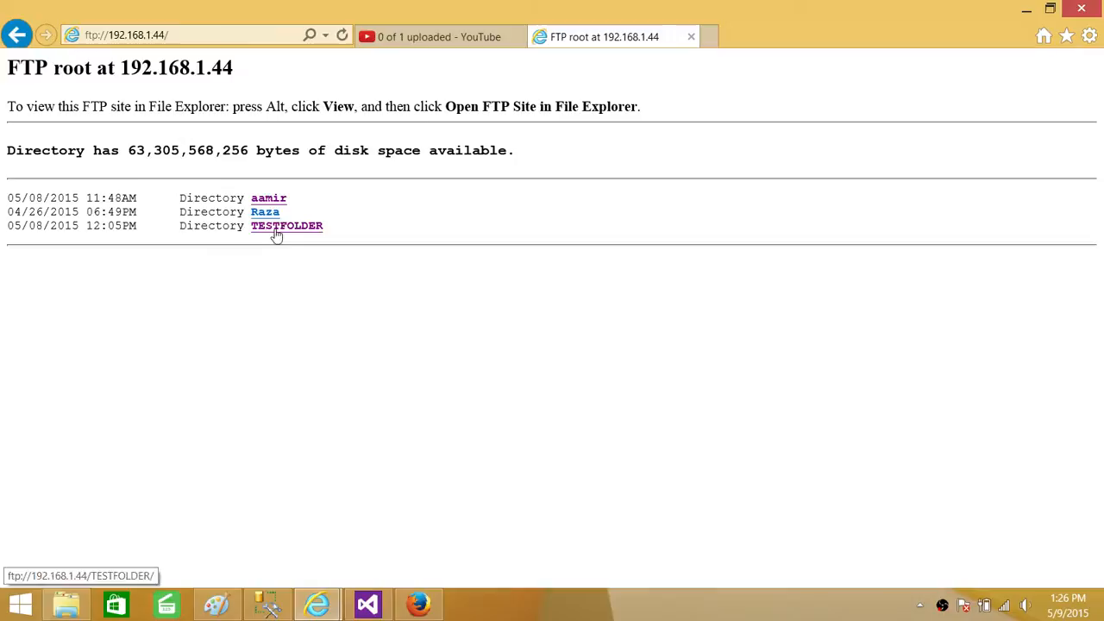
left_click(286, 225)
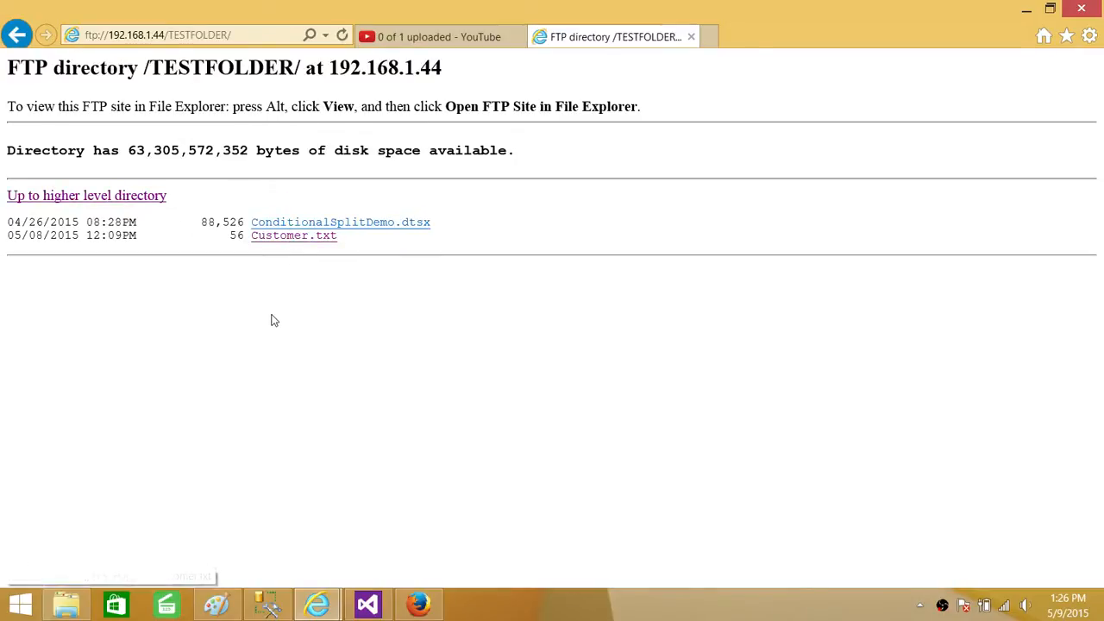
mouse_move(143, 250)
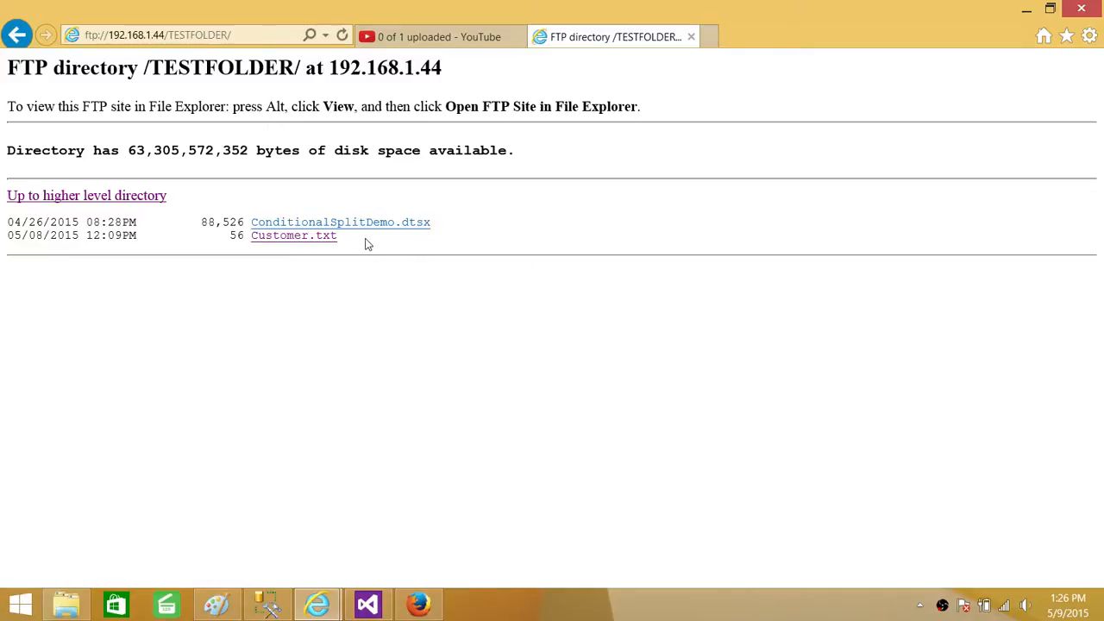
mouse_move(314, 329)
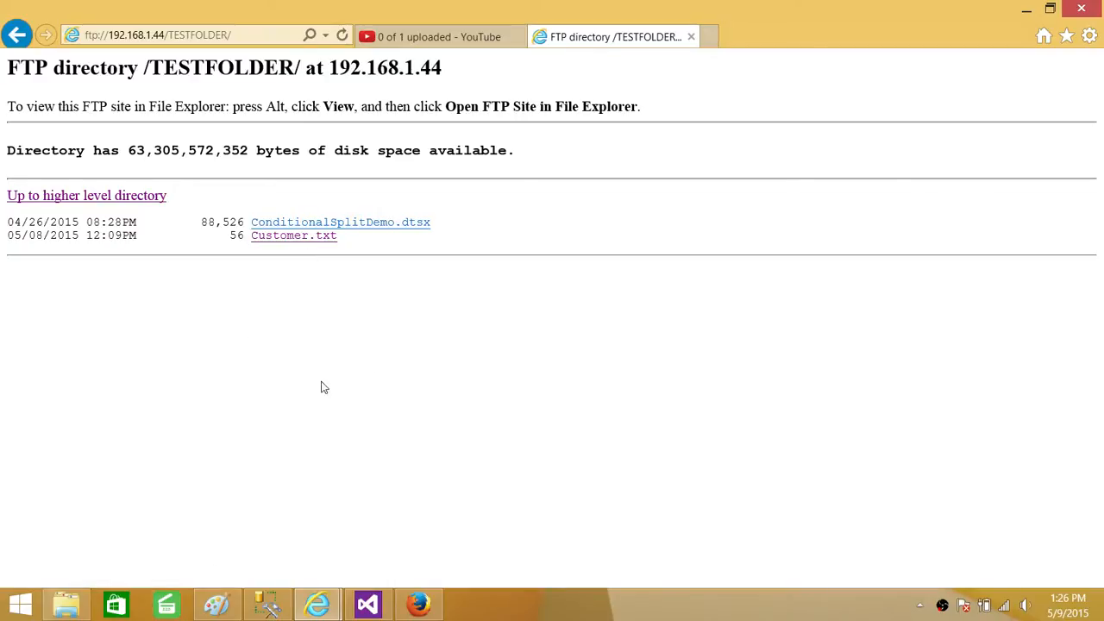
left_click(86, 194)
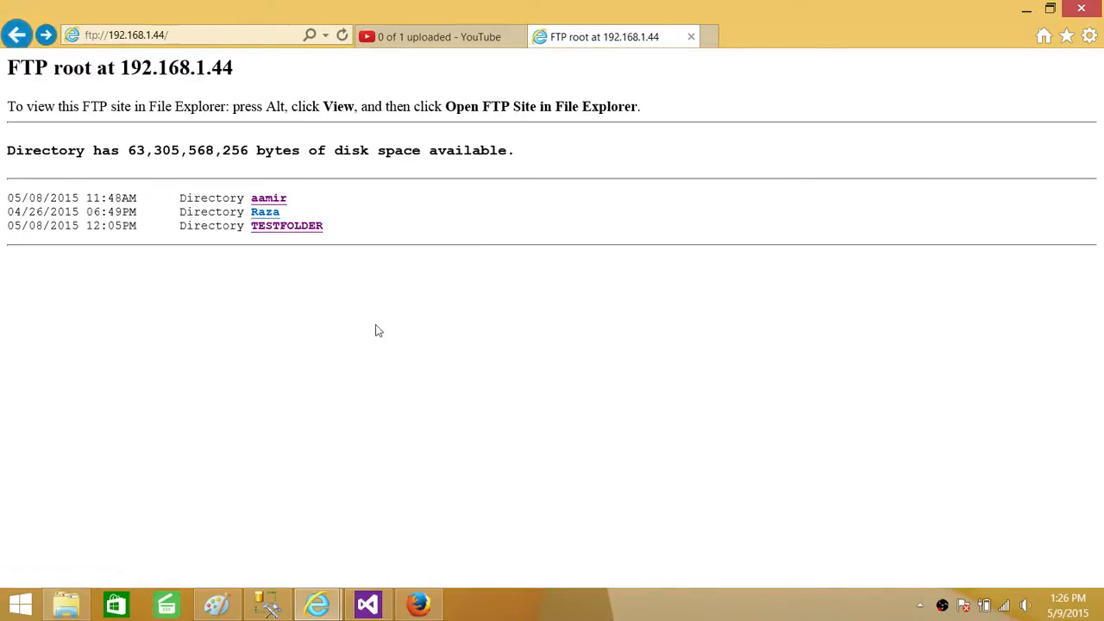
mouse_move(368, 604)
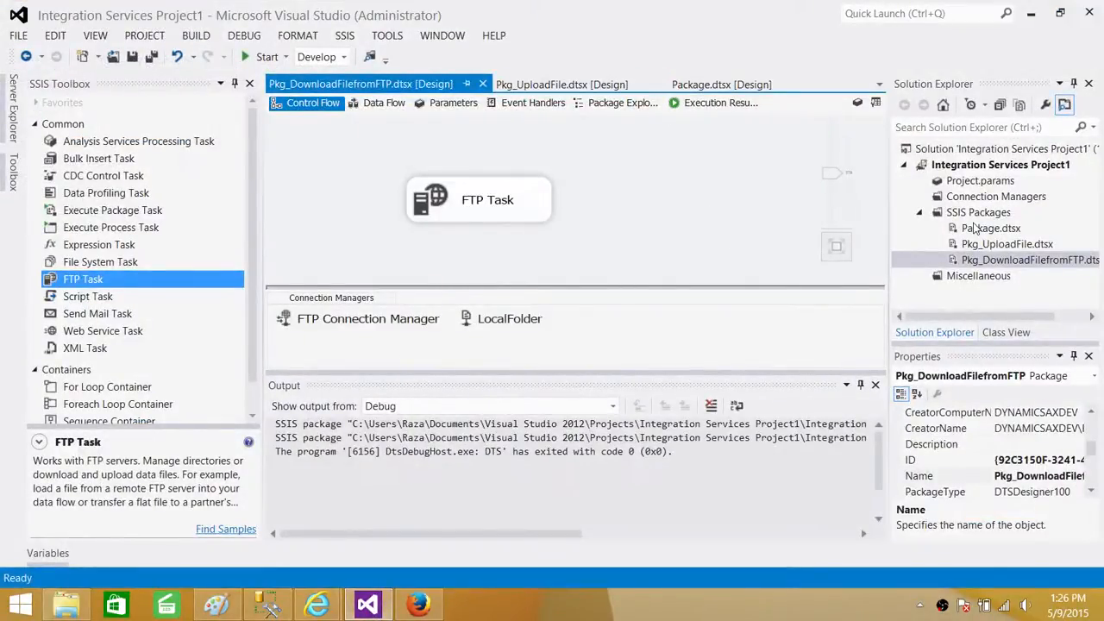
- Create package Pkg_UploadMultipleFiles.dtsx with an FTP Task and open the FTP Task Editor
left_click(978, 212)
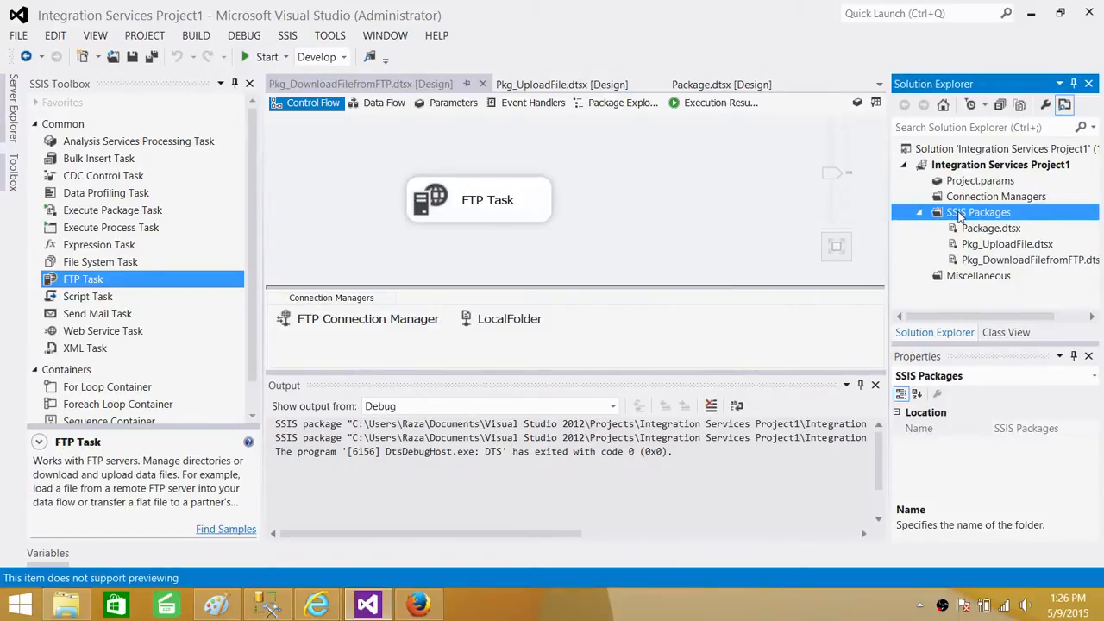
right_click(978, 213)
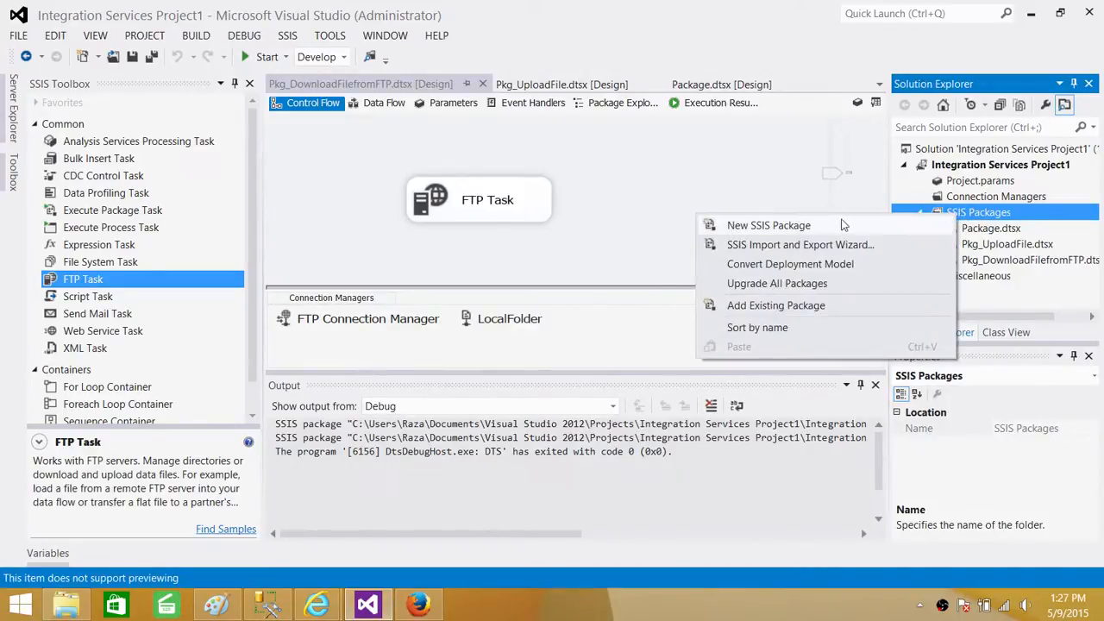
left_click(768, 225)
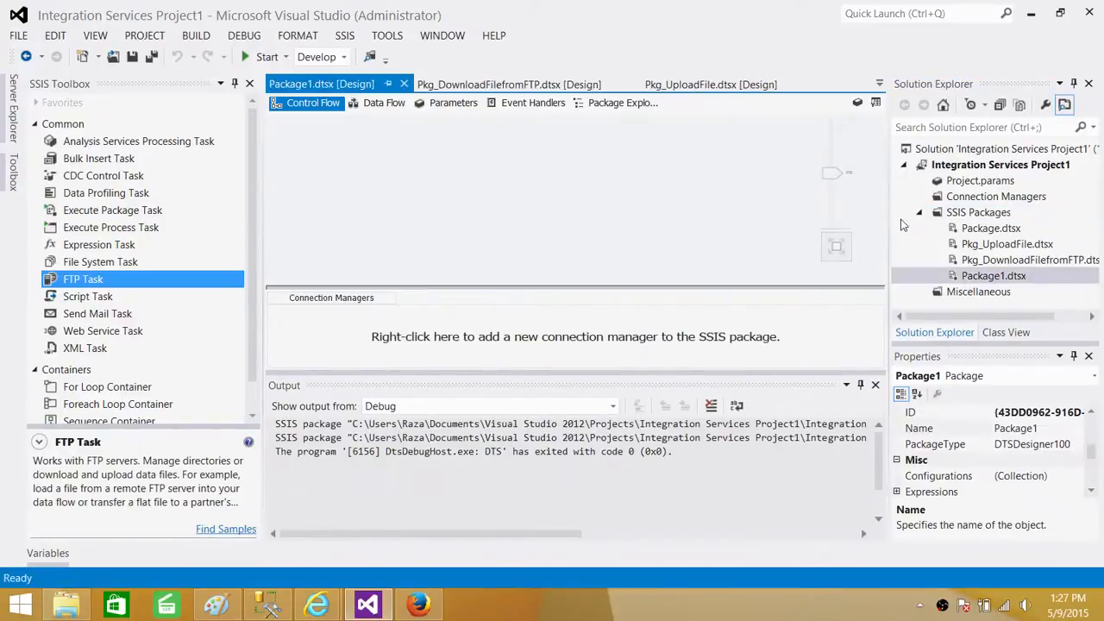
left_click(995, 275)
type("kg_UploadMultipleFiles")
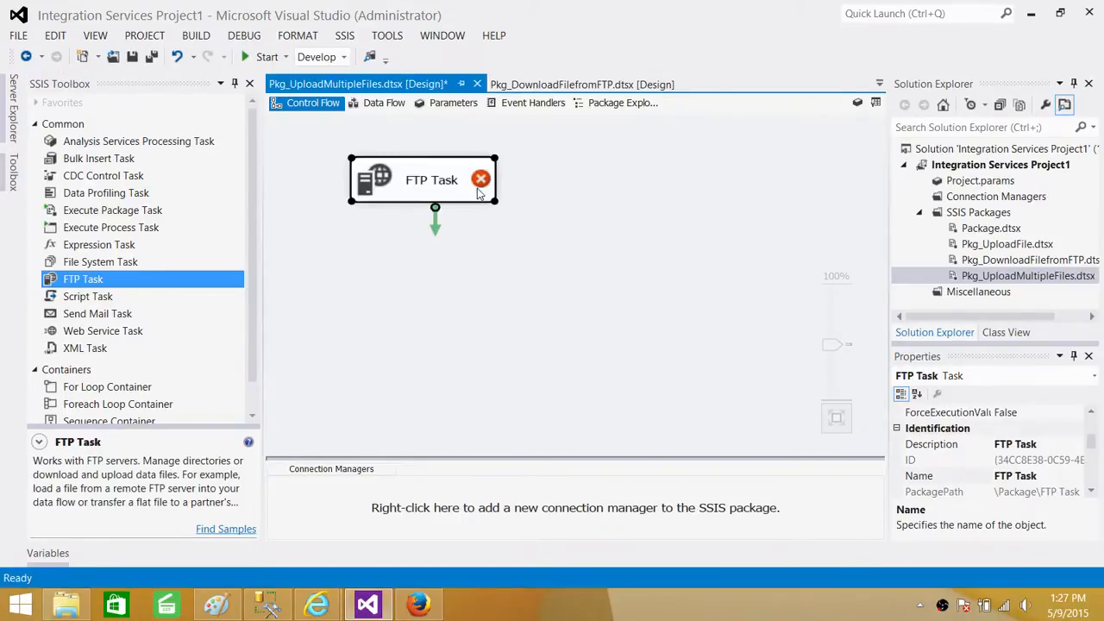
double_click(422, 180)
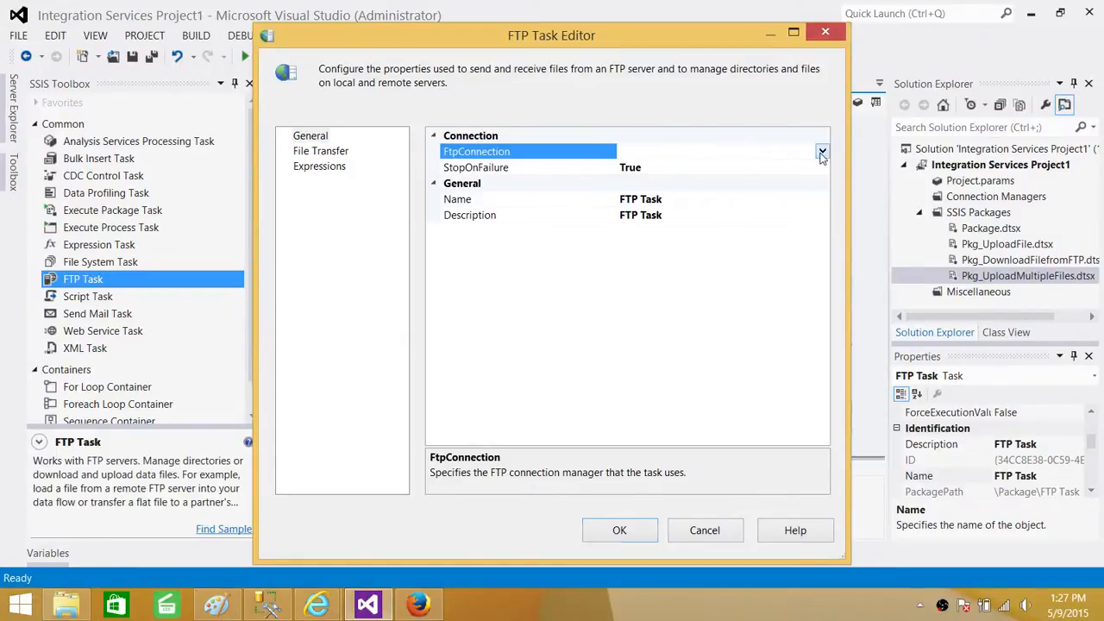
- Start a new FTP connection with server name ftp://192.168.1.44/ copied from Internet Explorer
left_click(822, 154)
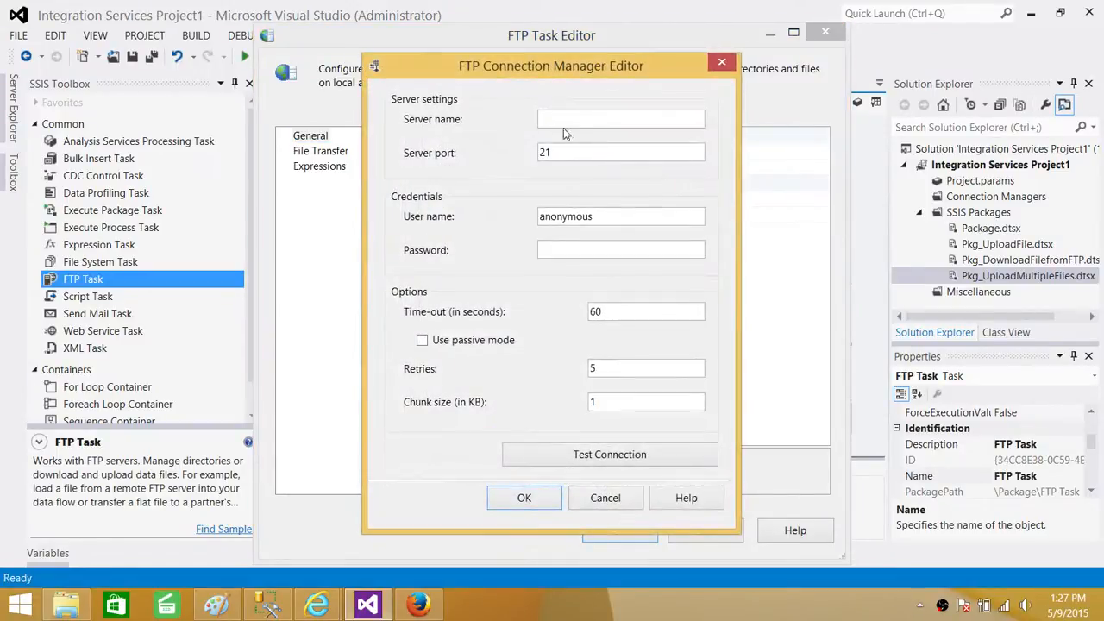
left_click(621, 119)
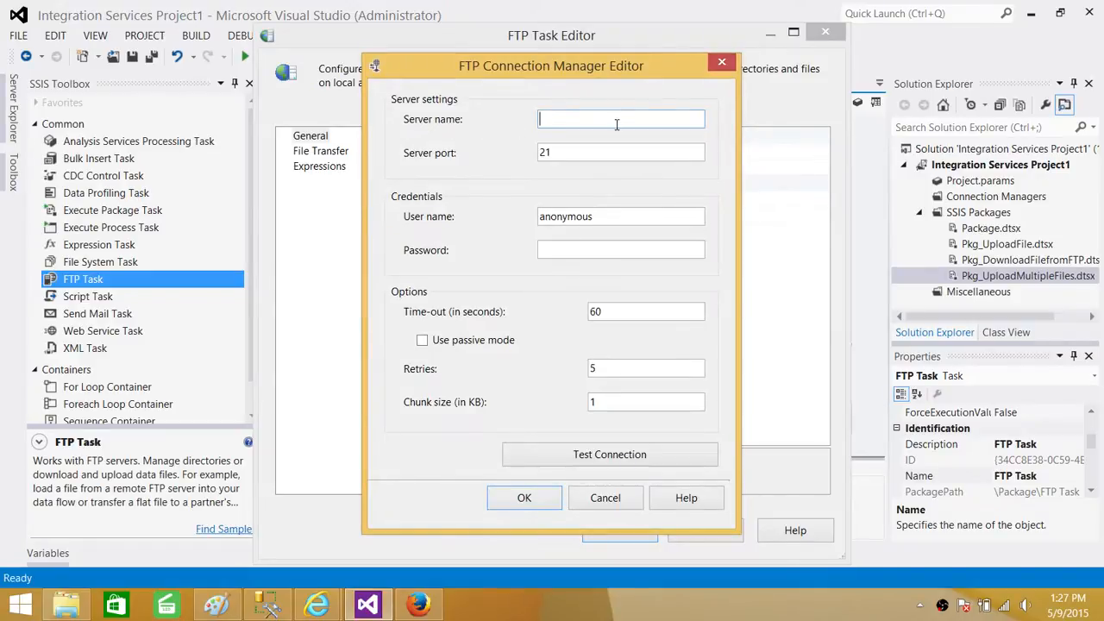
mouse_move(317, 604)
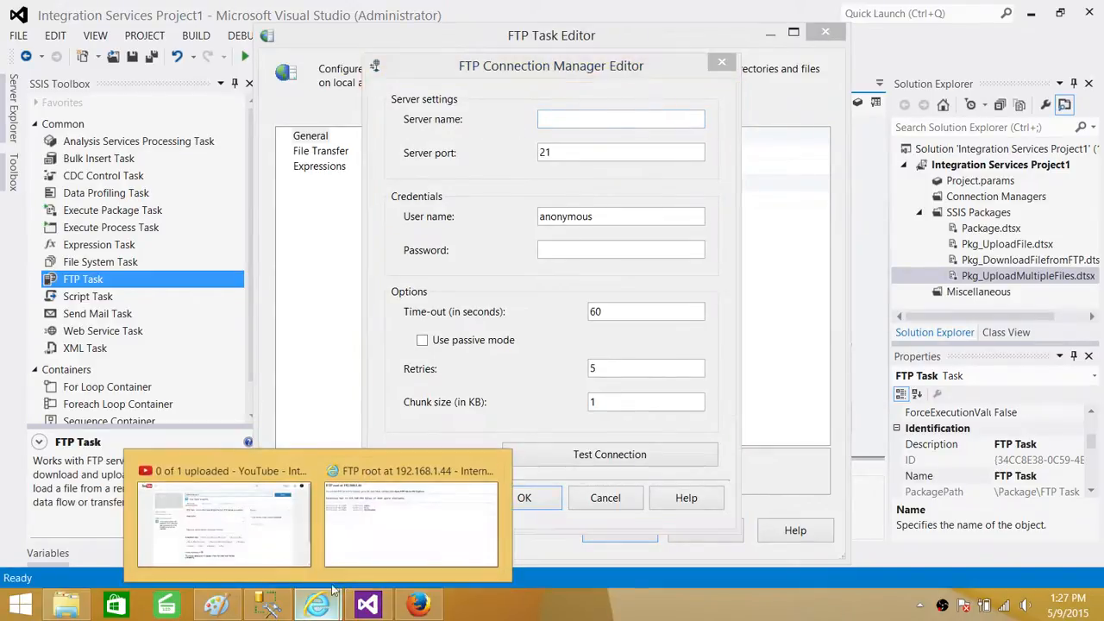
left_click(412, 522)
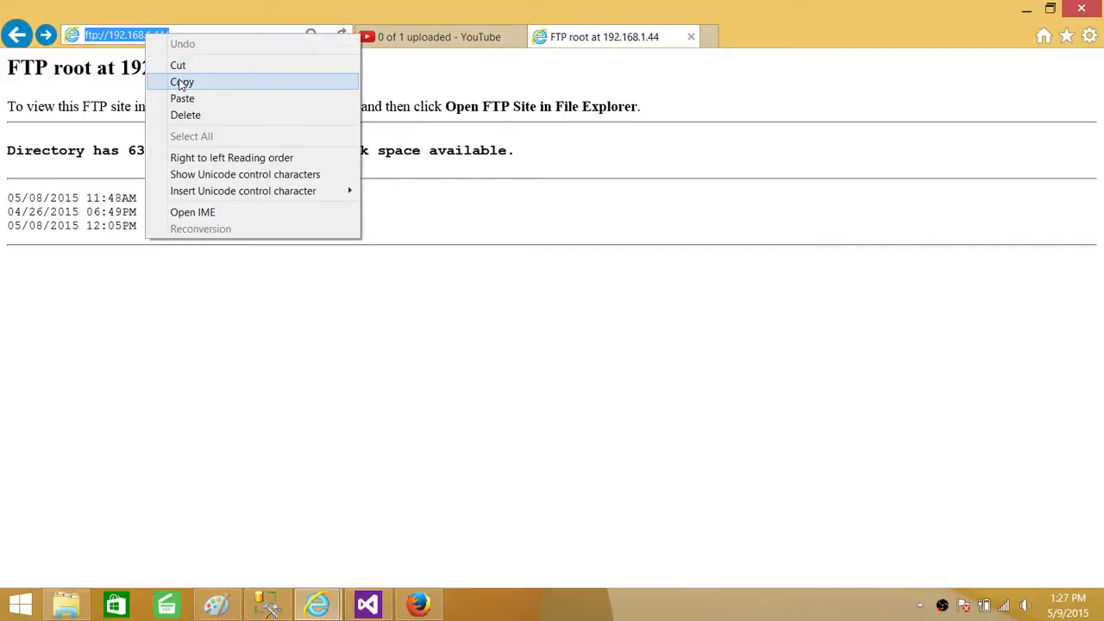
left_click(368, 604)
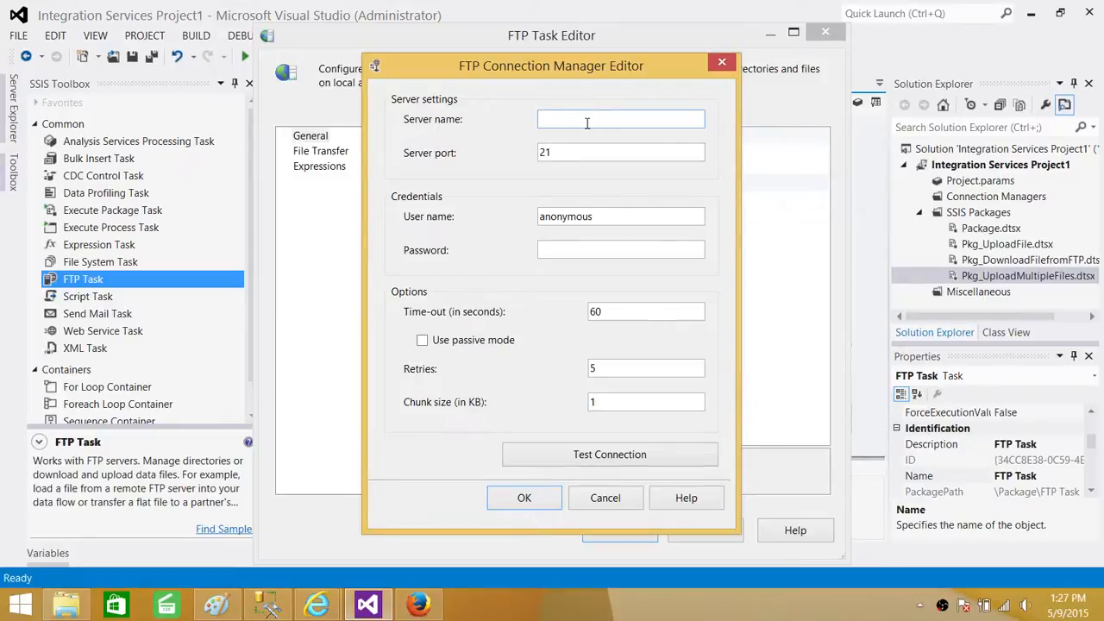
type("ftp://192.168.1.44/")
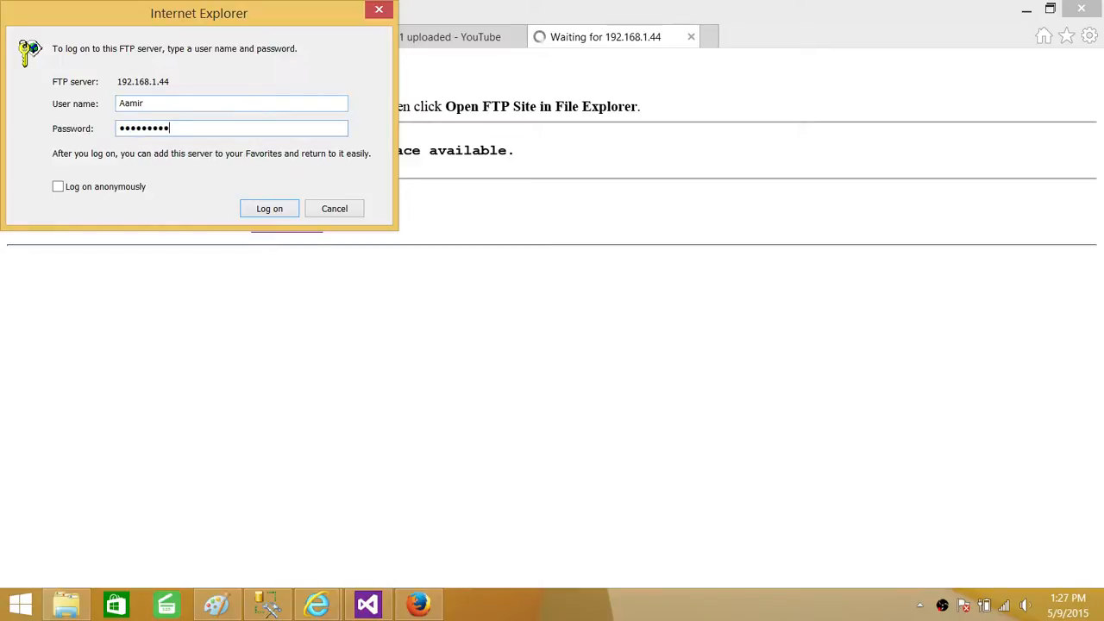
- Log on to 192.168.1.44 in Internet Explorer and open TESTFOLDER
left_click(269, 207)
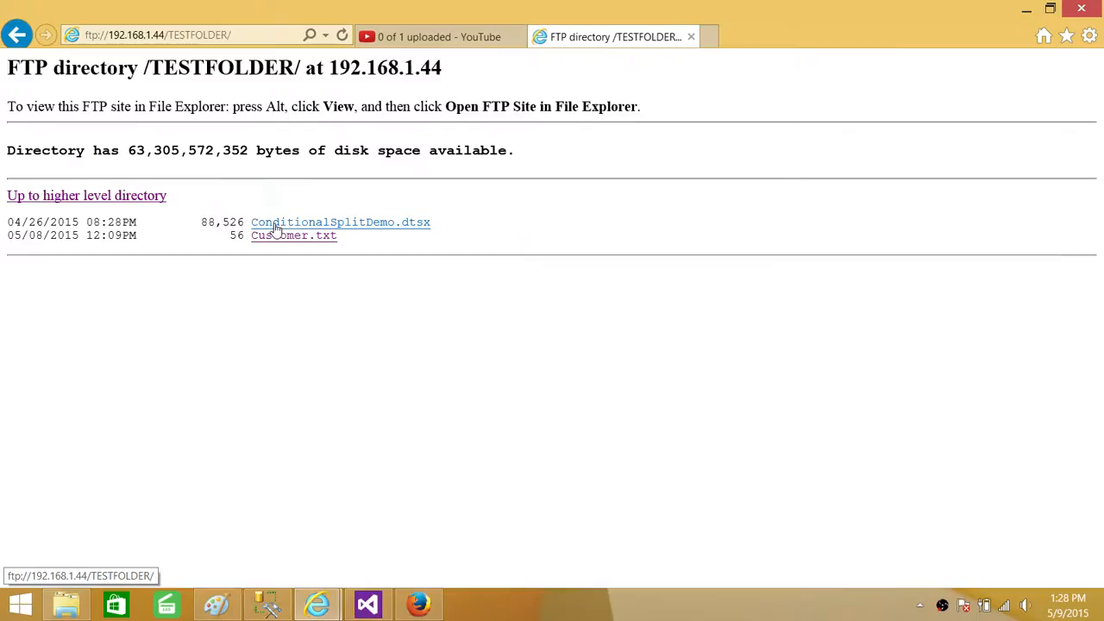
left_click(86, 195)
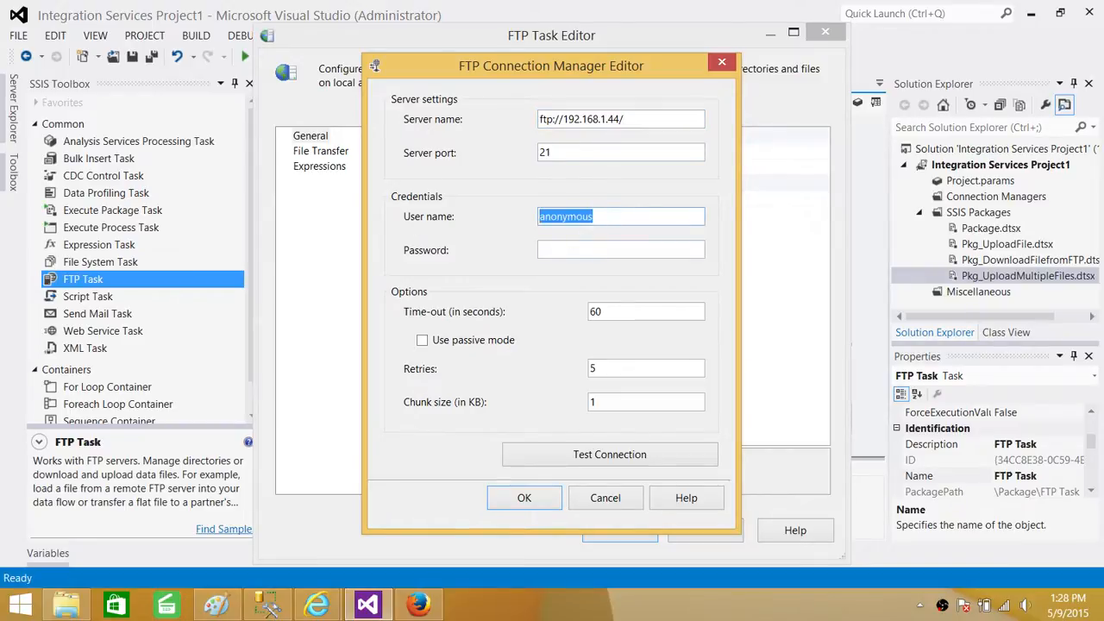
- Enter user name Aamir and password, test the connection, and dismiss the failure error
type("Aamir")
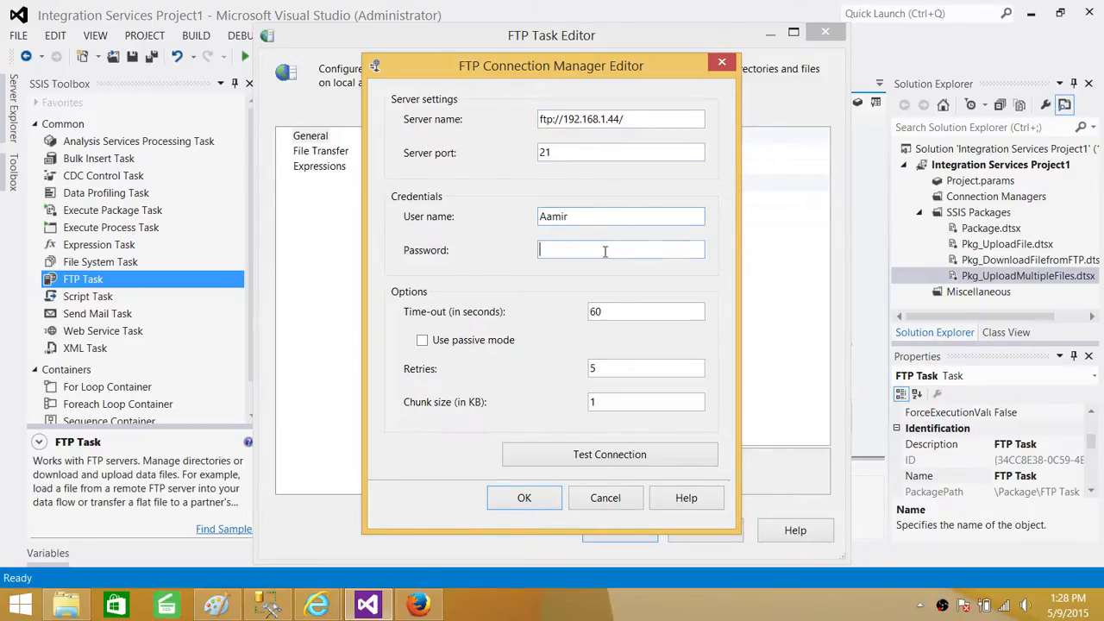
type("*****")
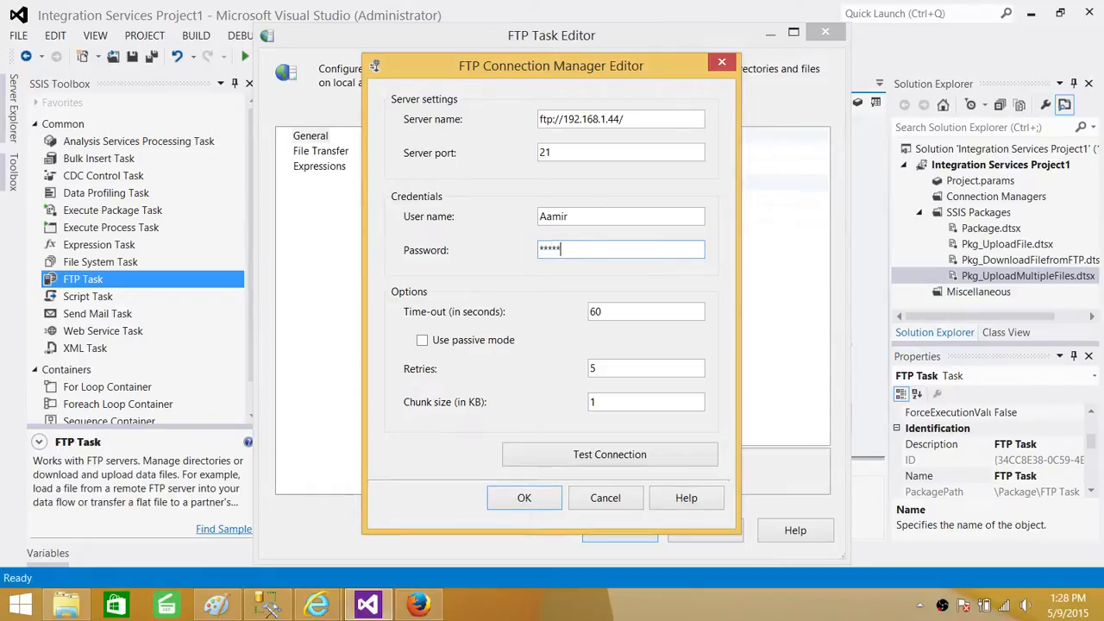
type("****")
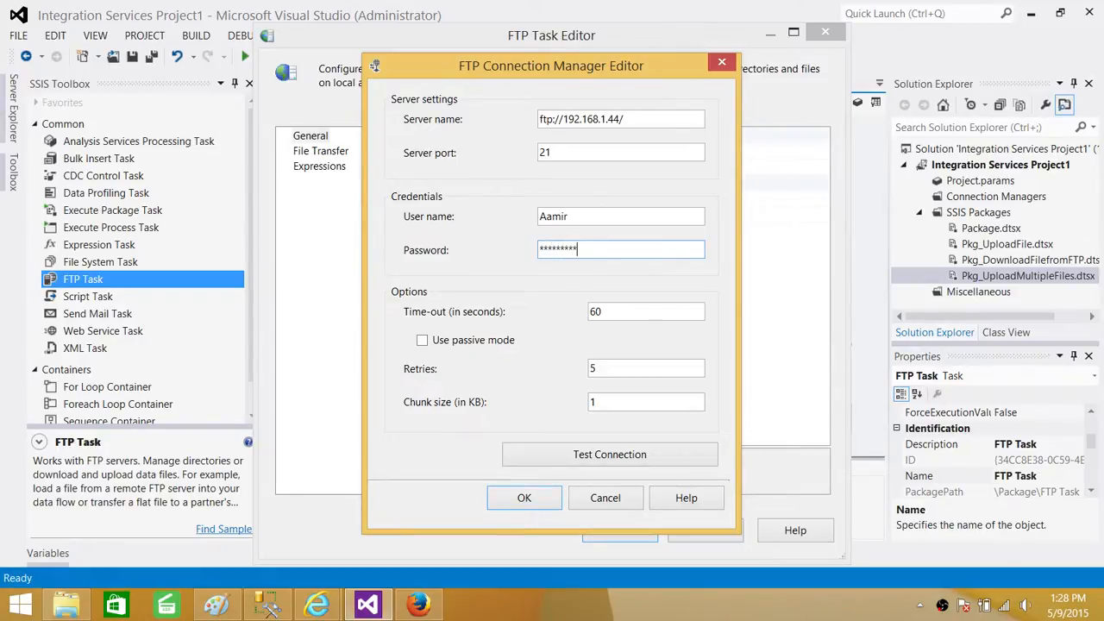
left_click(609, 453)
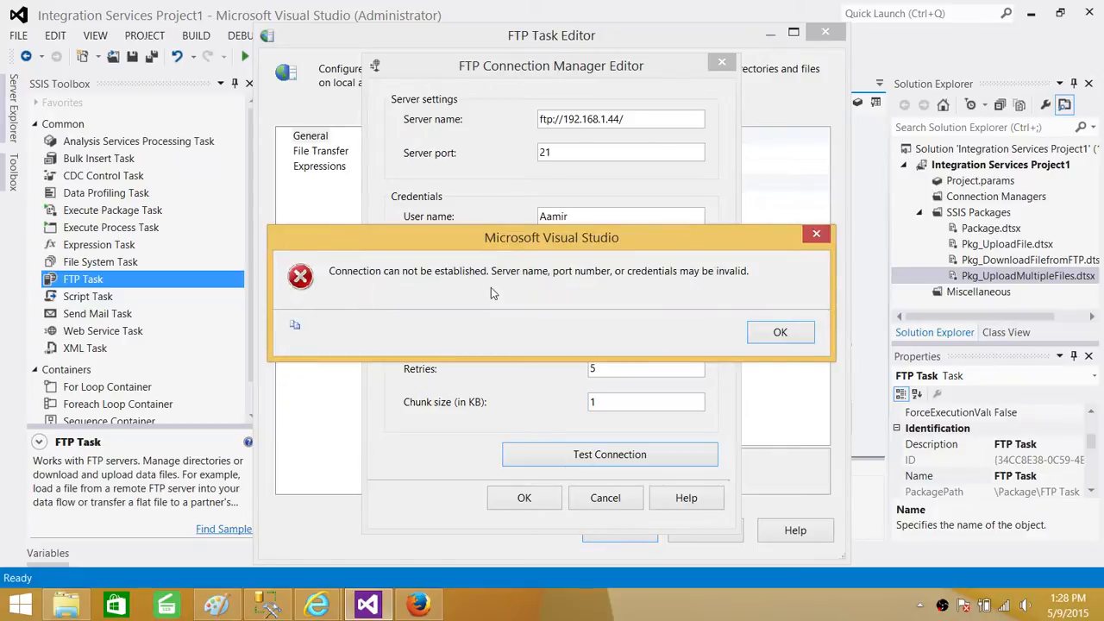
mouse_move(556, 291)
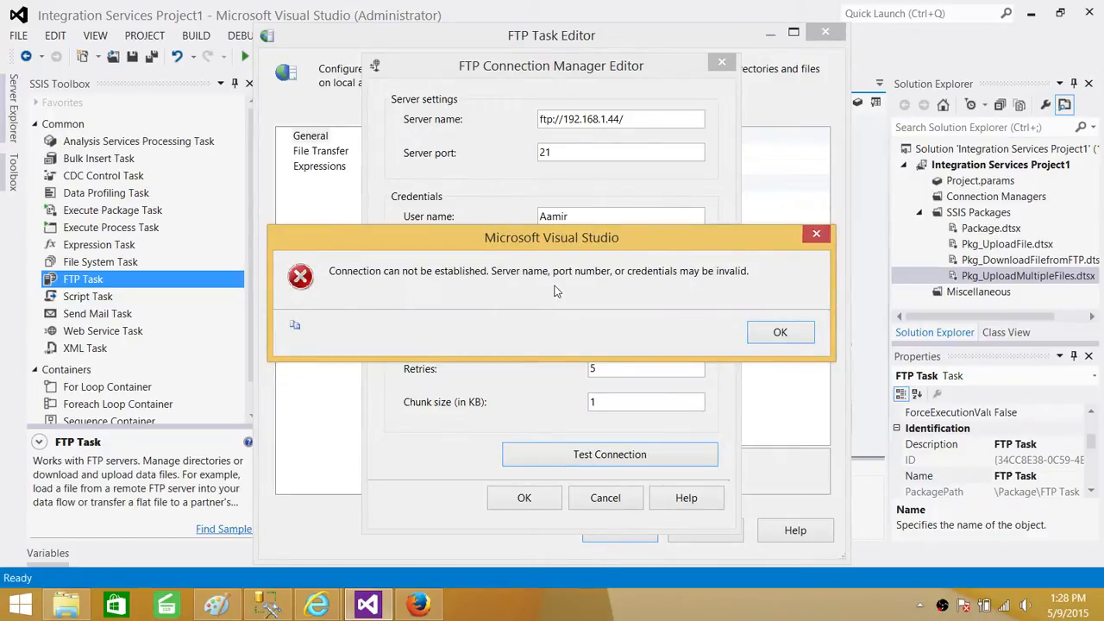
mouse_move(699, 287)
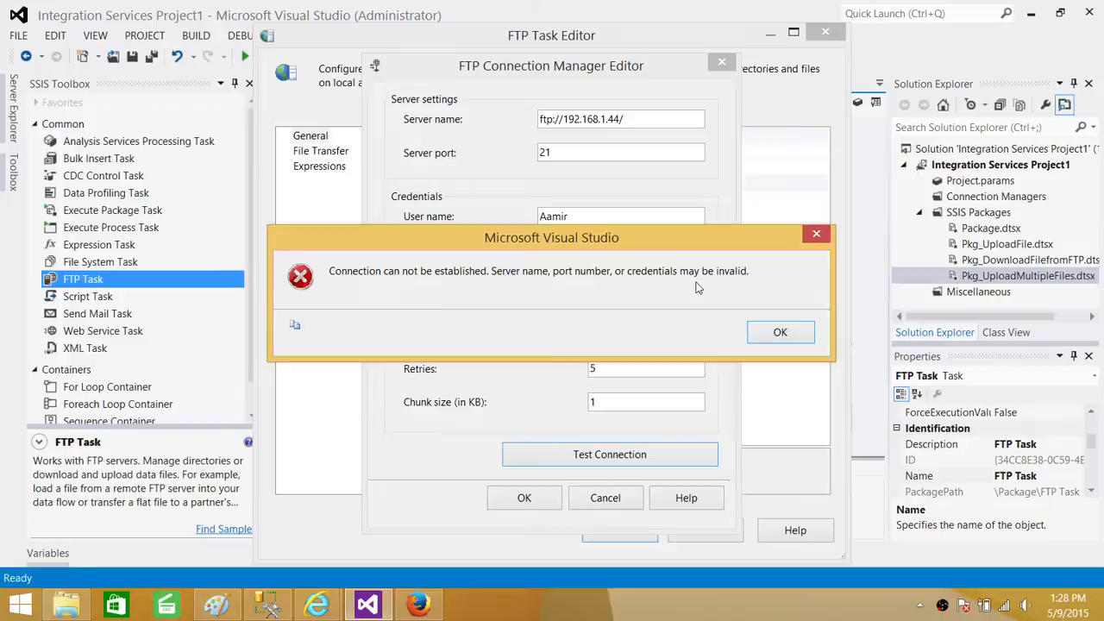
mouse_move(459, 238)
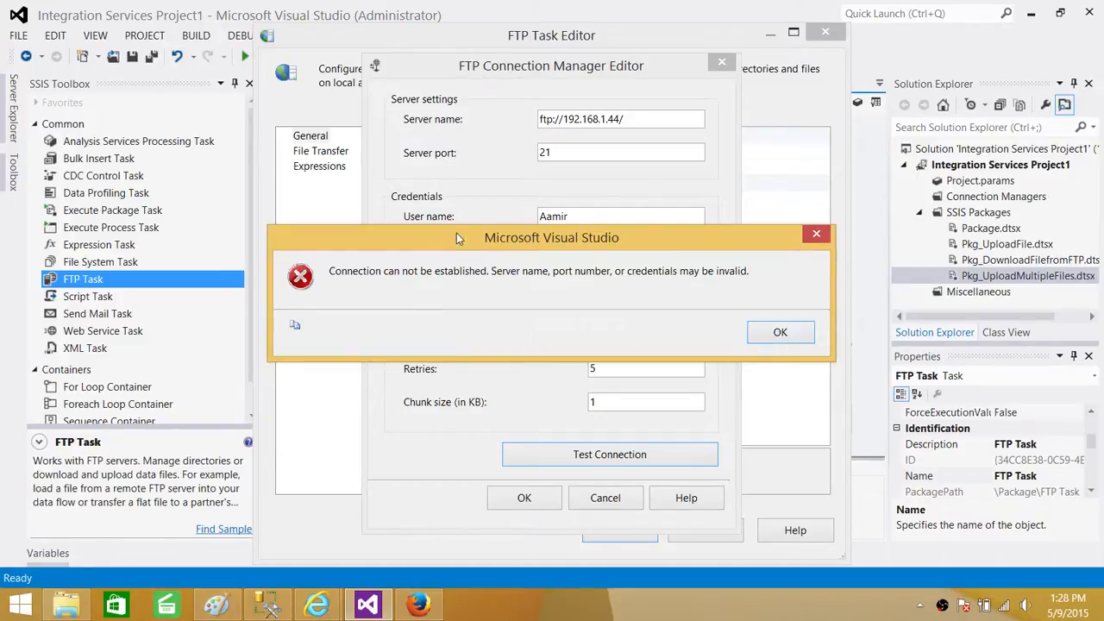
mouse_move(479, 262)
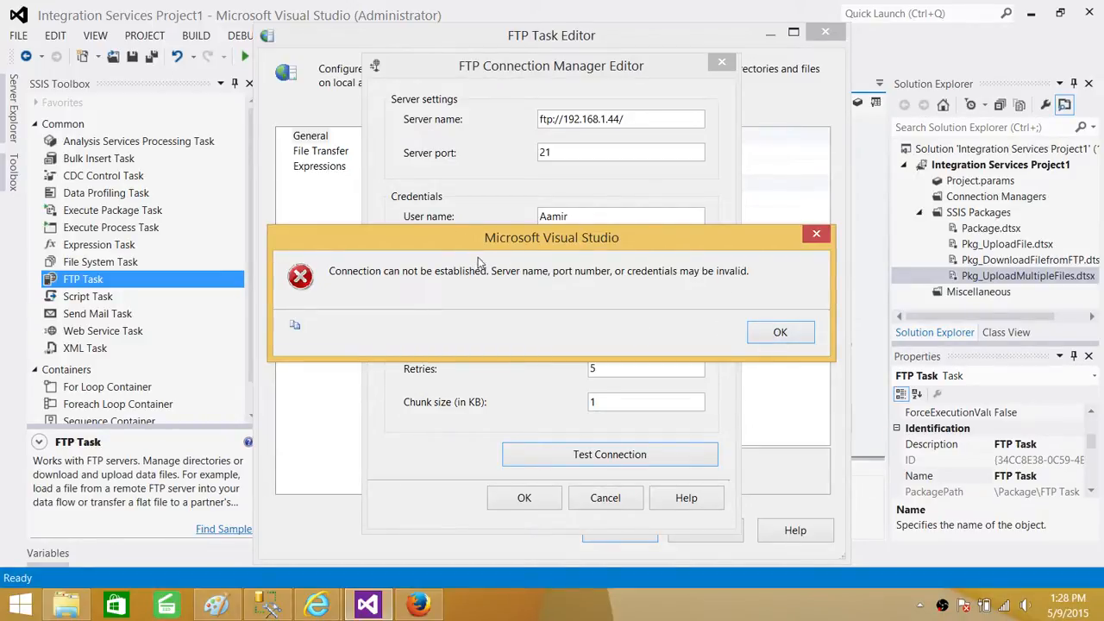
left_click(780, 333)
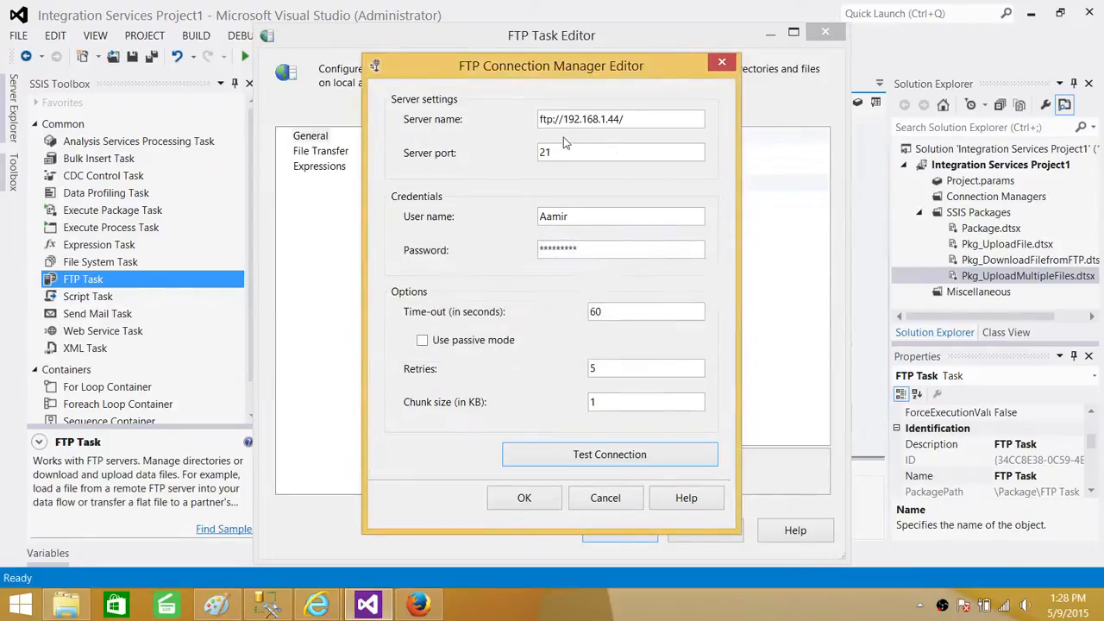
- Strip the ftp:// prefix from the server name, test successfully, and accept the connection
double_click(545, 119)
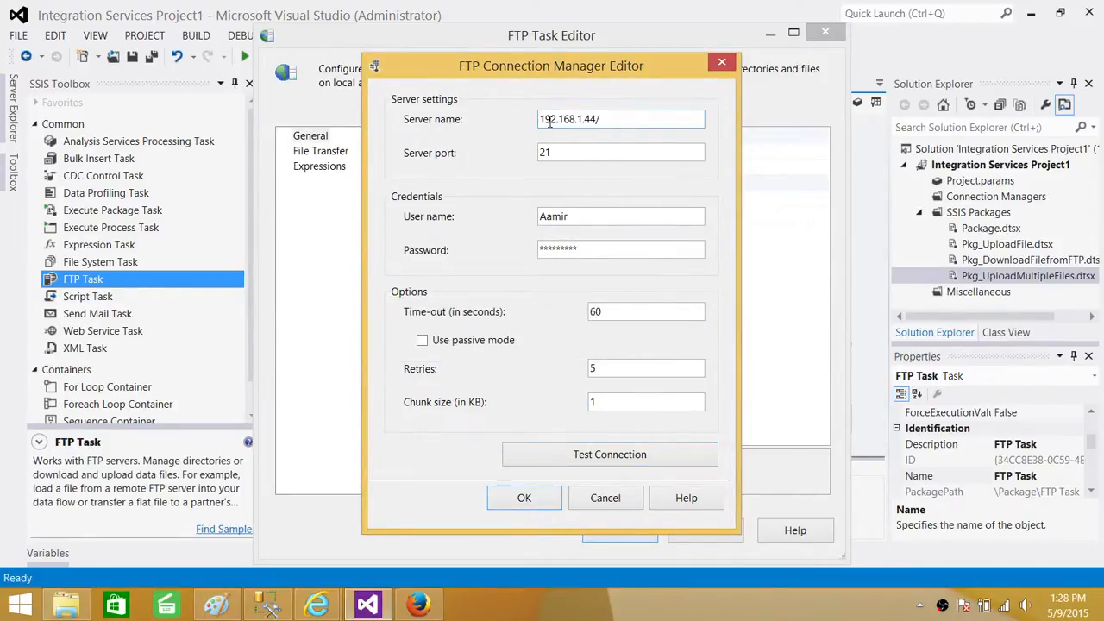
key("BackSpace")
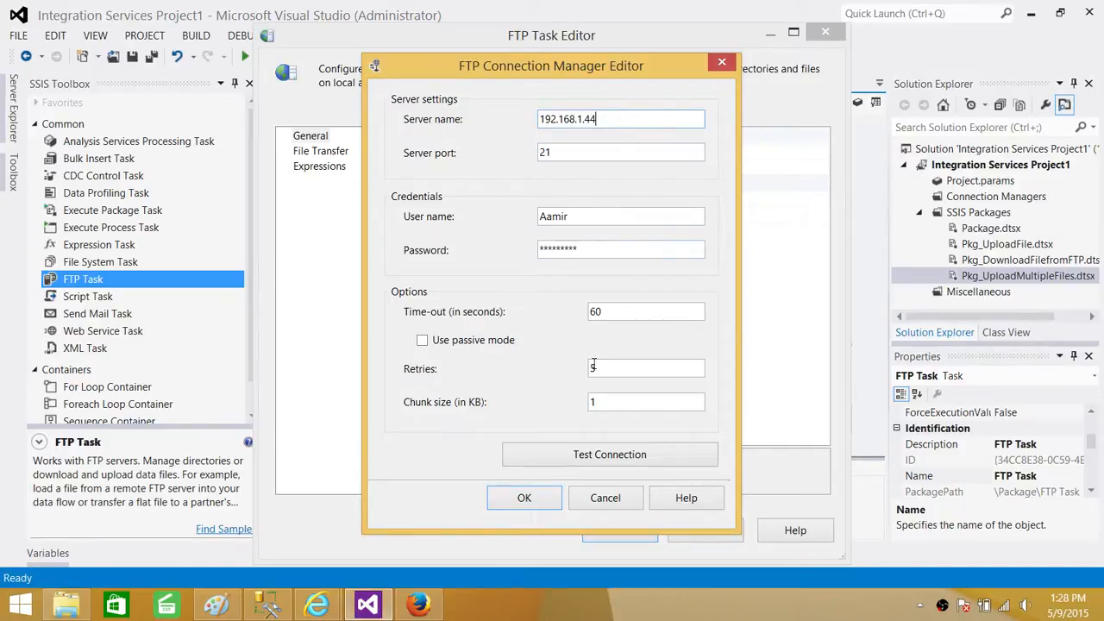
left_click(610, 454)
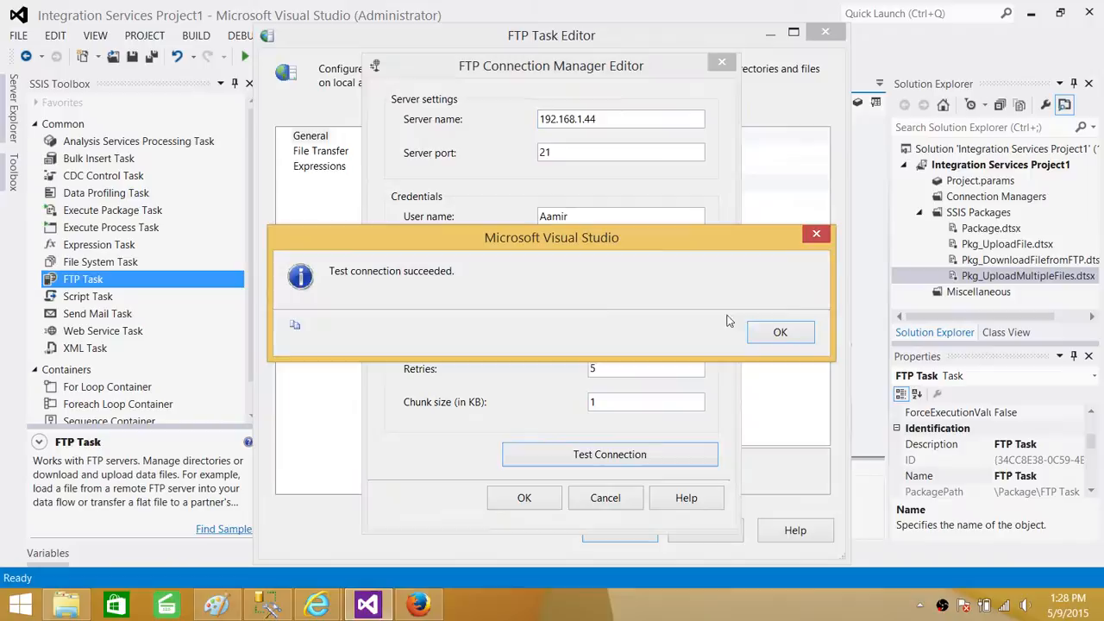
left_click(781, 332)
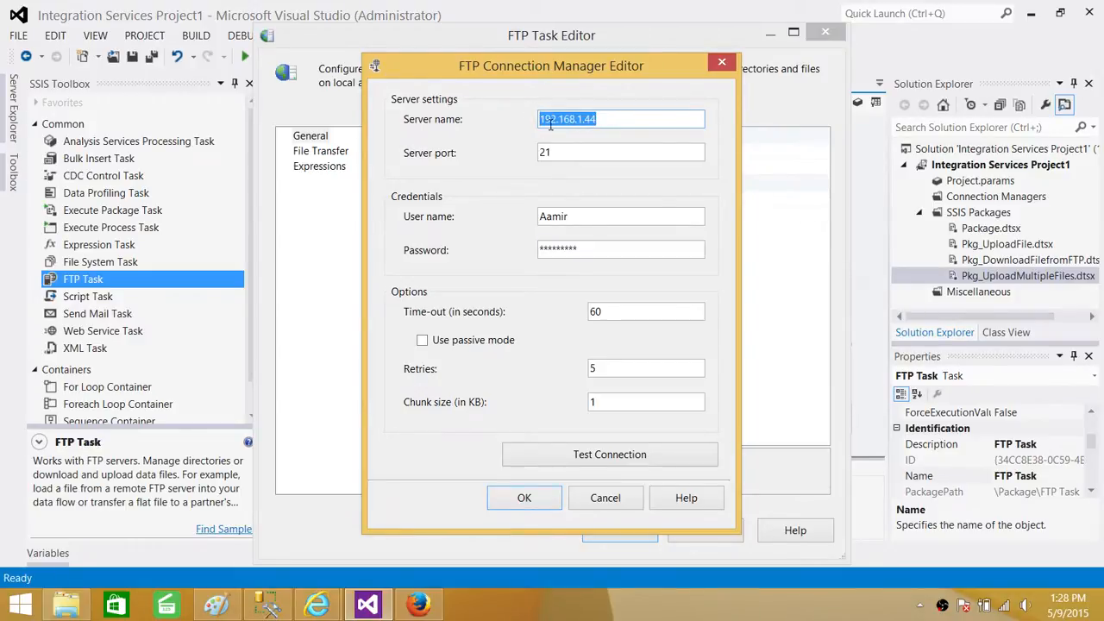
mouse_move(611, 134)
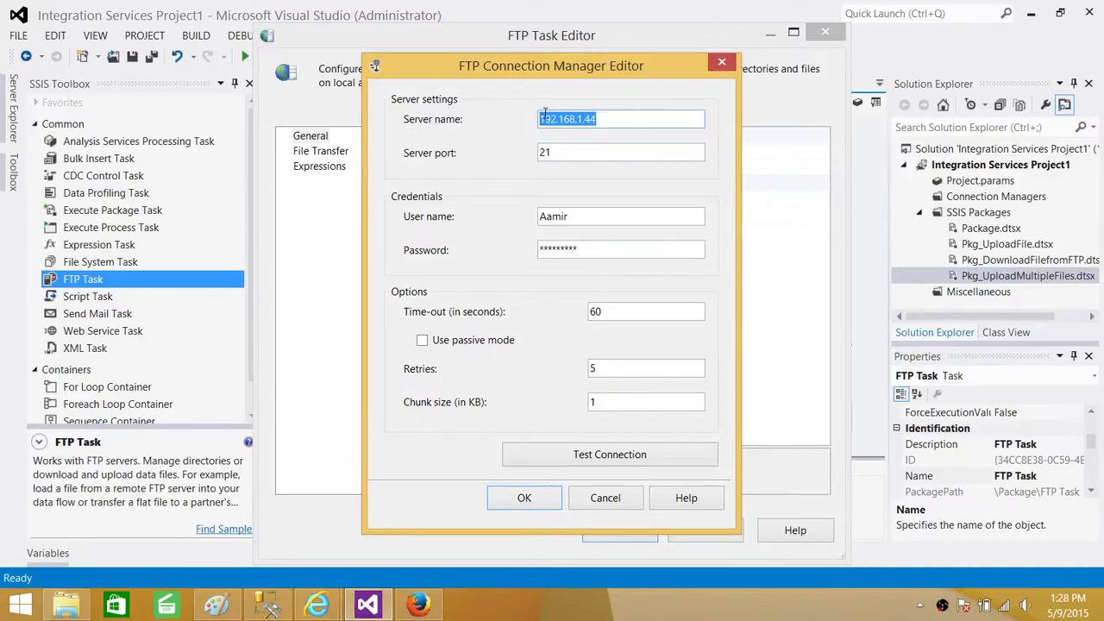
mouse_move(604, 483)
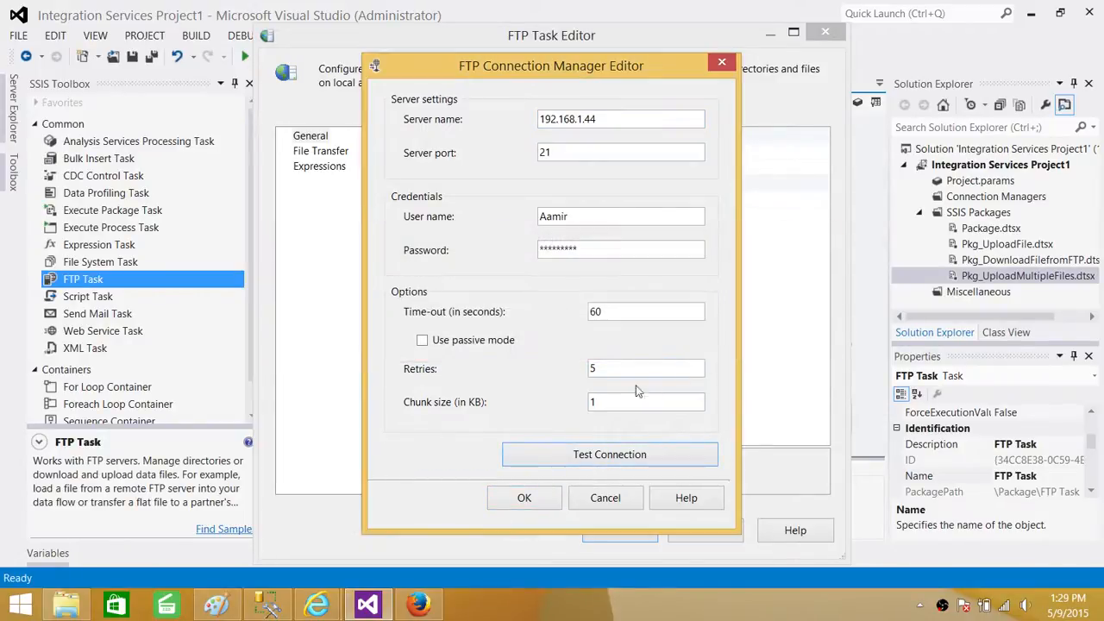
left_click(524, 498)
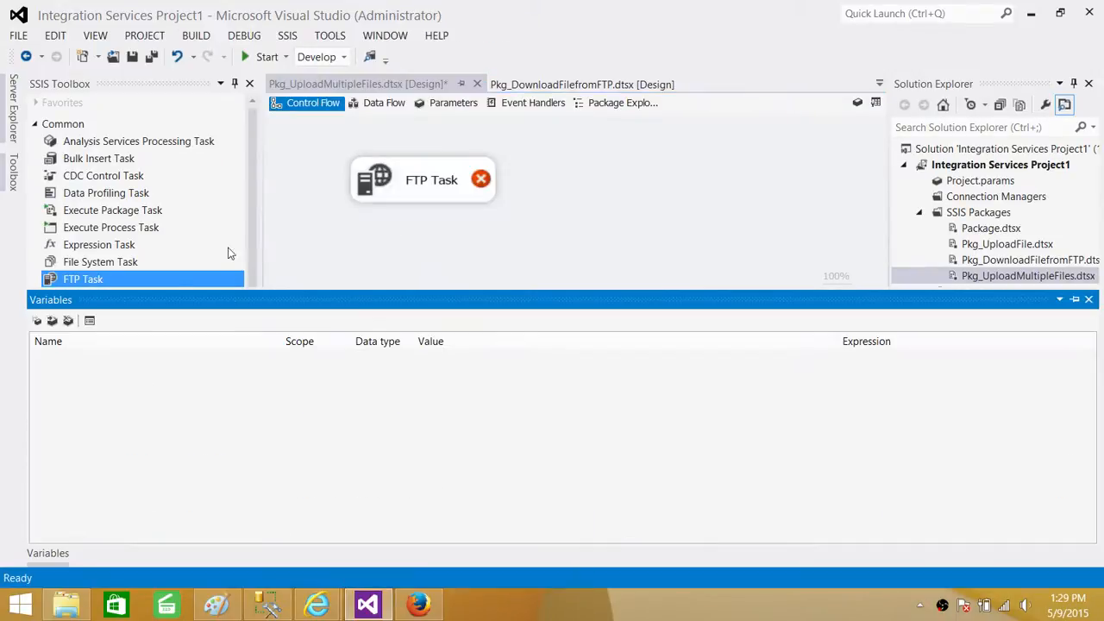
- Add String variable FolderPath and copy the LocalFolder path from File Explorer
left_click(37, 321)
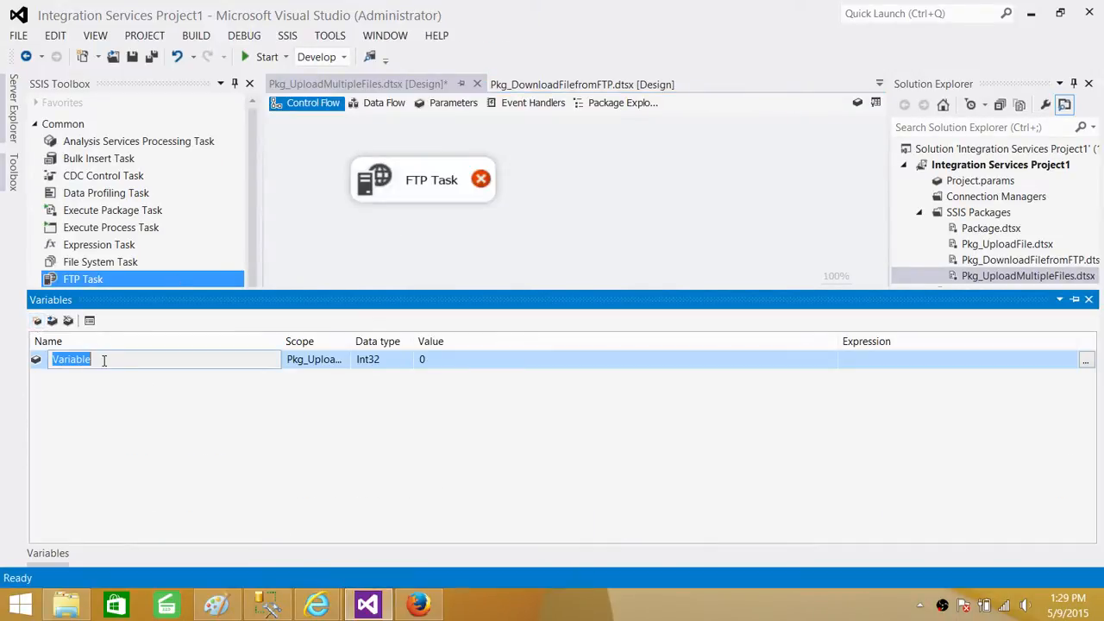
type("F")
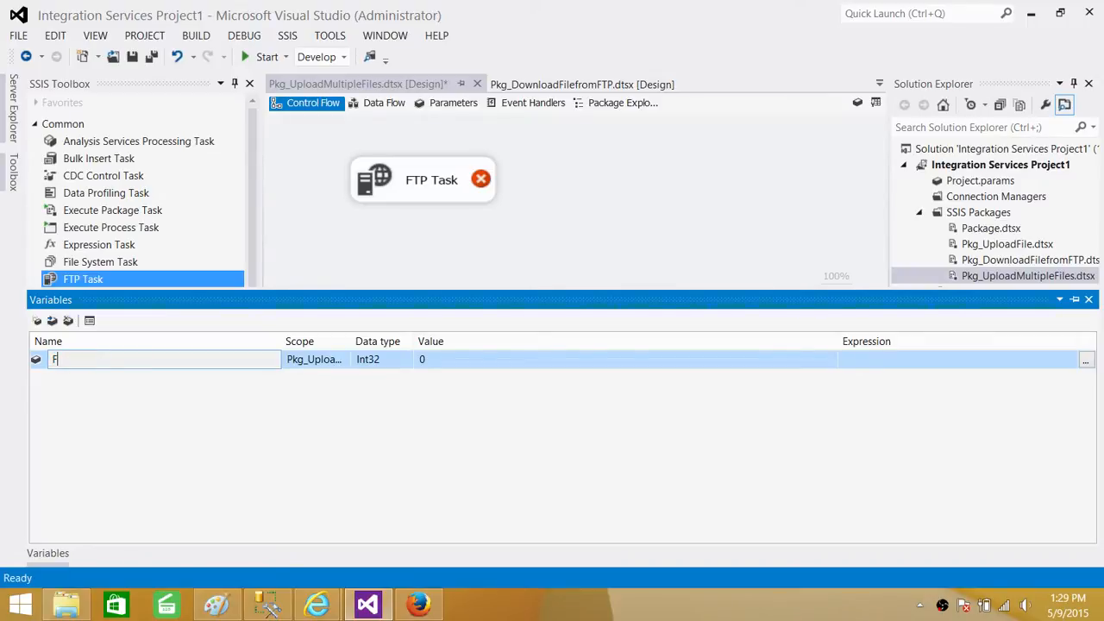
type("olderPath")
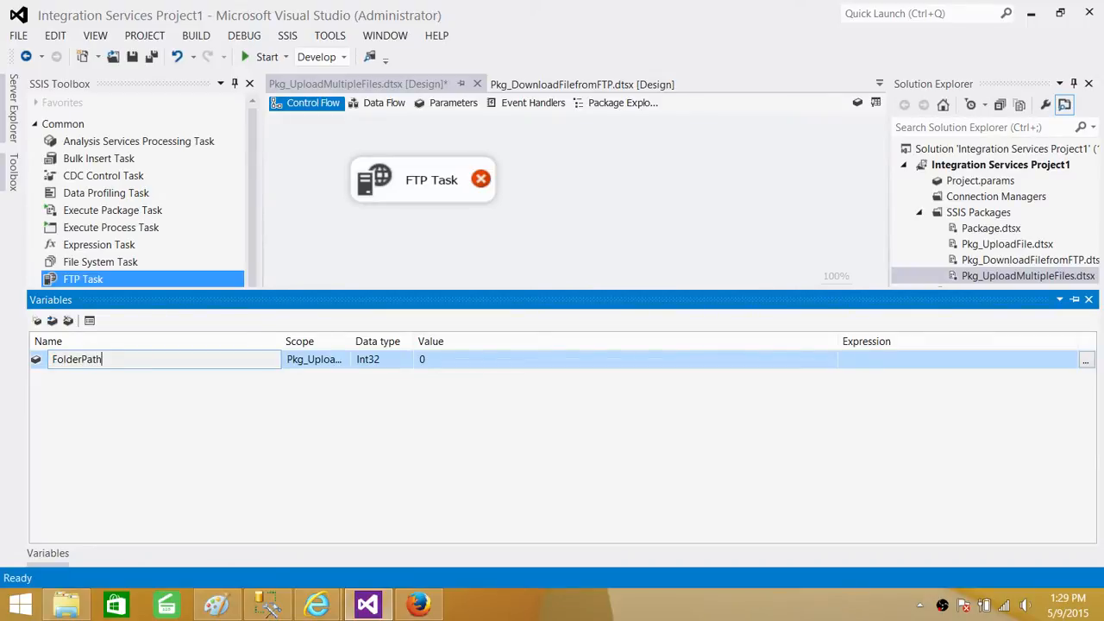
left_click(376, 360)
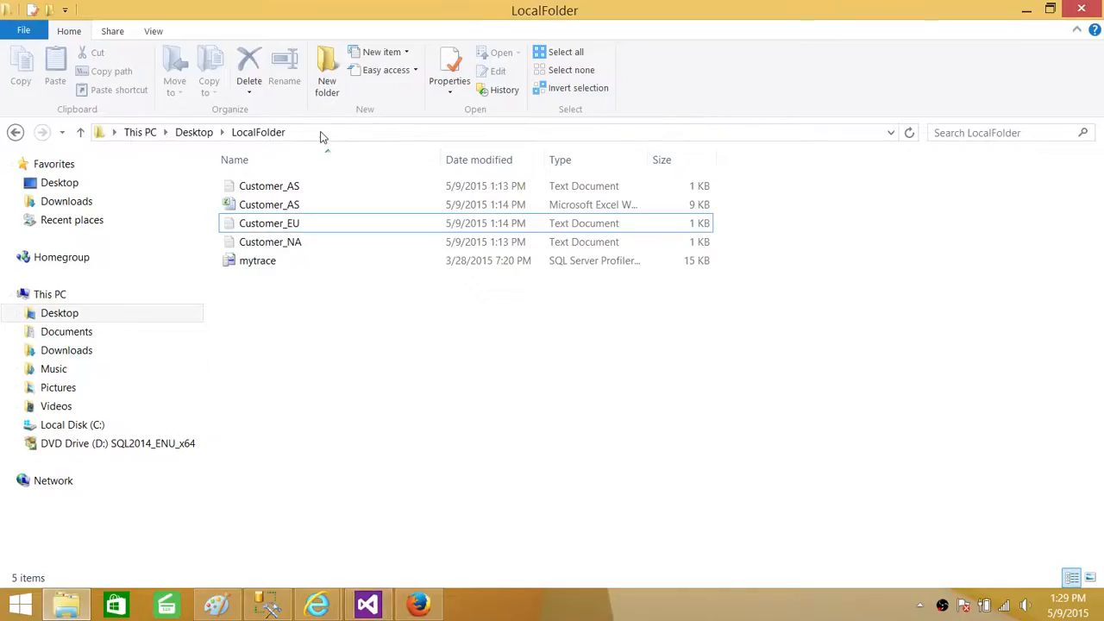
right_click(216, 132)
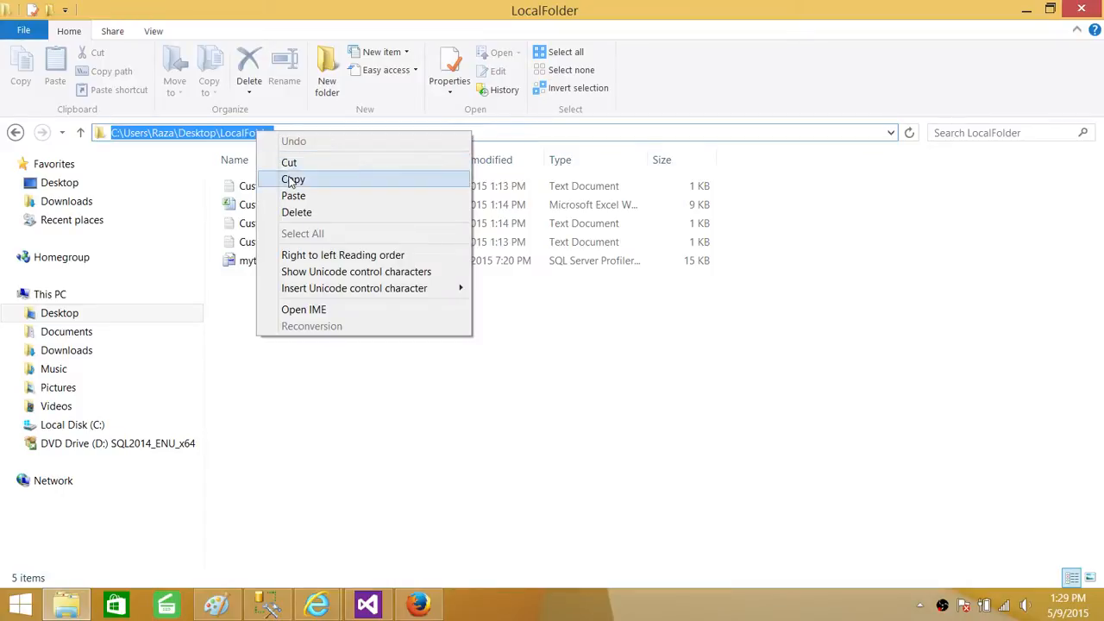
left_click(368, 604)
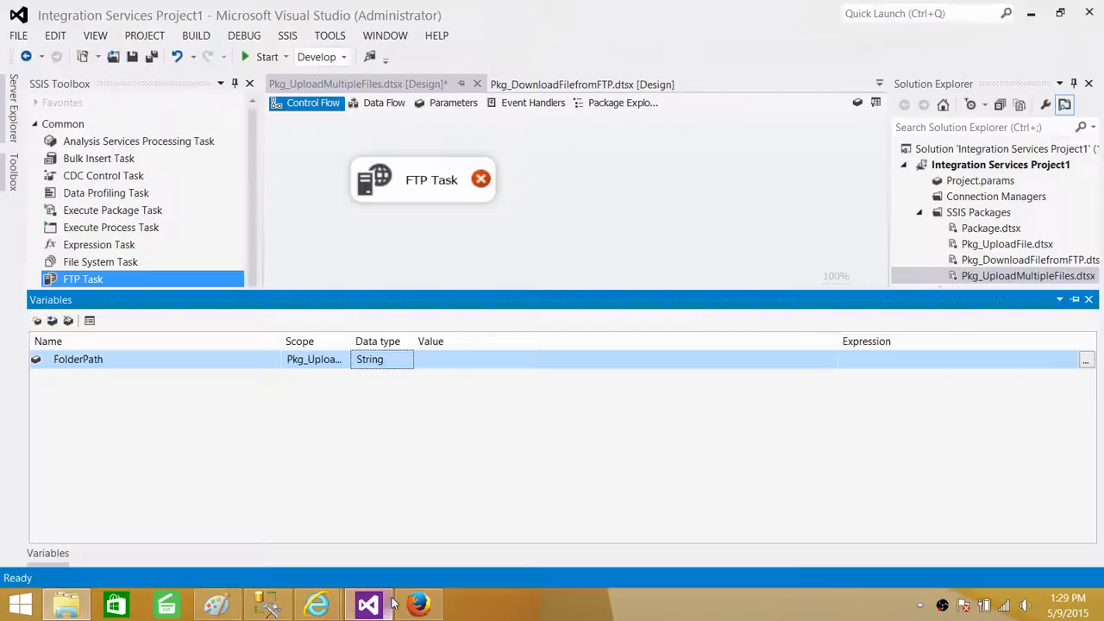
- Set FolderPath to C:\Users\Raza\Desktop\LocalFolder and add a String variable RemoteFolder
left_click(479, 359)
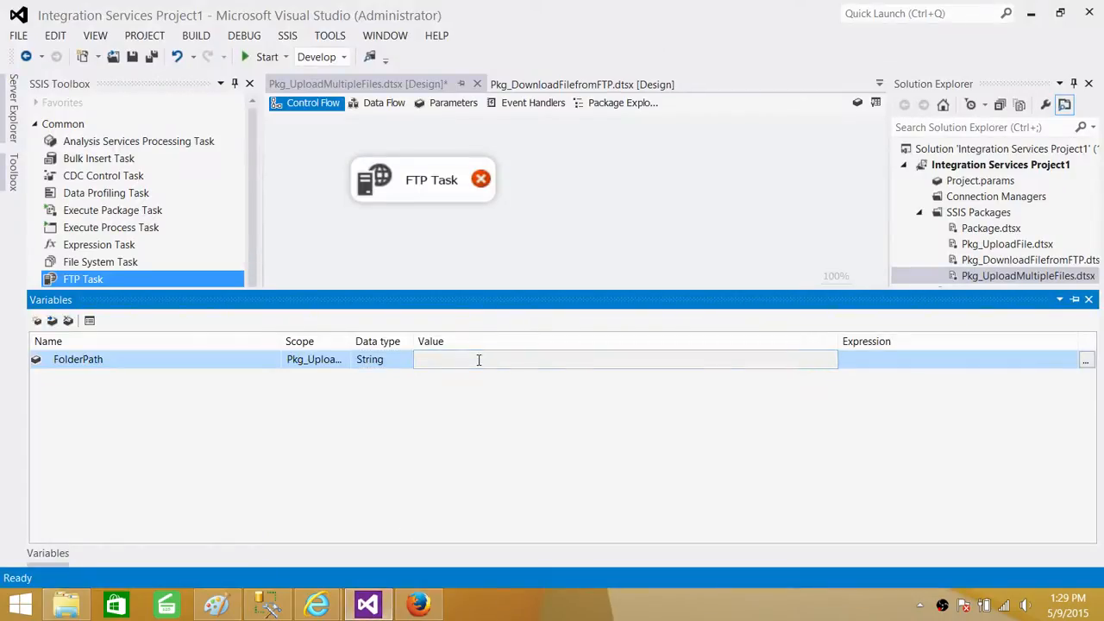
type("C:\\Users\\Raza\\Desktop\\LocalFolder")
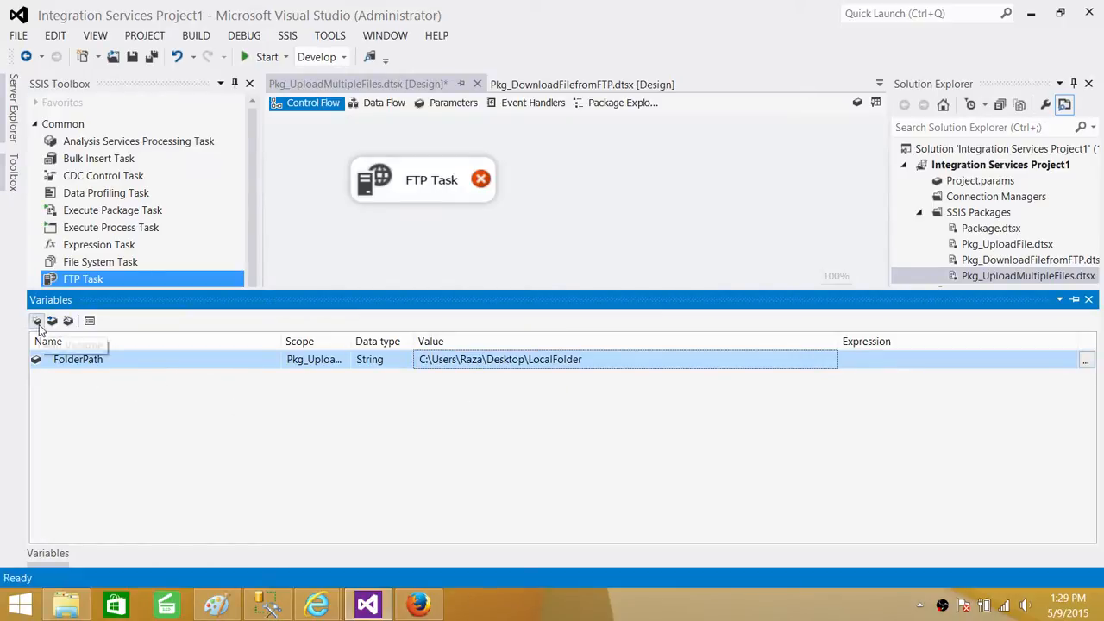
left_click(38, 321)
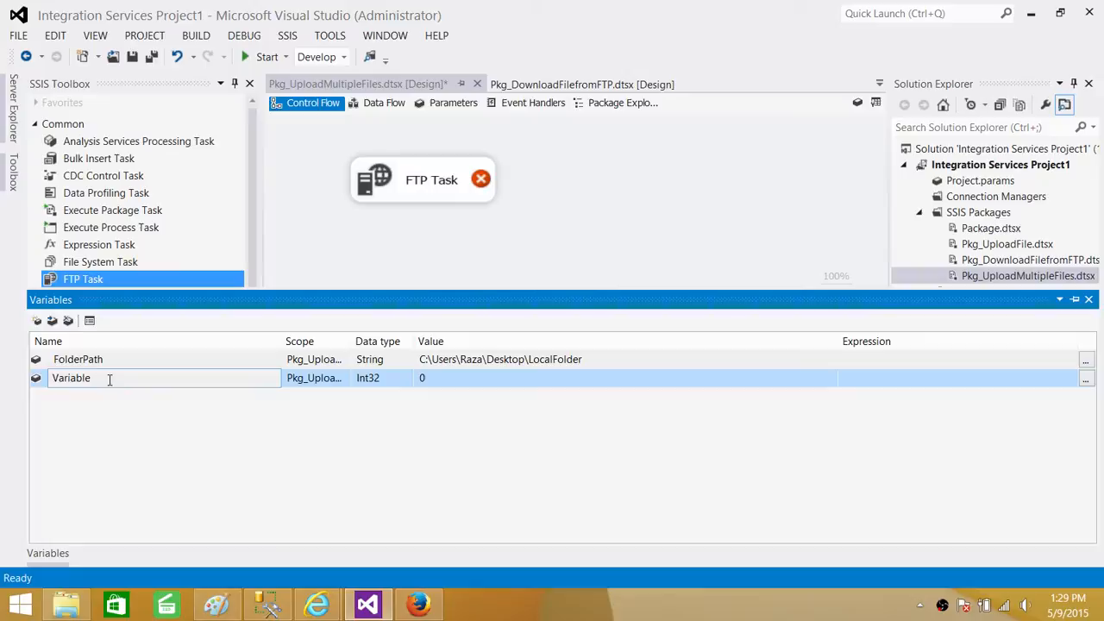
double_click(71, 378)
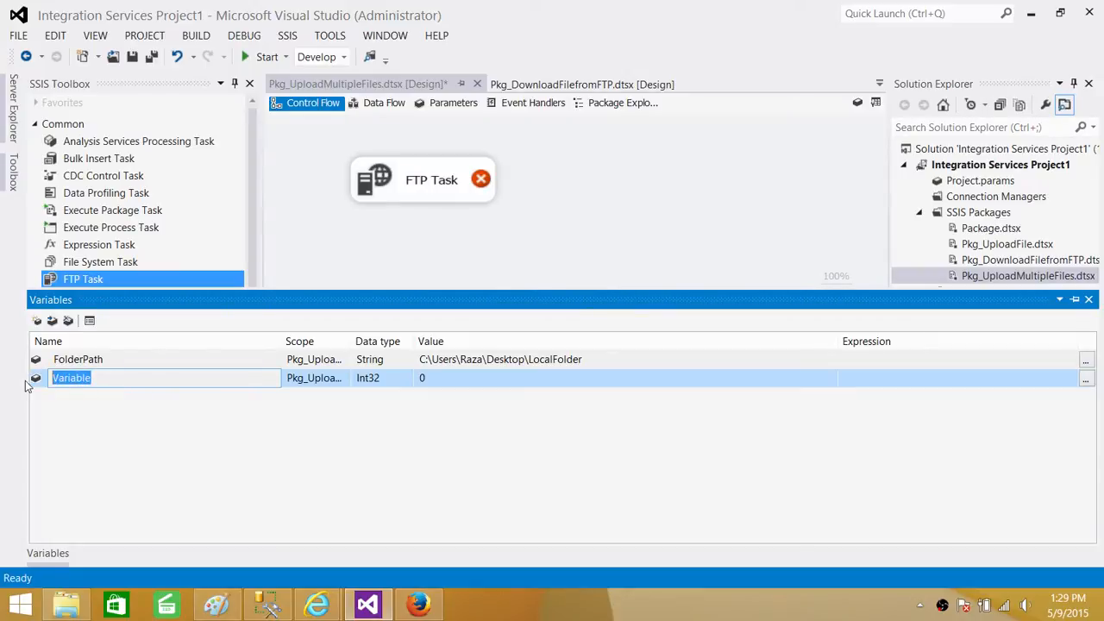
type("Remote")
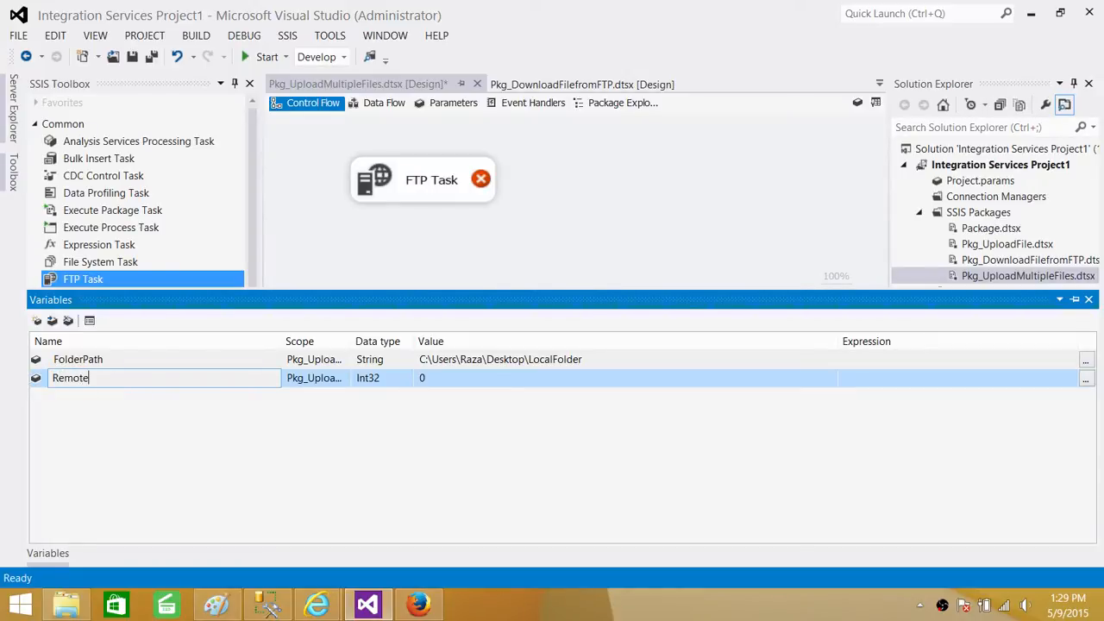
type("Folder")
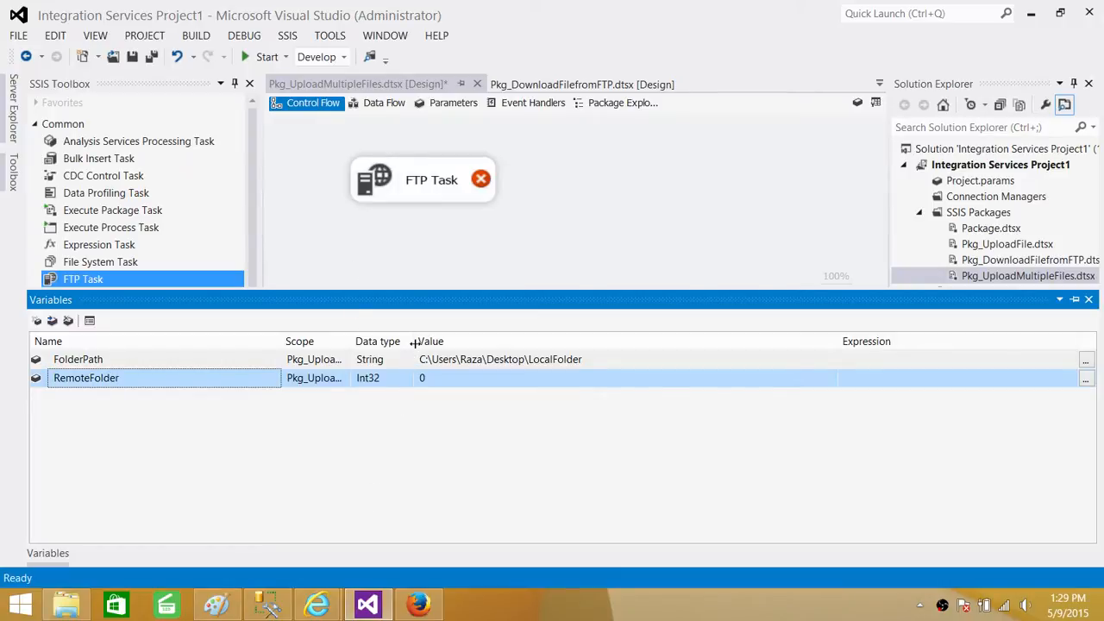
left_click(397, 378)
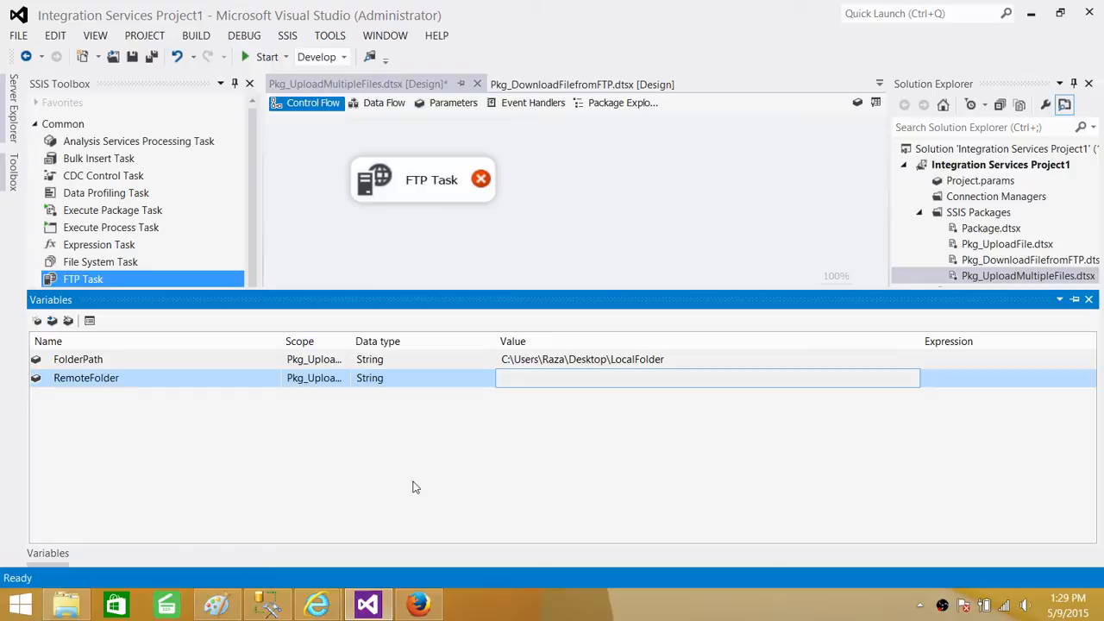
double_click(423, 179)
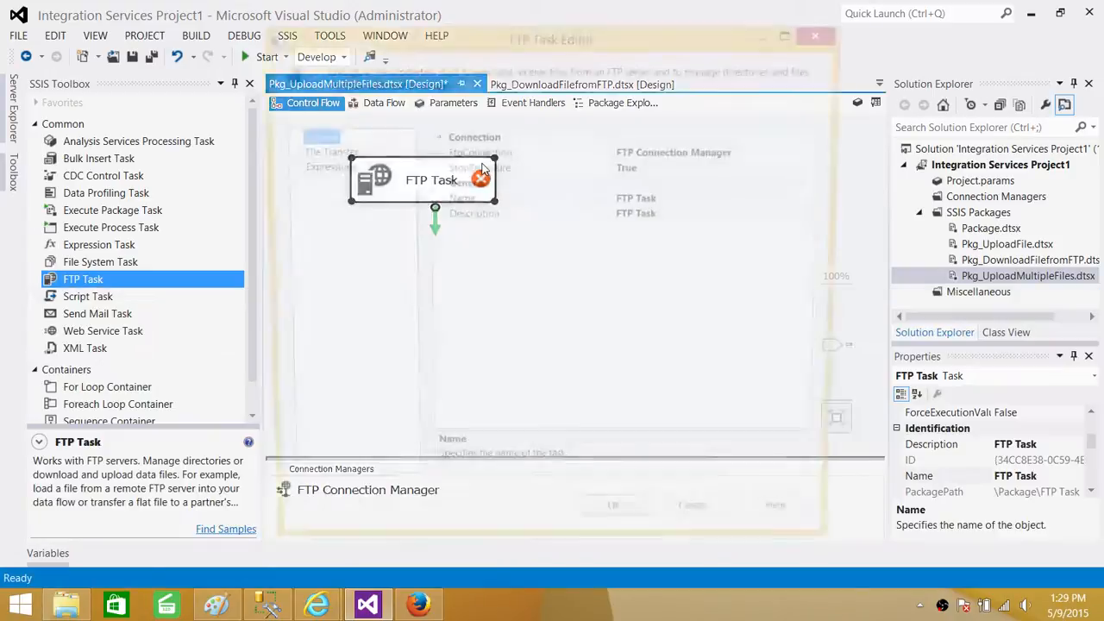
- Browse the FTP server from RemotePath to /TESTFOLDER, then close the browser and editor
double_click(427, 180)
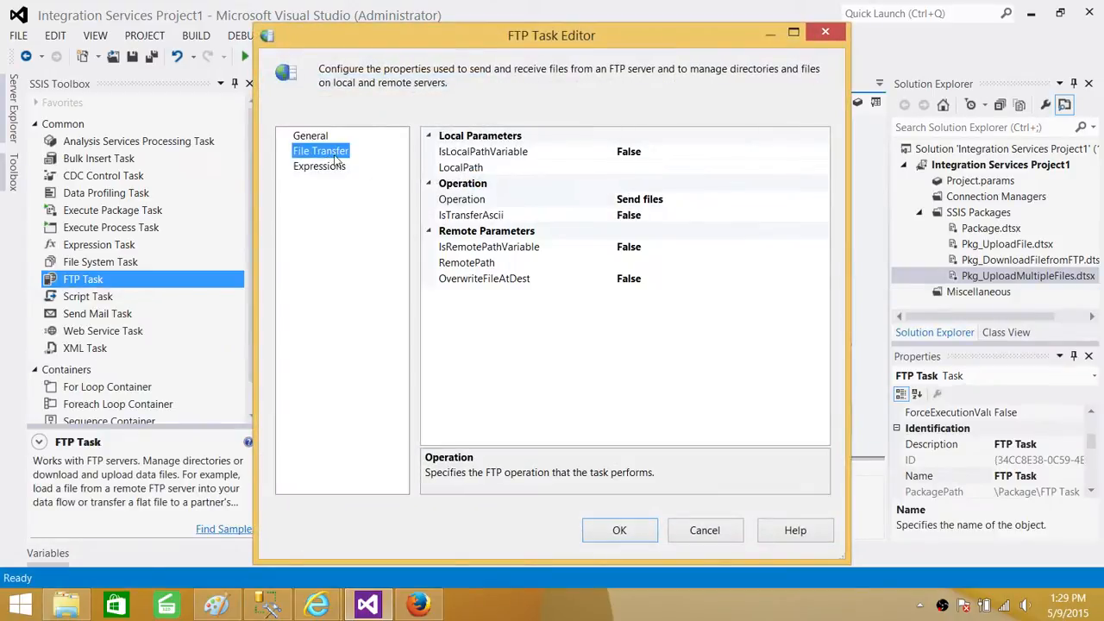
left_click(640, 199)
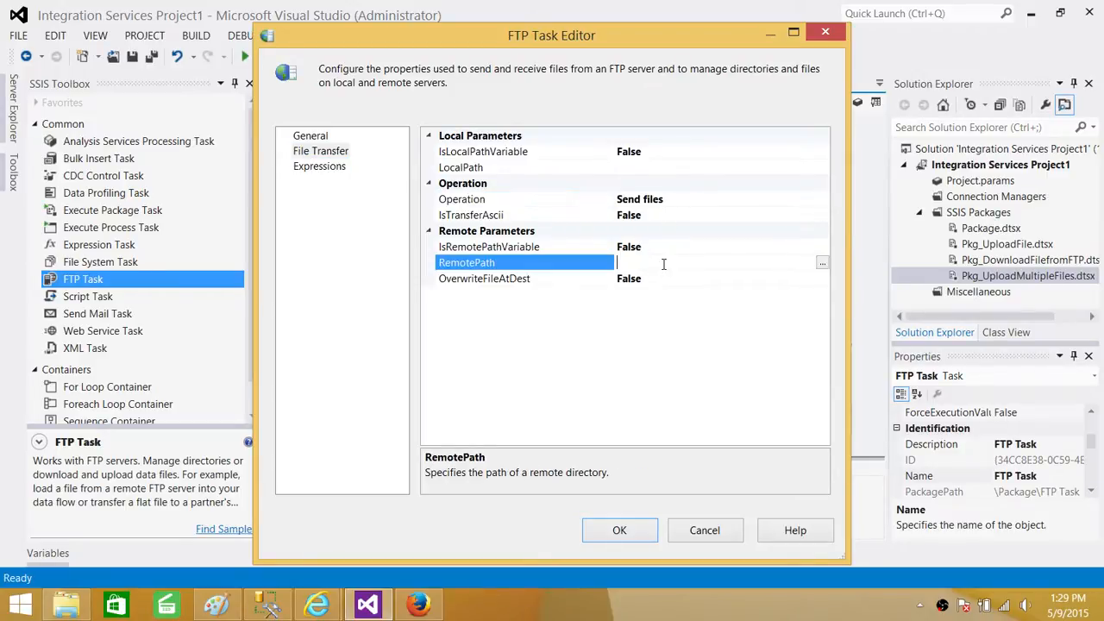
left_click(822, 262)
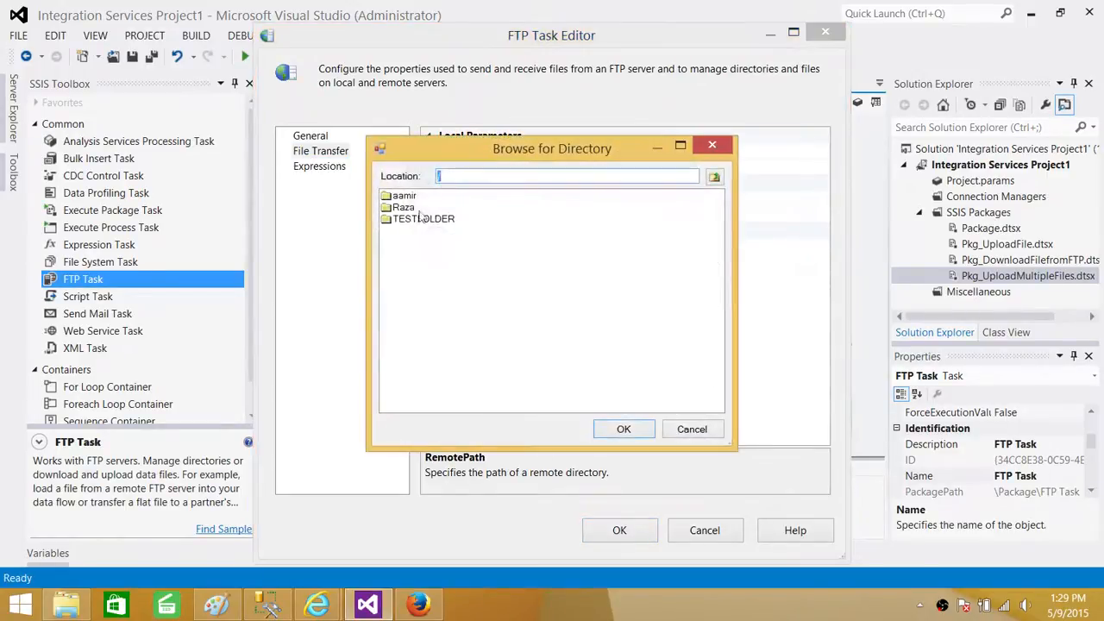
left_click(421, 218)
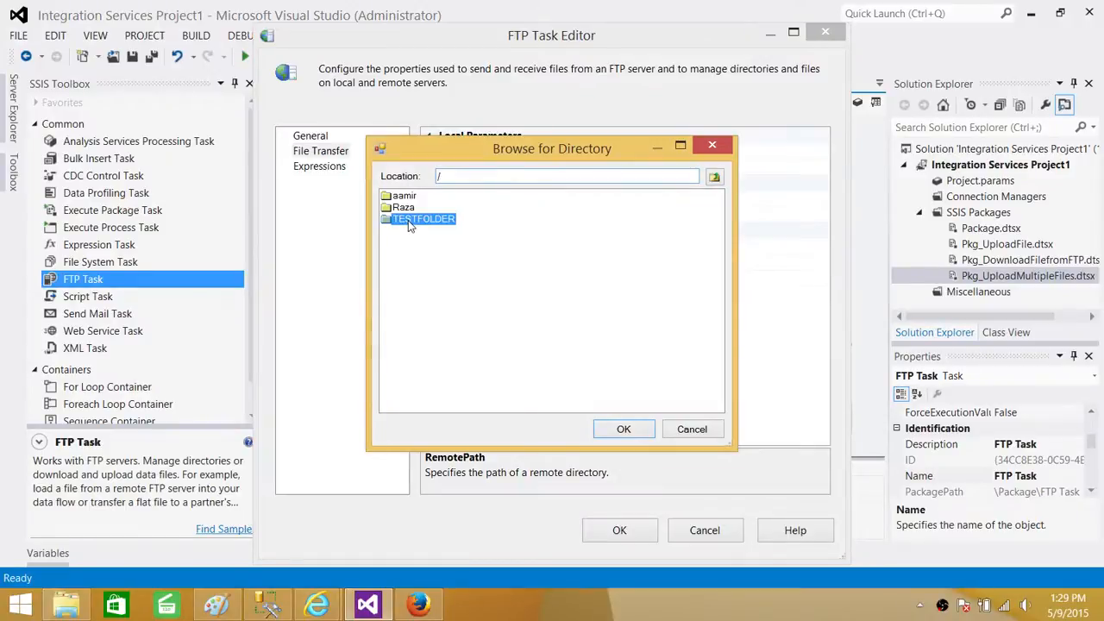
double_click(418, 218)
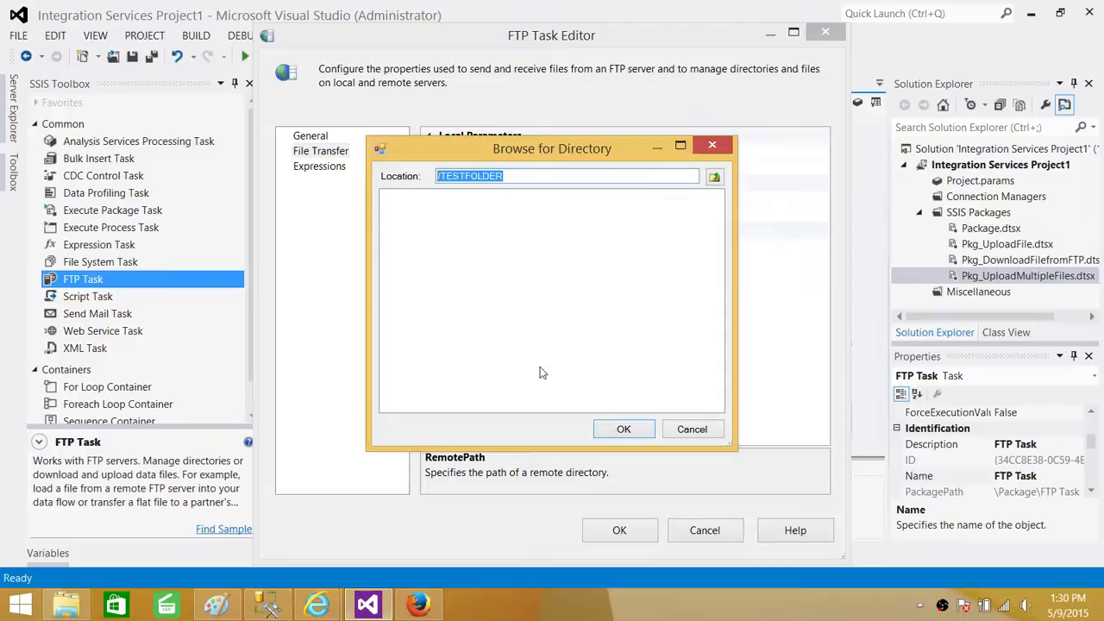
left_click(624, 428)
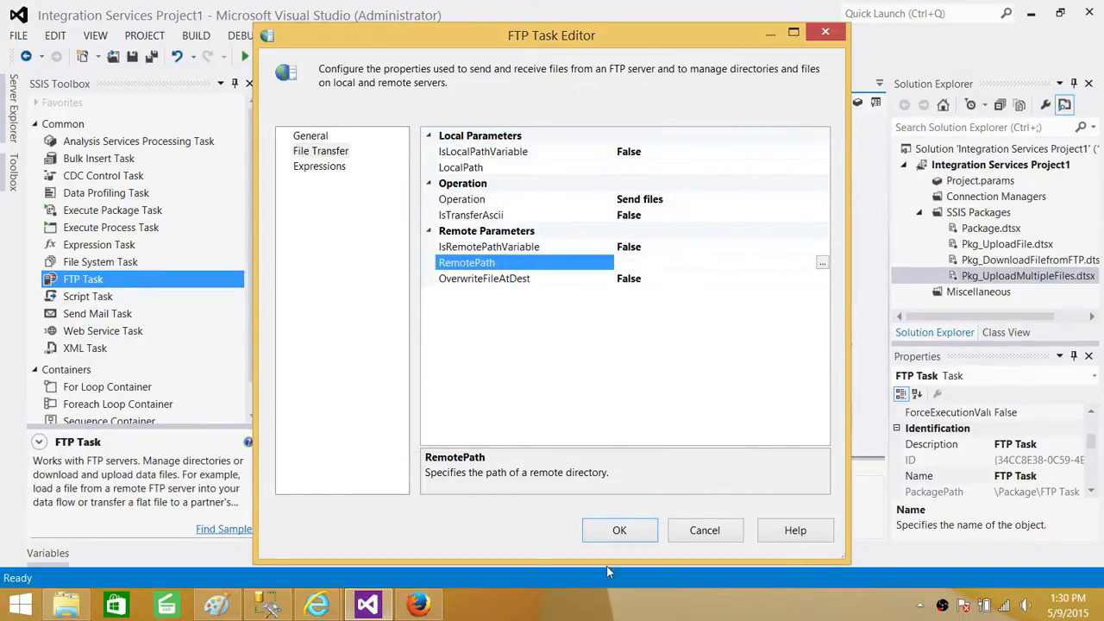
left_click(619, 529)
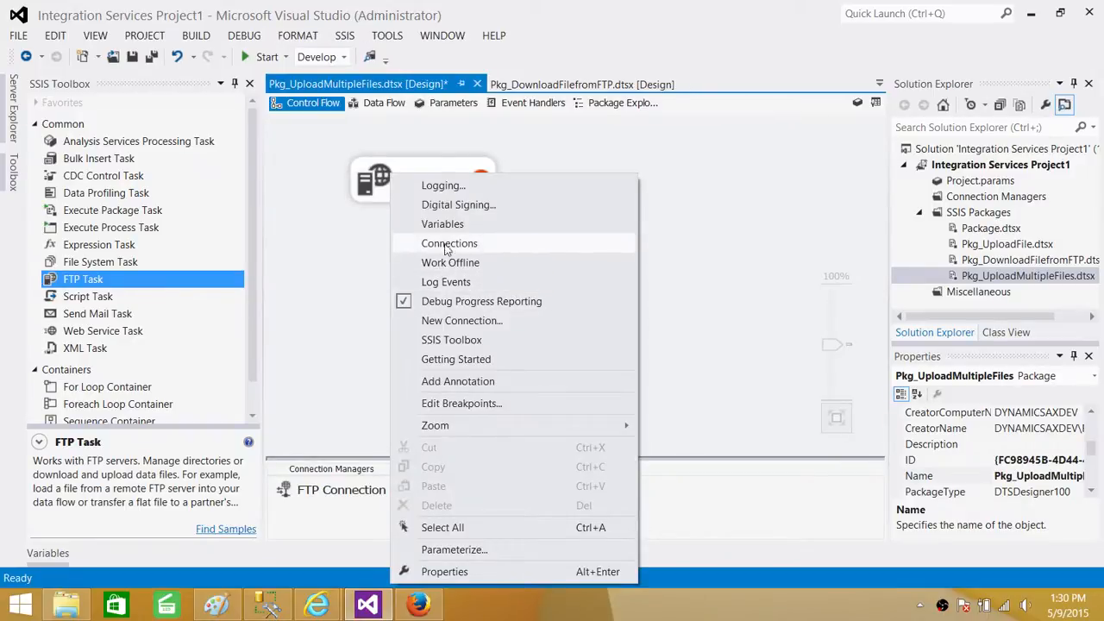
- Enter /TESTFOLDER as RemoteFolder's value in the package Variables list
left_click(442, 223)
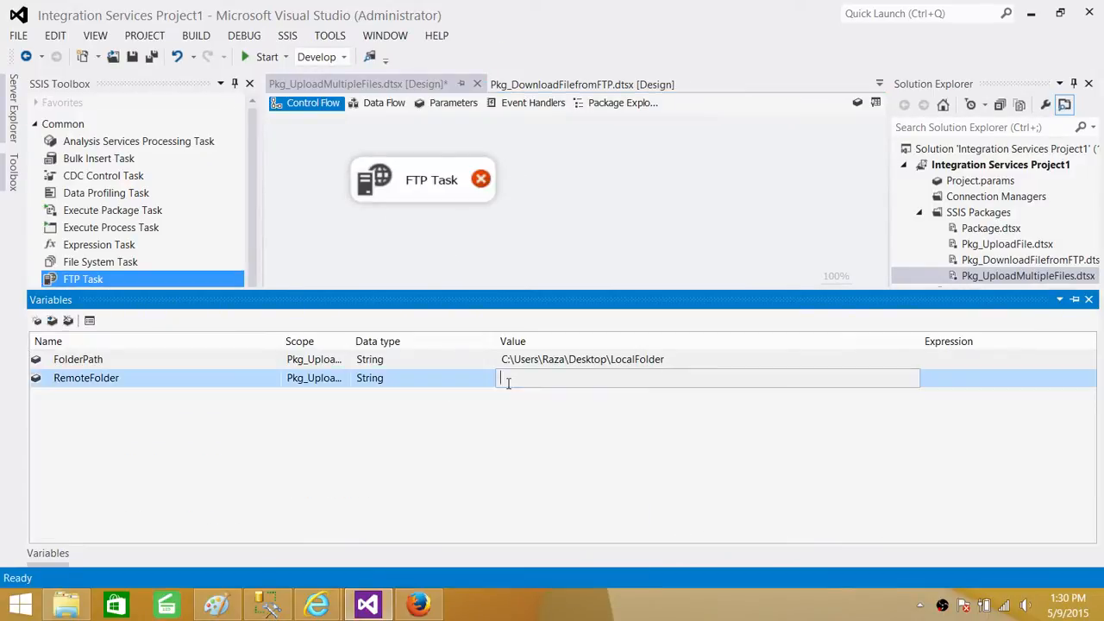
type("/TESTFOLDER")
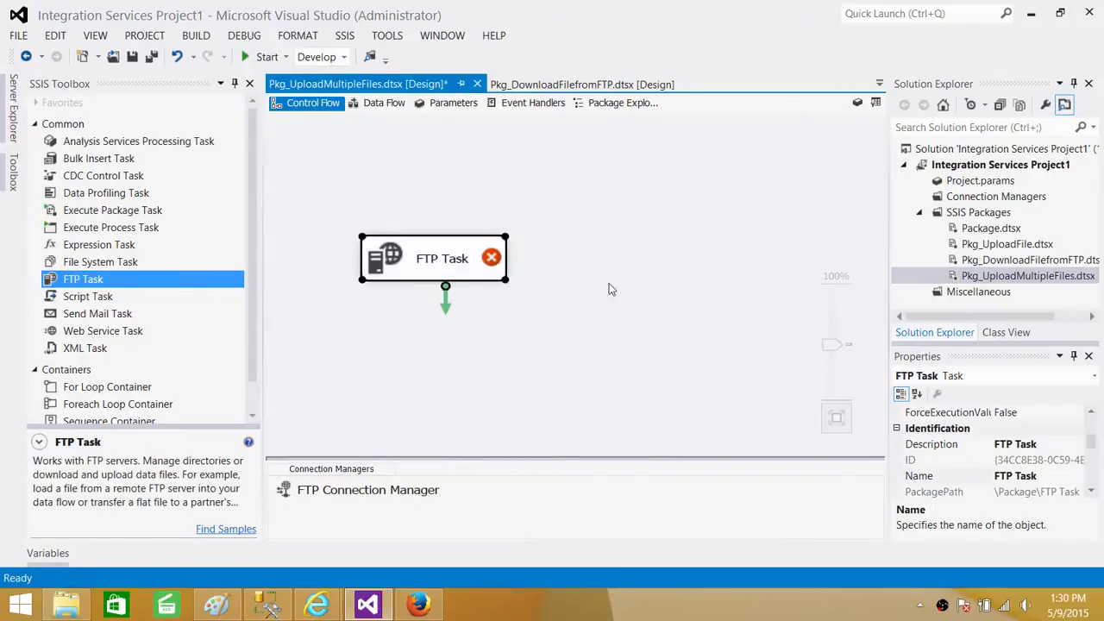
mouse_move(340, 290)
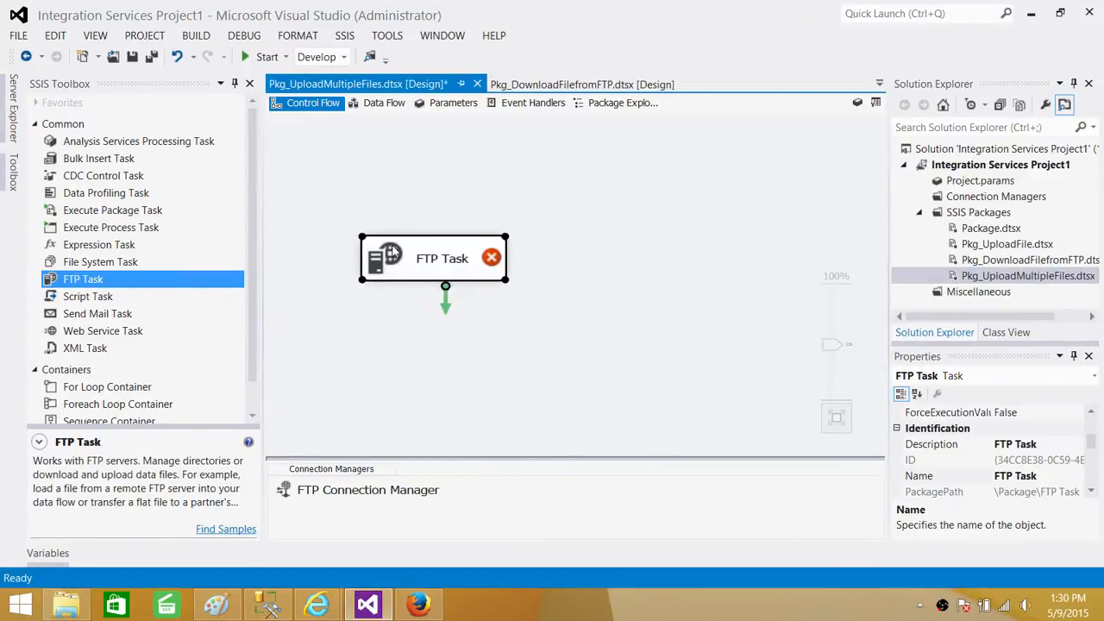
mouse_move(483, 298)
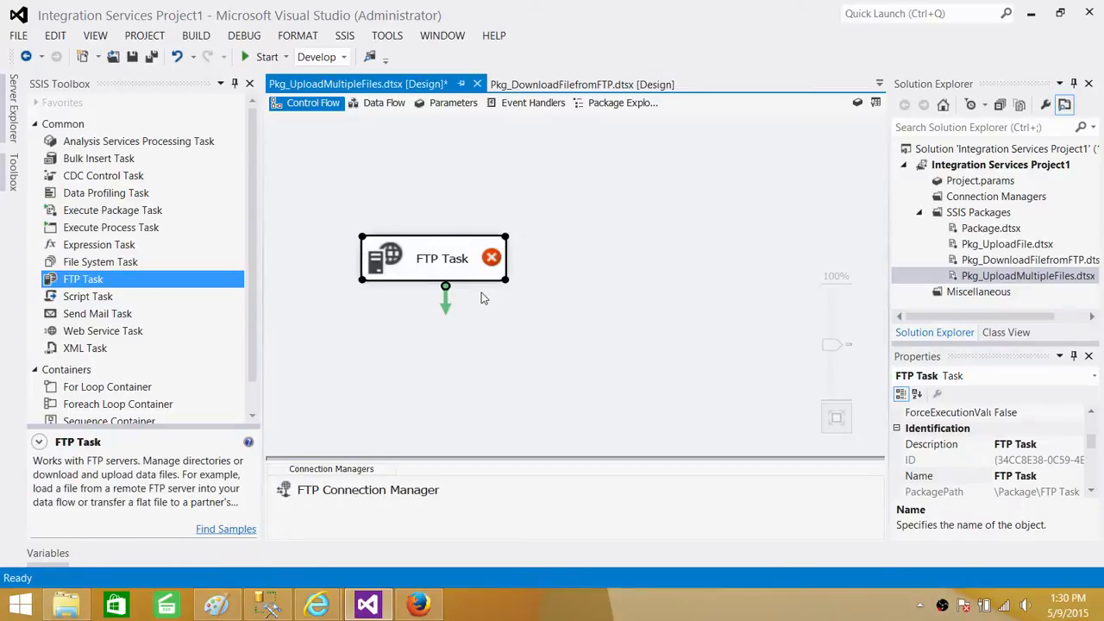
mouse_move(158, 296)
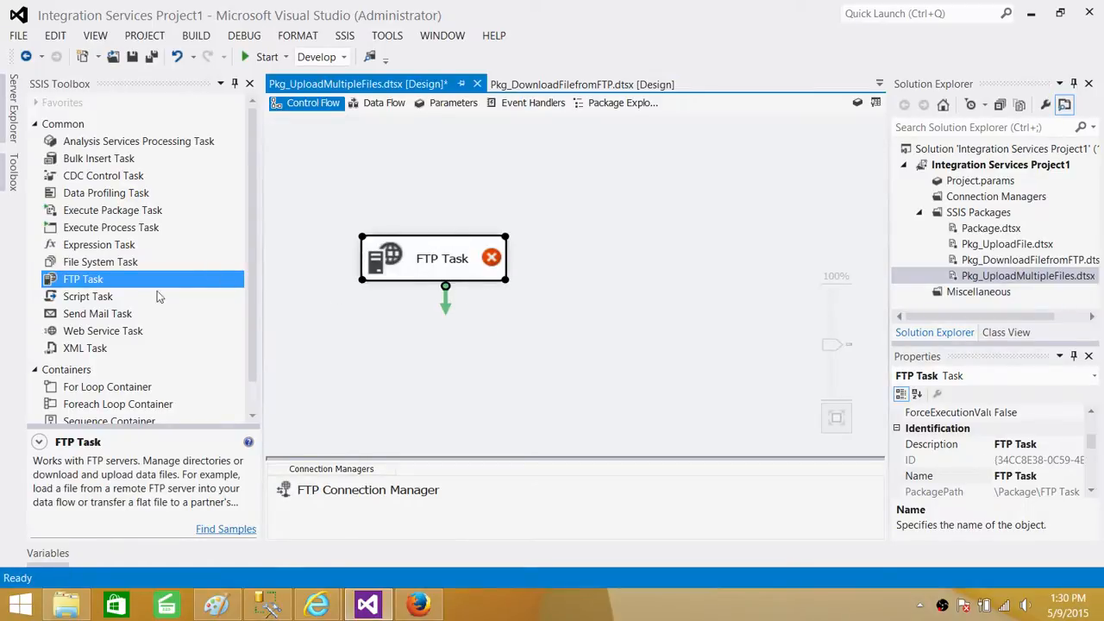
- Place a Foreach Loop Container on the canvas, move the FTP Task into it, and open it
left_click(62, 123)
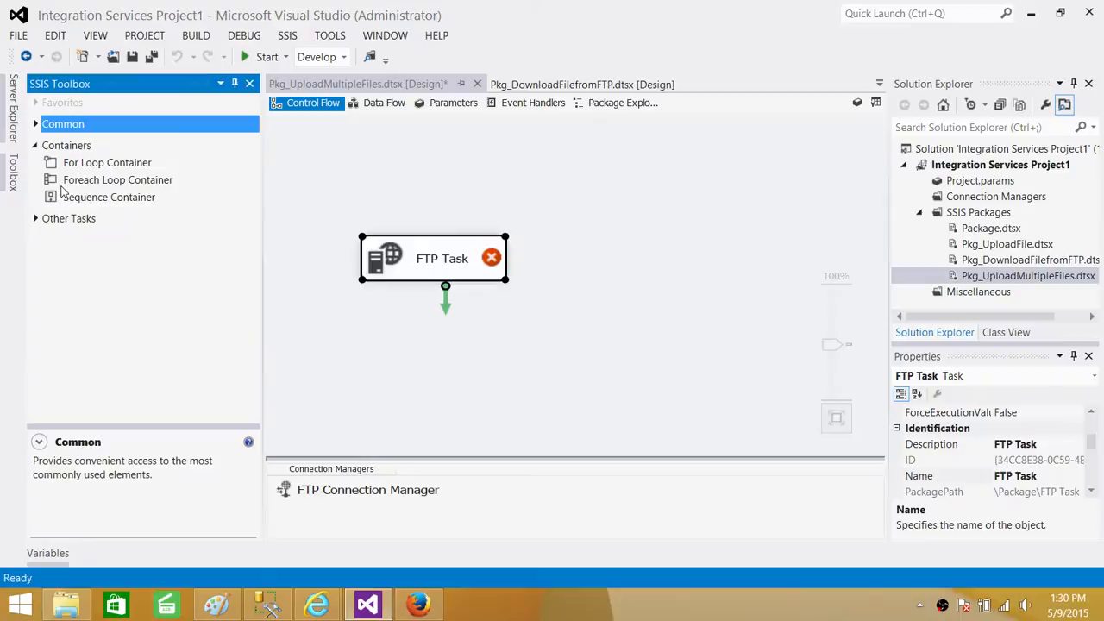
left_click_drag(117, 180, 612, 241)
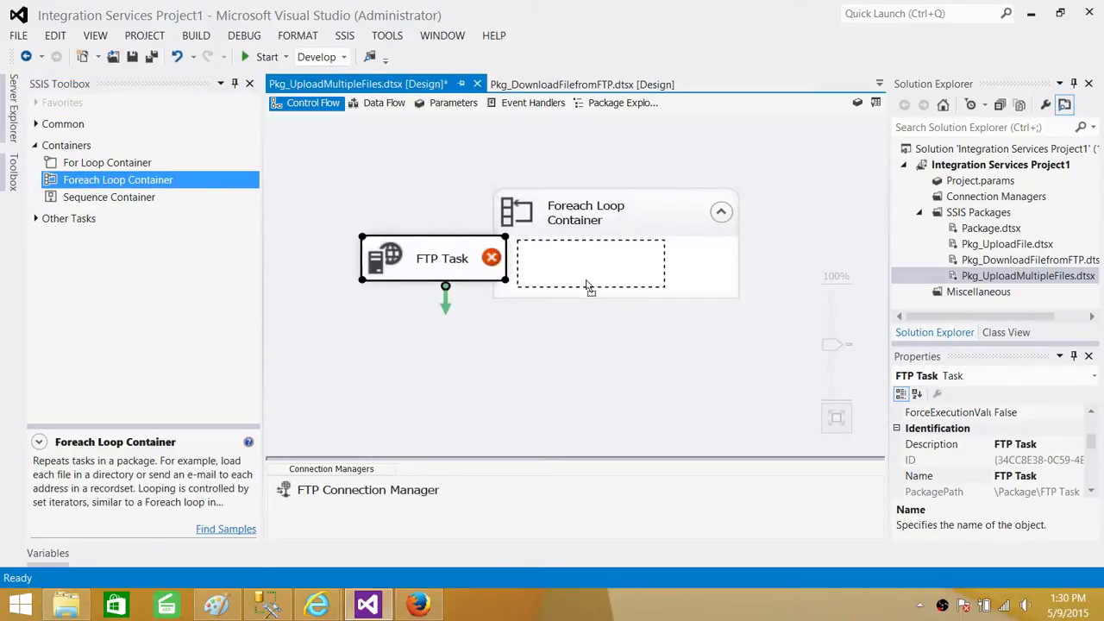
left_click_drag(431, 258, 591, 263)
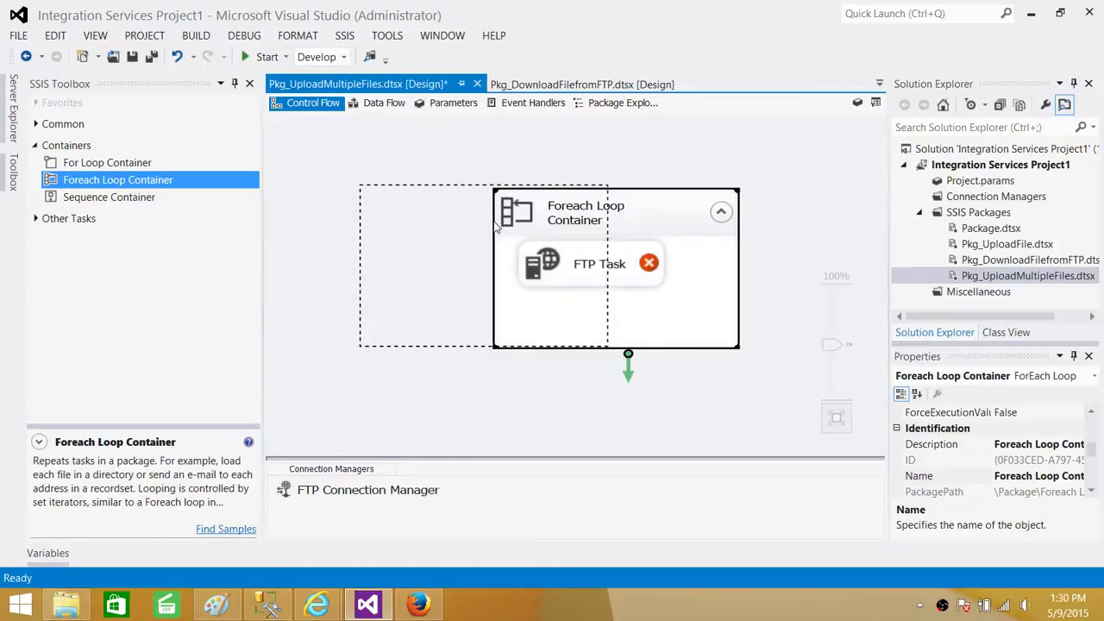
double_click(586, 213)
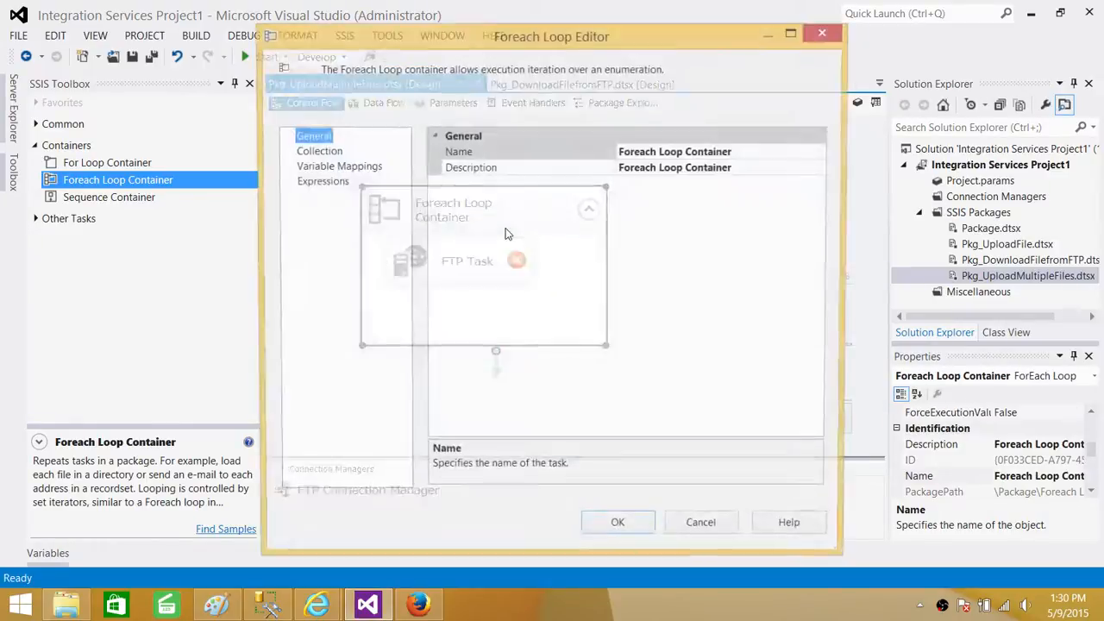
- Set the loop's collection enumerator to Foreach File Enumerator
left_click(317, 150)
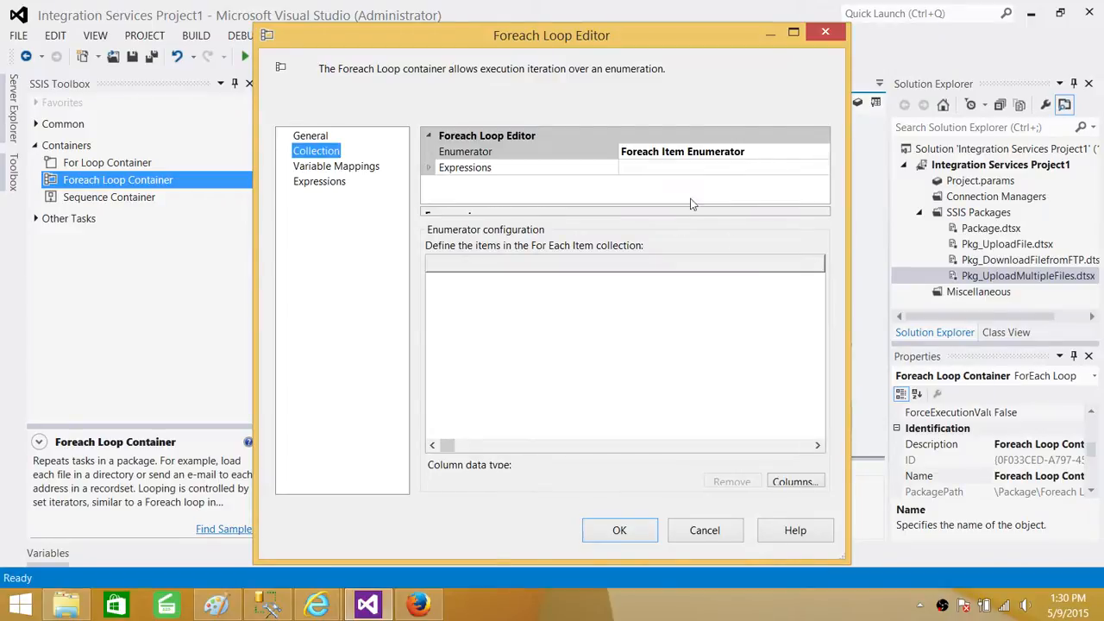
left_click(319, 181)
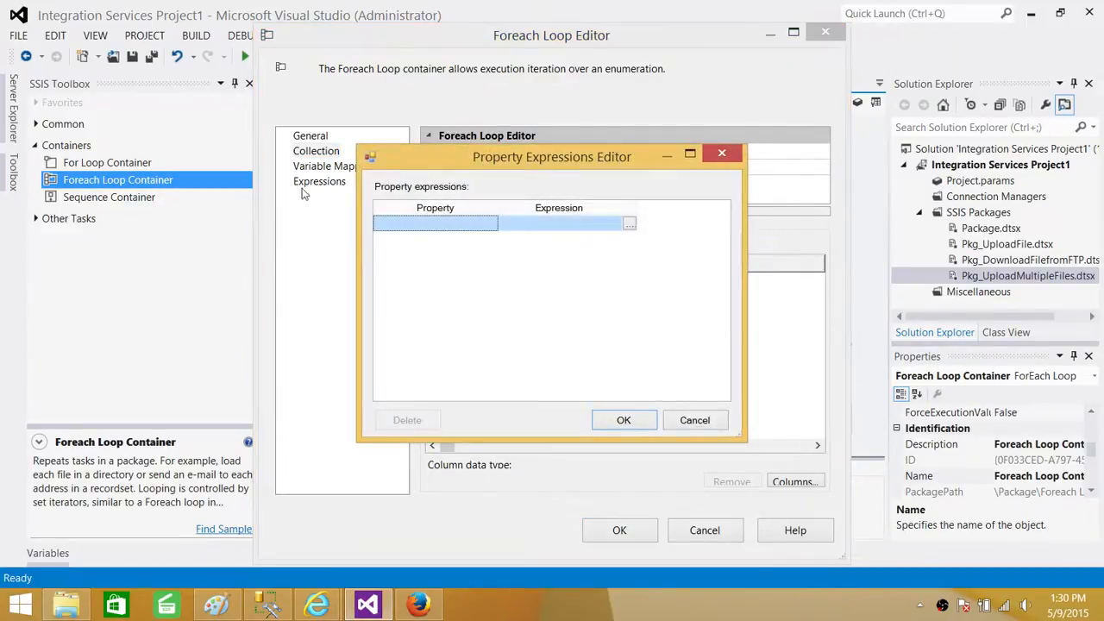
left_click(490, 223)
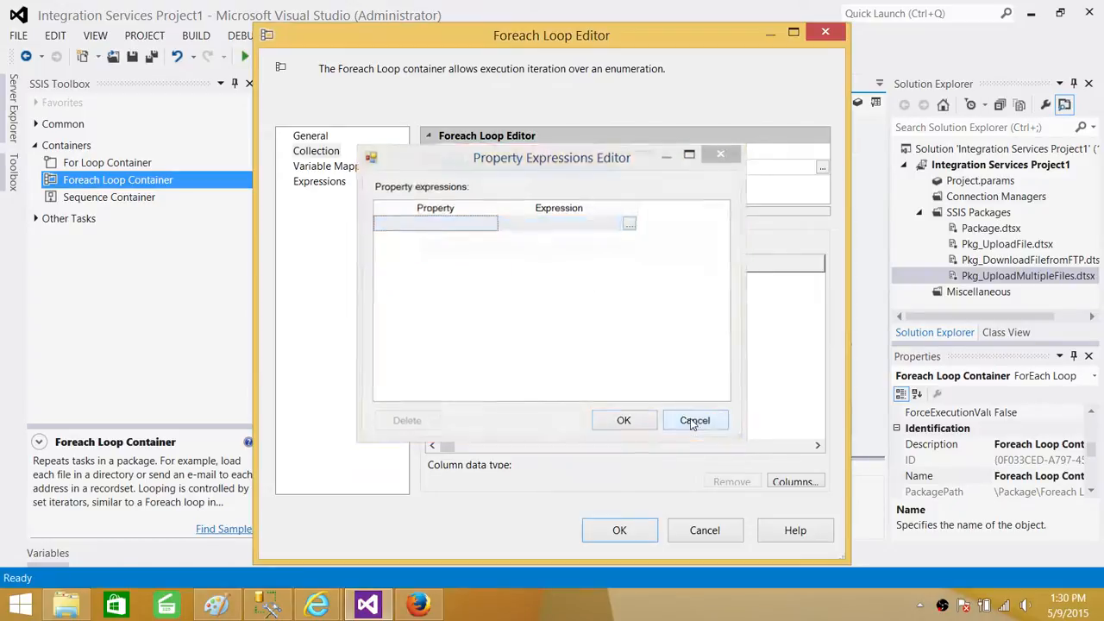
left_click(694, 420)
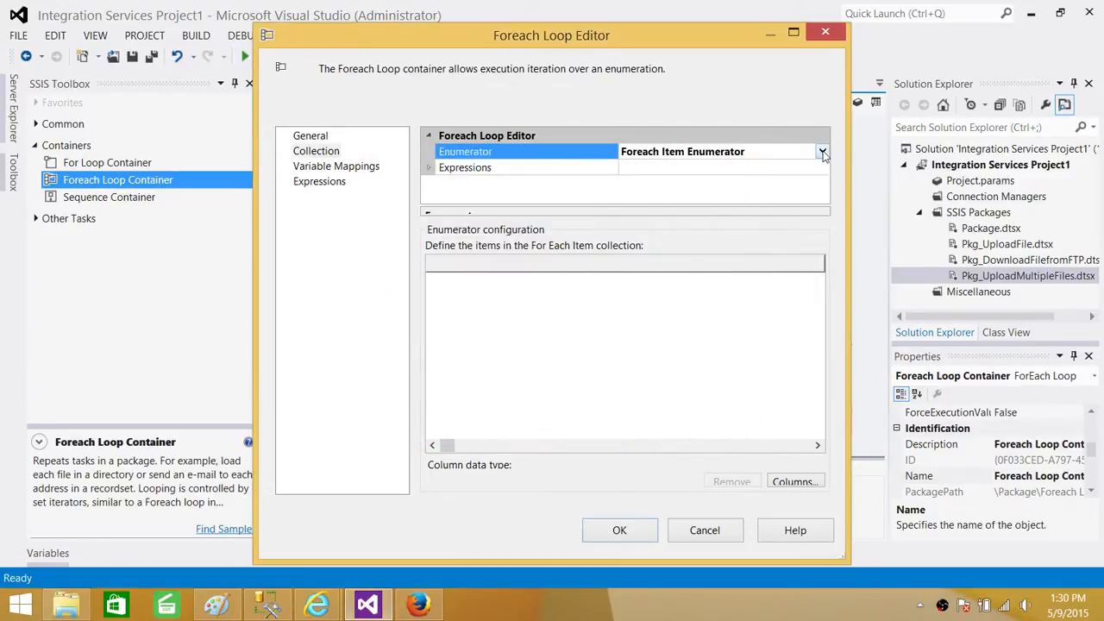
left_click(823, 151)
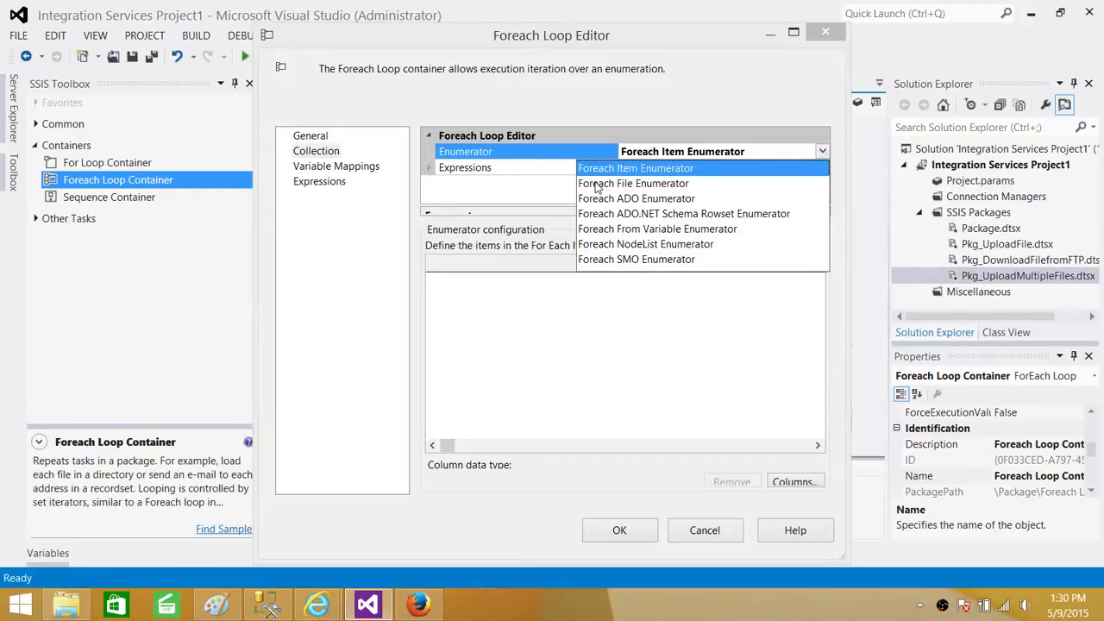
mouse_move(637, 190)
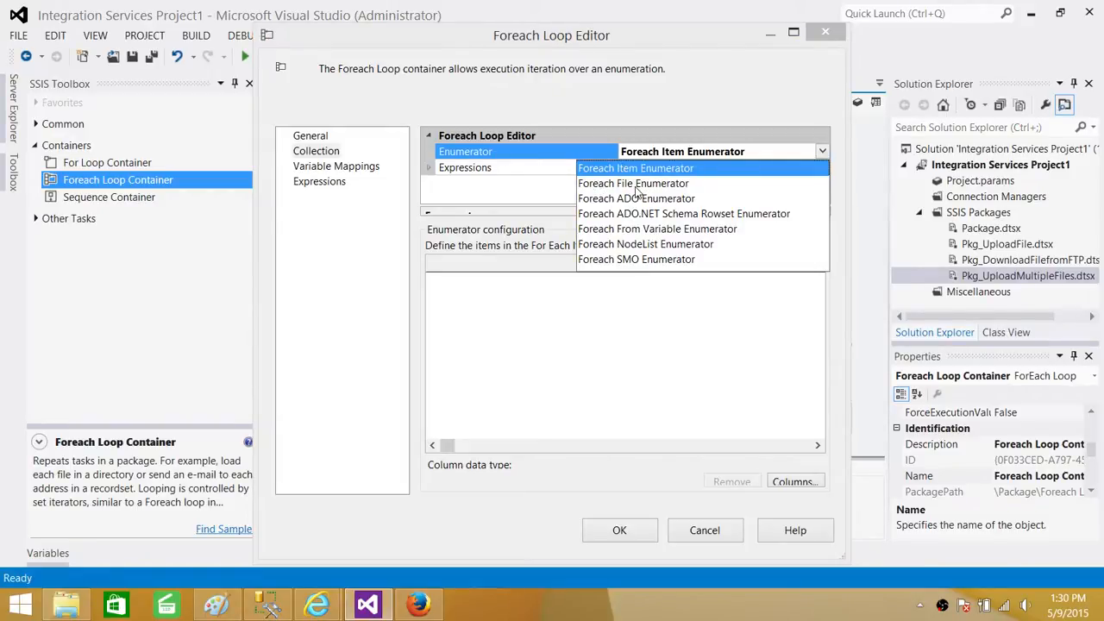
left_click(634, 183)
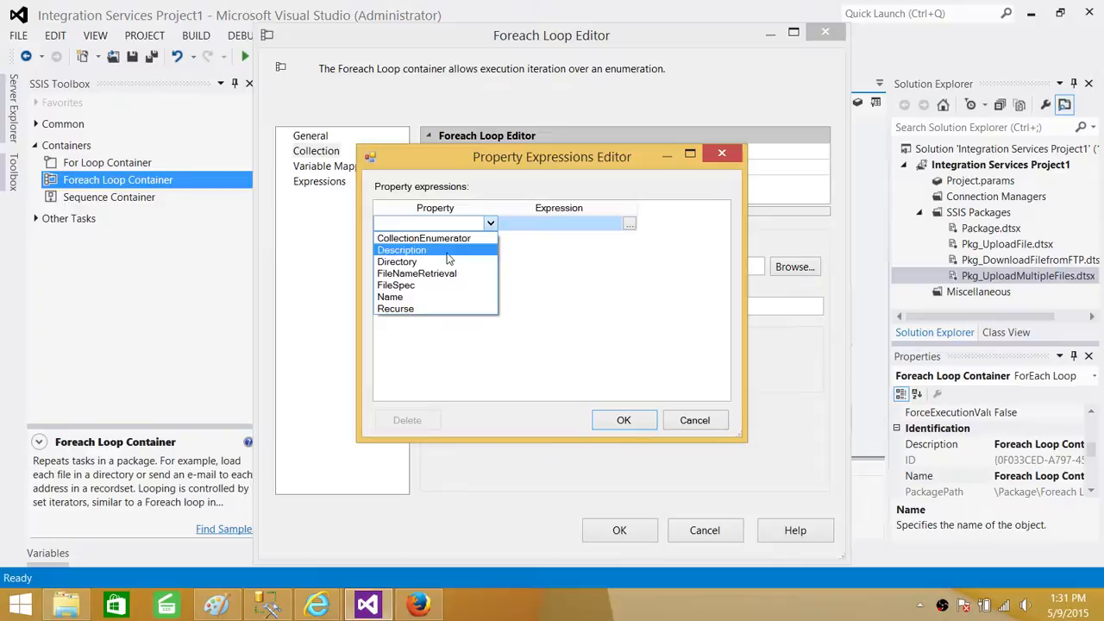
- Set the Directory property expression to @[User::FolderPath]
left_click(398, 262)
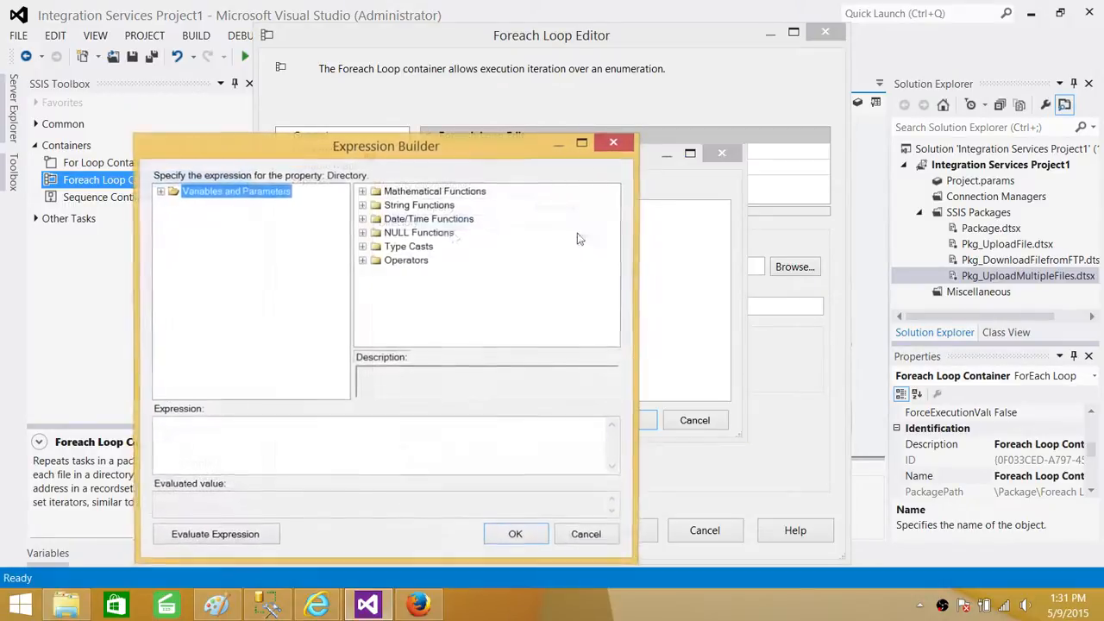
left_click(161, 190)
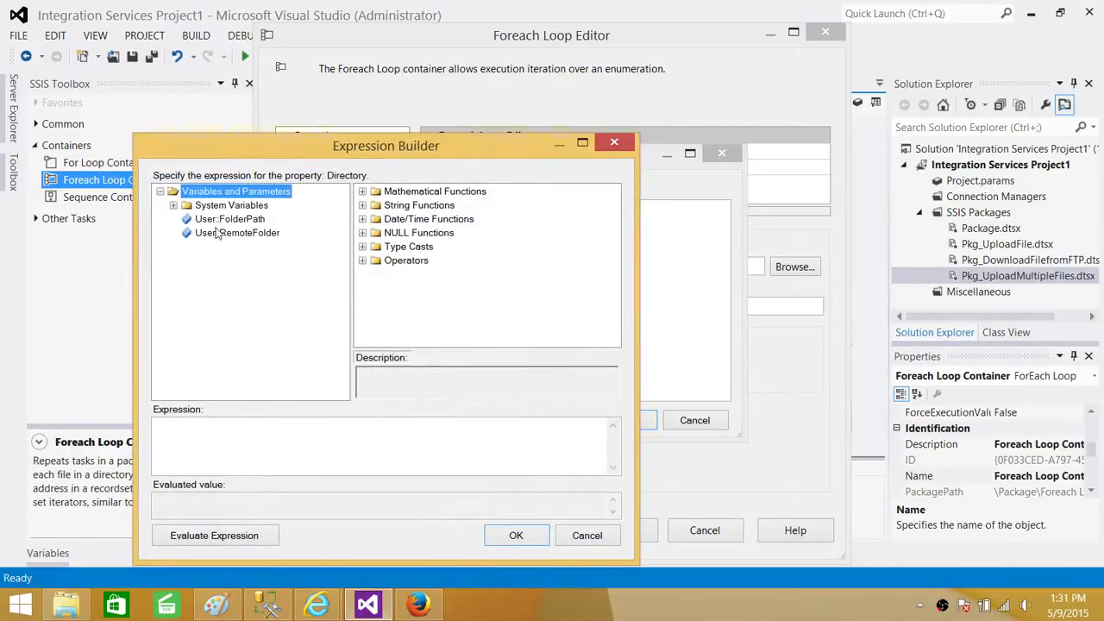
double_click(229, 218)
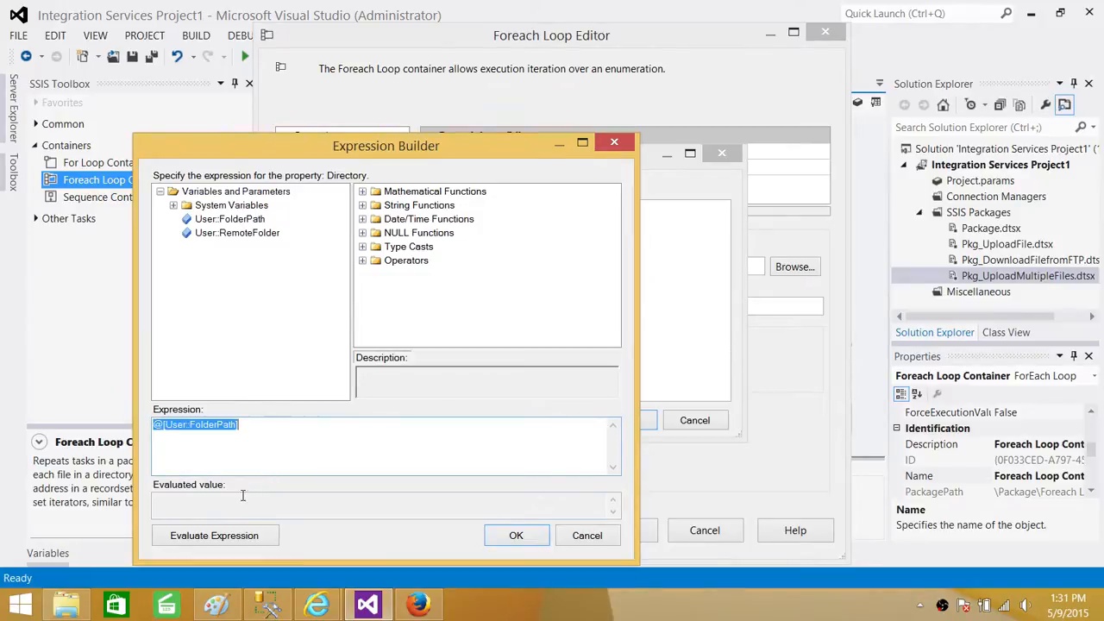
left_click(516, 535)
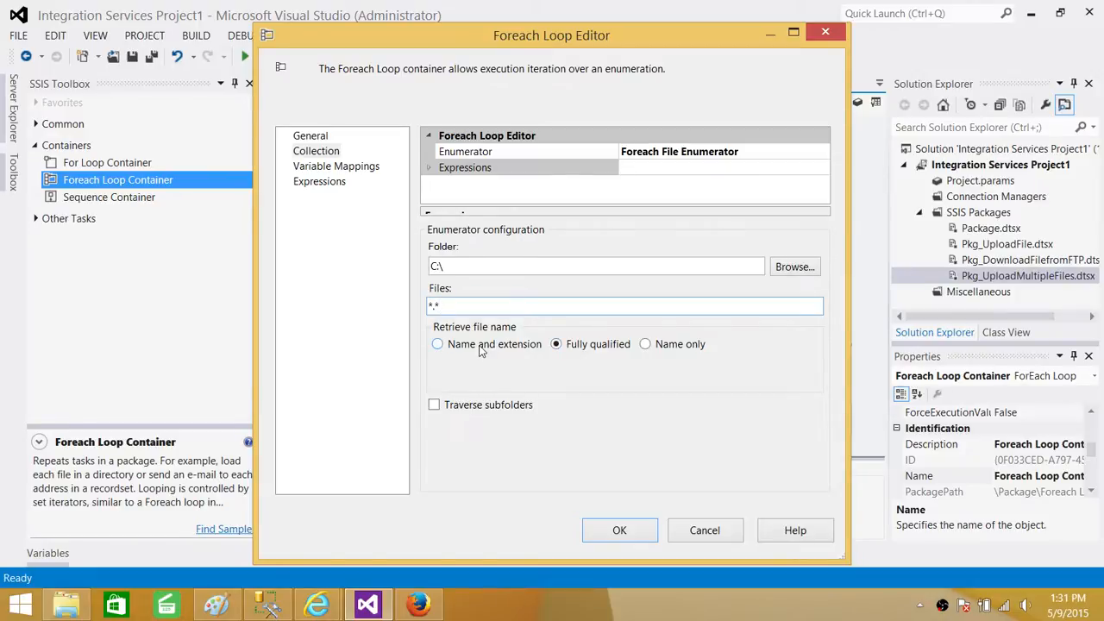
mouse_move(588, 351)
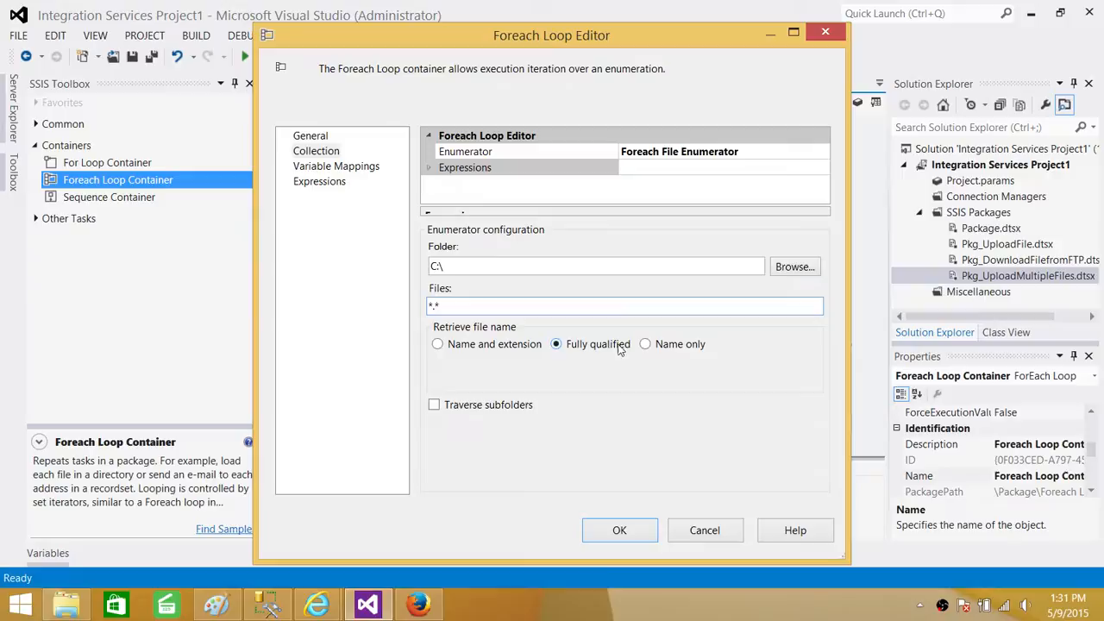
mouse_move(601, 343)
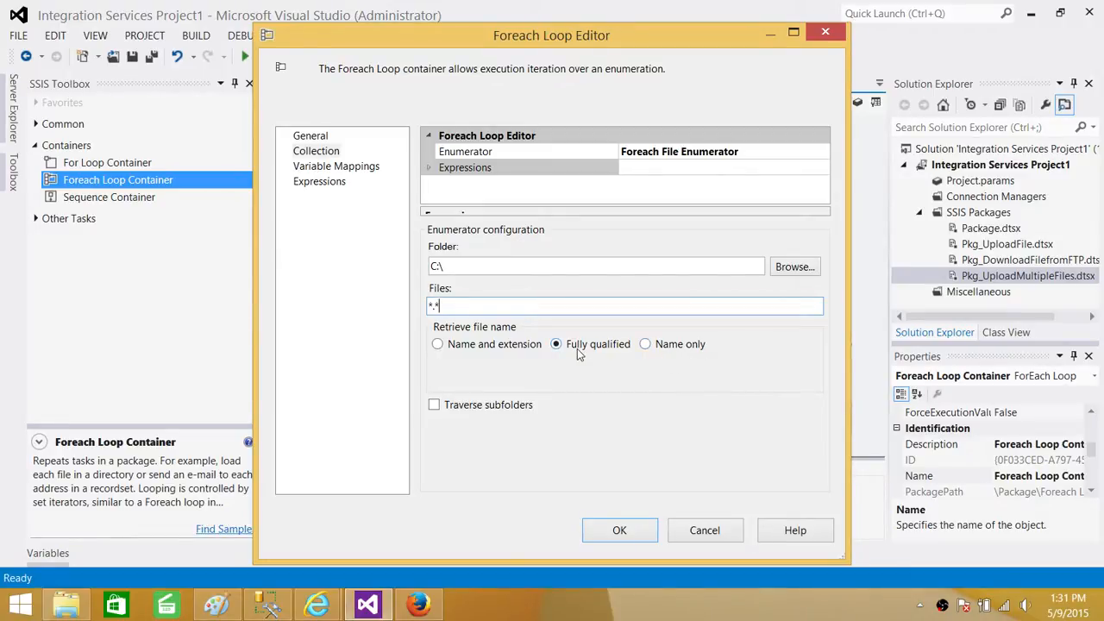
mouse_move(596, 329)
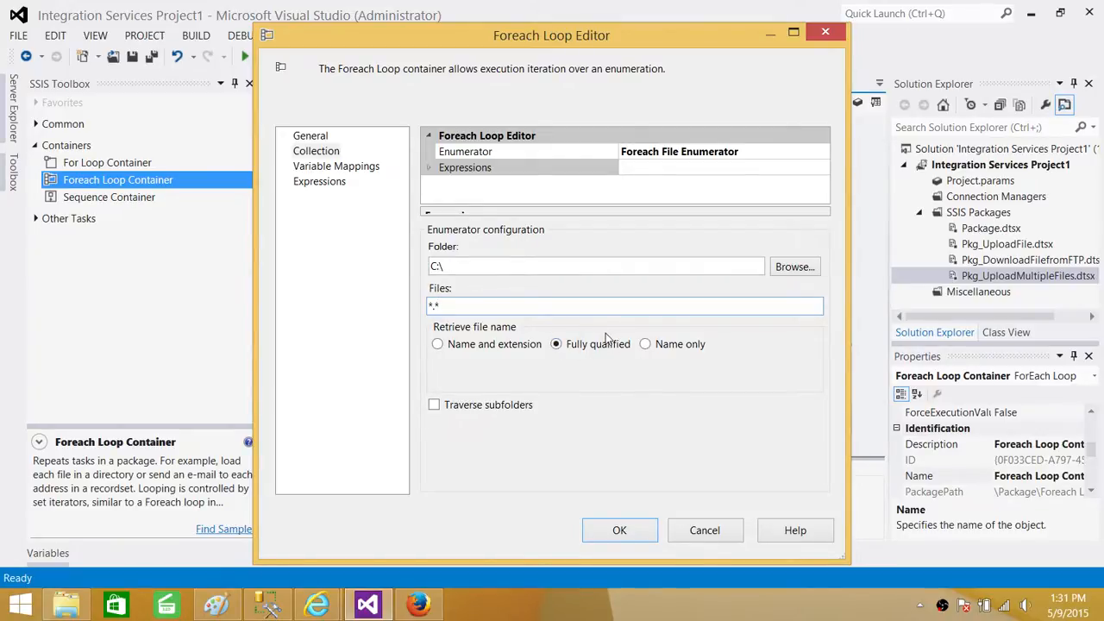
mouse_move(564, 356)
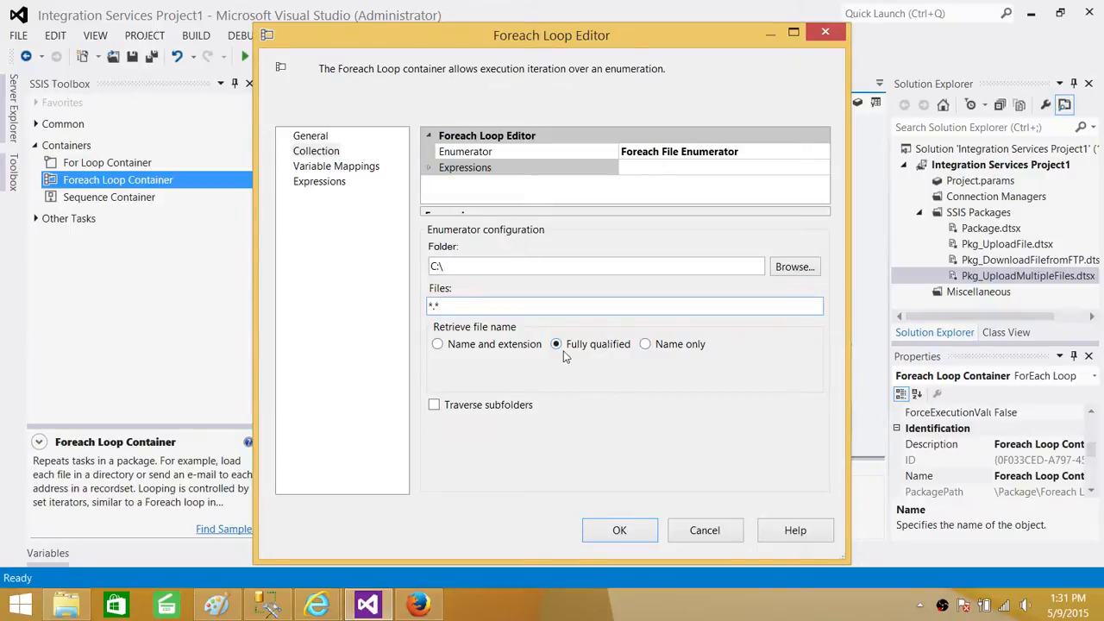
mouse_move(468, 350)
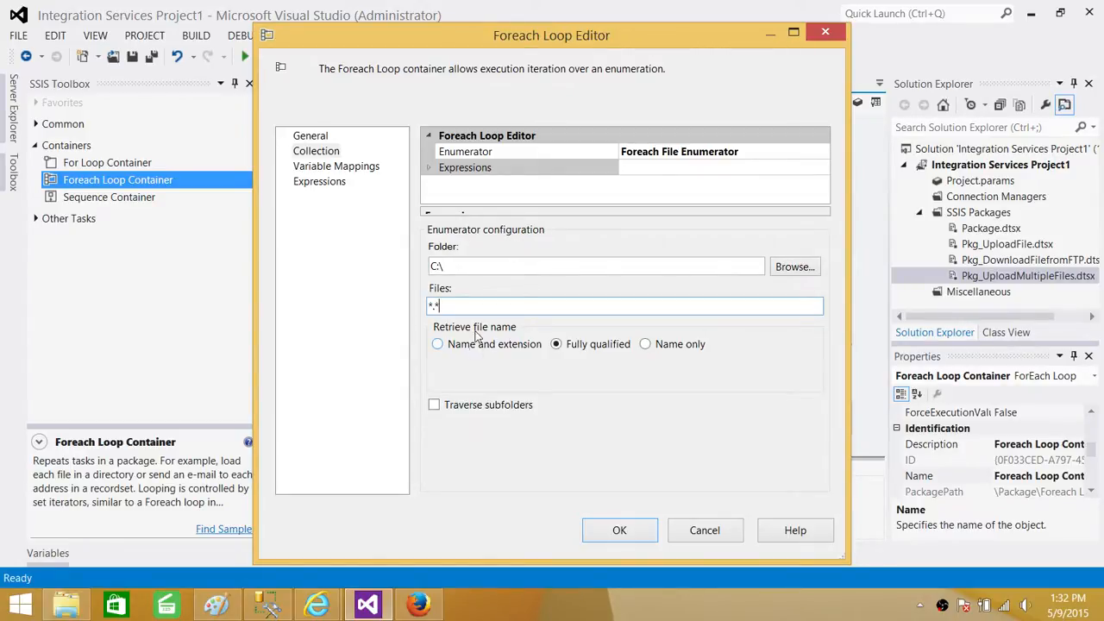
mouse_move(490, 354)
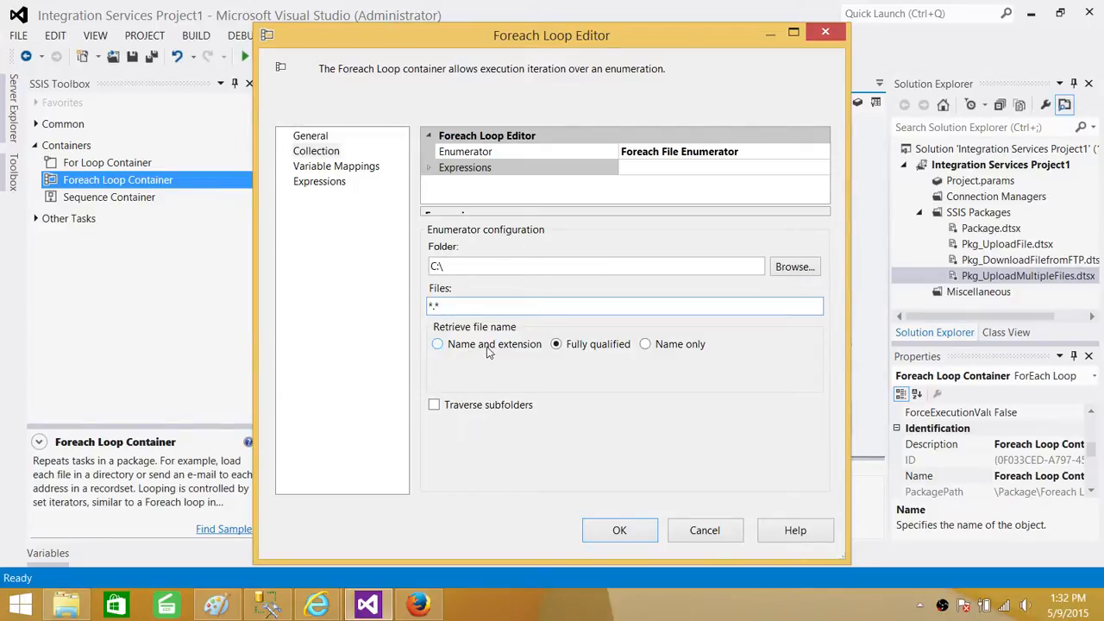
mouse_move(500, 351)
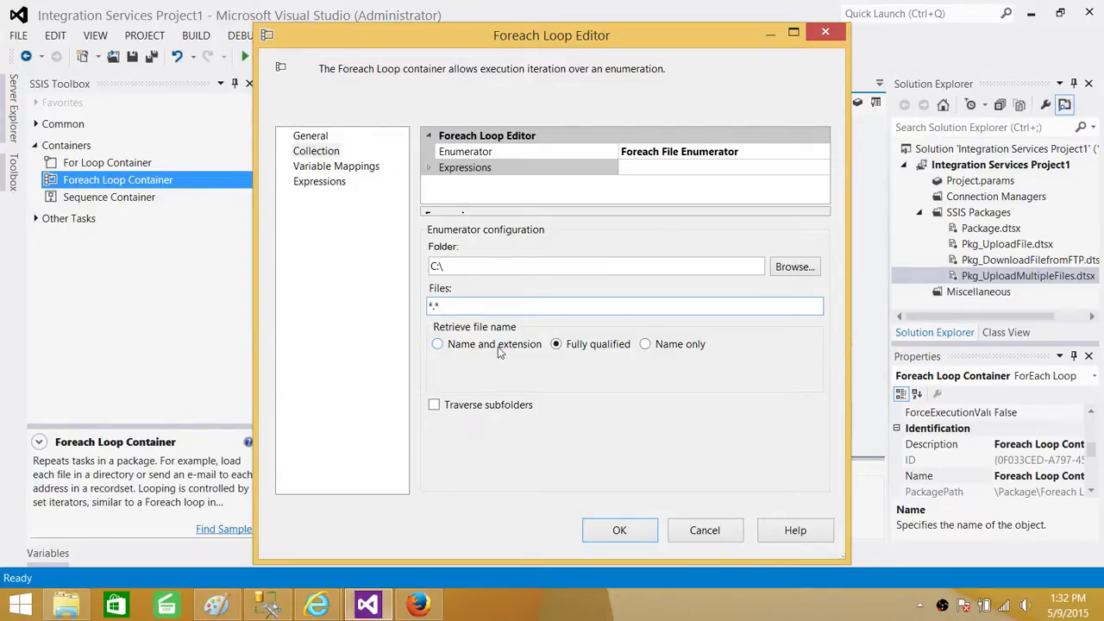
mouse_move(580, 352)
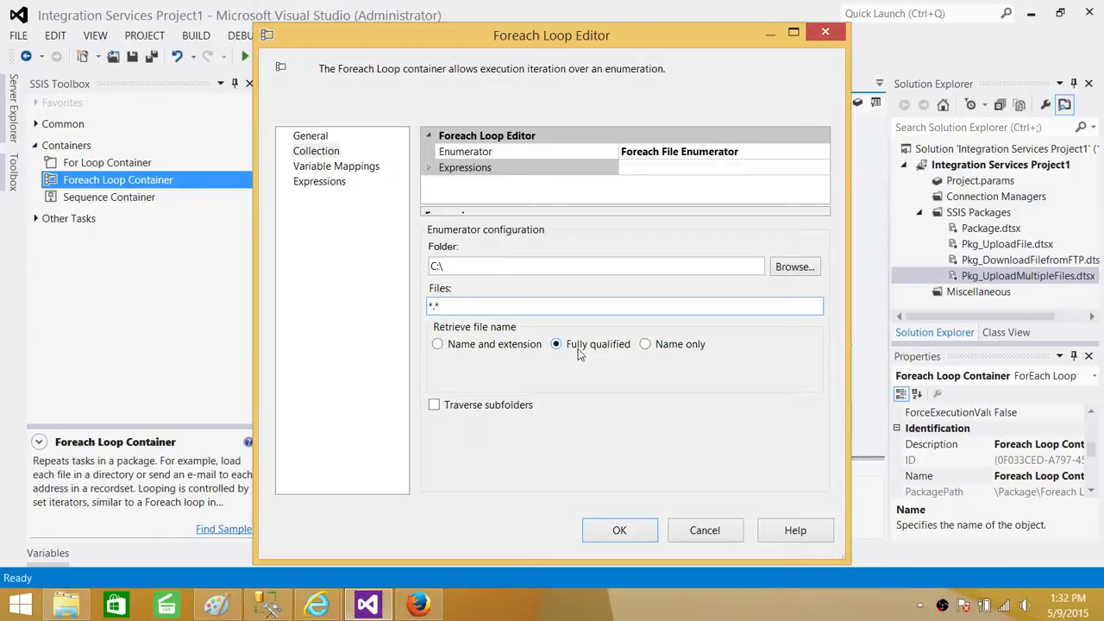
mouse_move(620, 348)
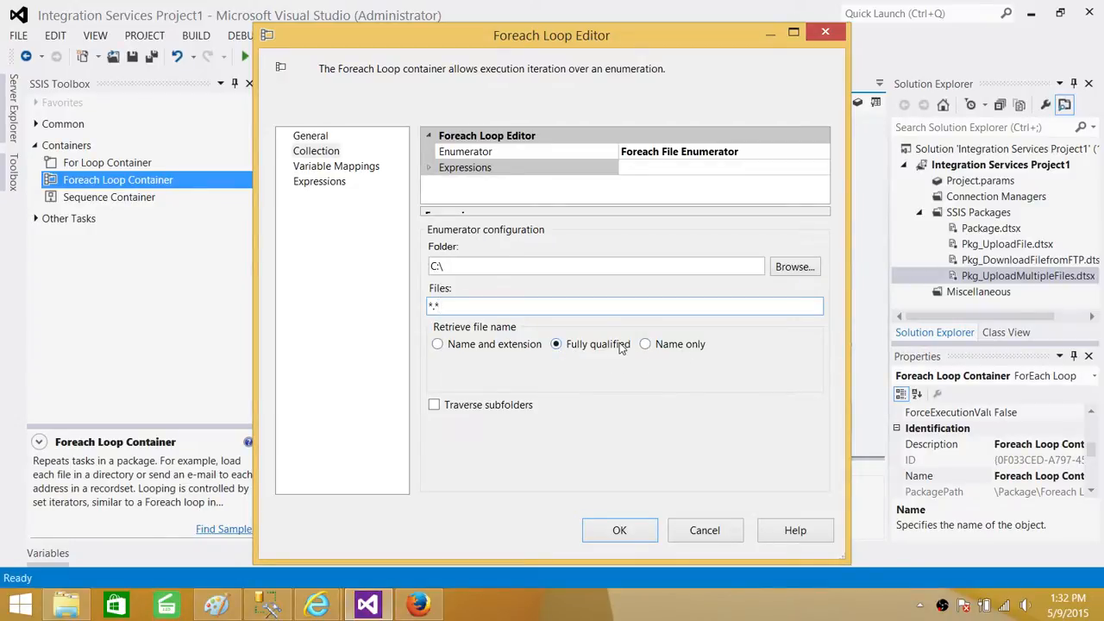
mouse_move(597, 354)
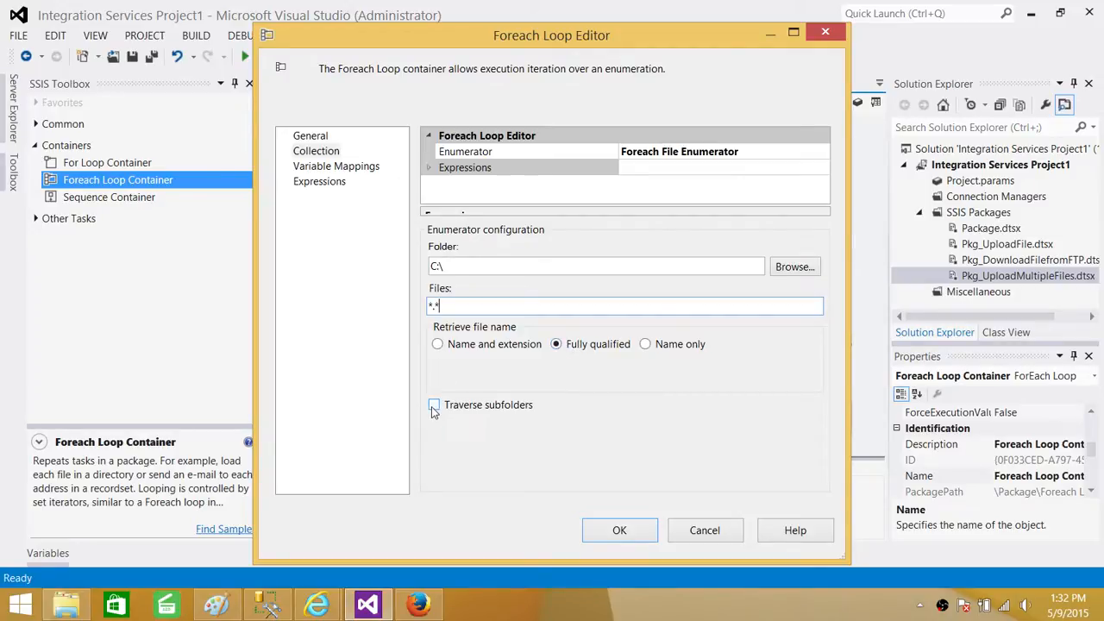
mouse_move(448, 417)
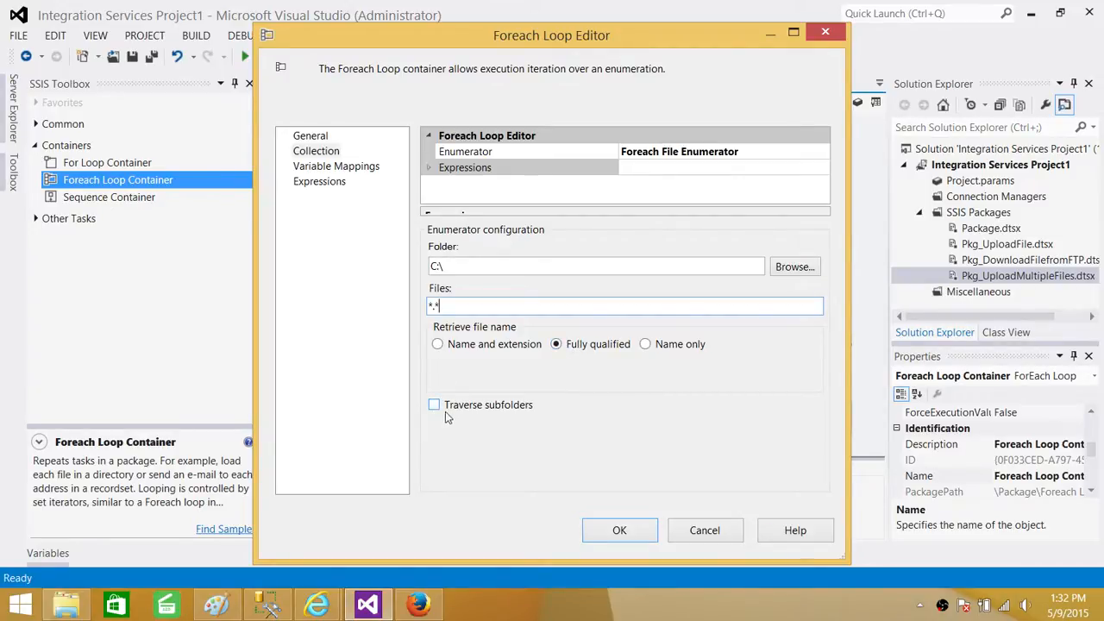
mouse_move(496, 414)
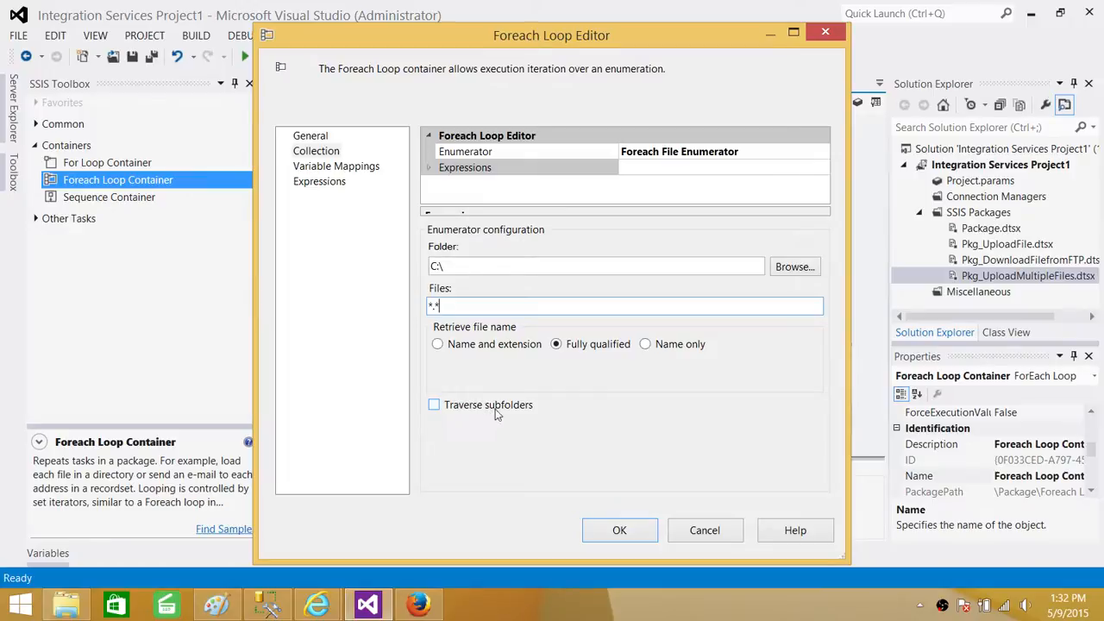
mouse_move(558, 331)
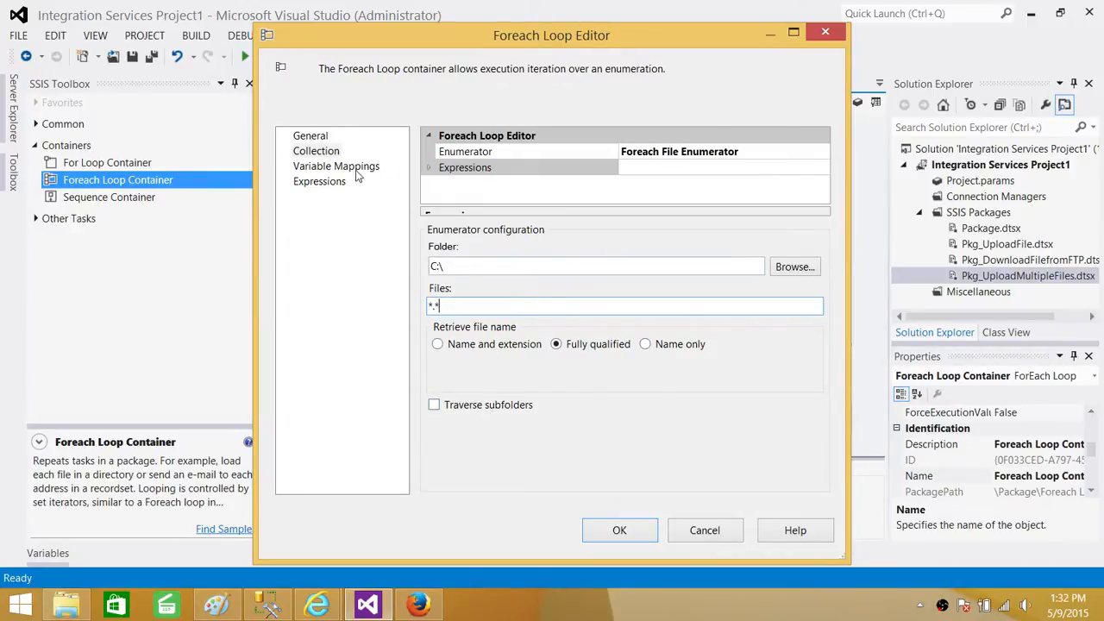
- Map each enumerated file to a new String variable FileFullPath at index 0
left_click(337, 165)
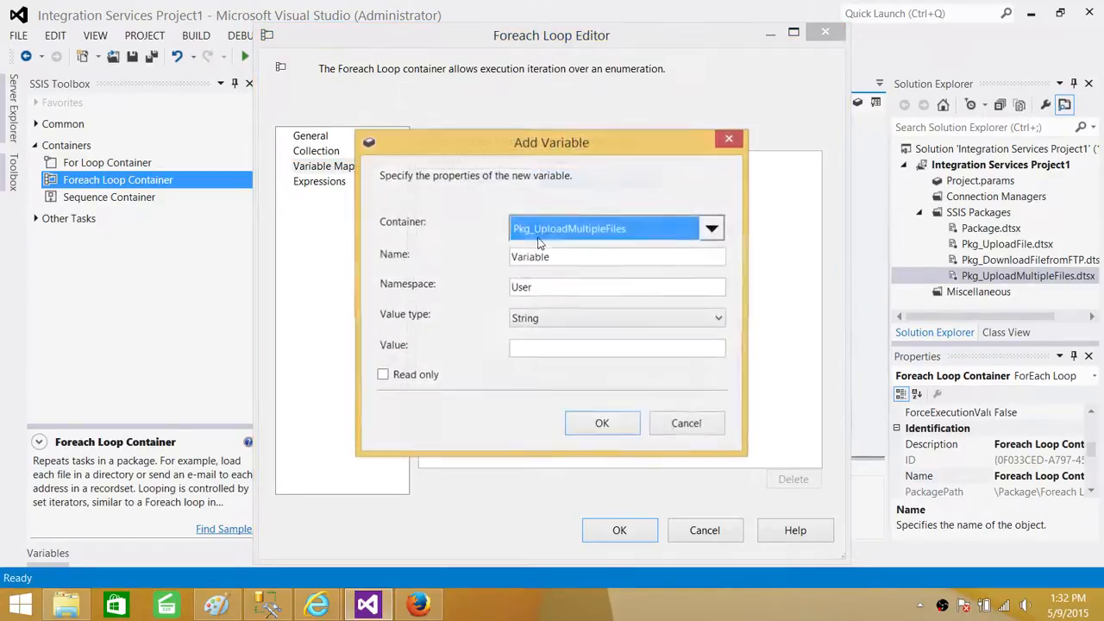
type("F")
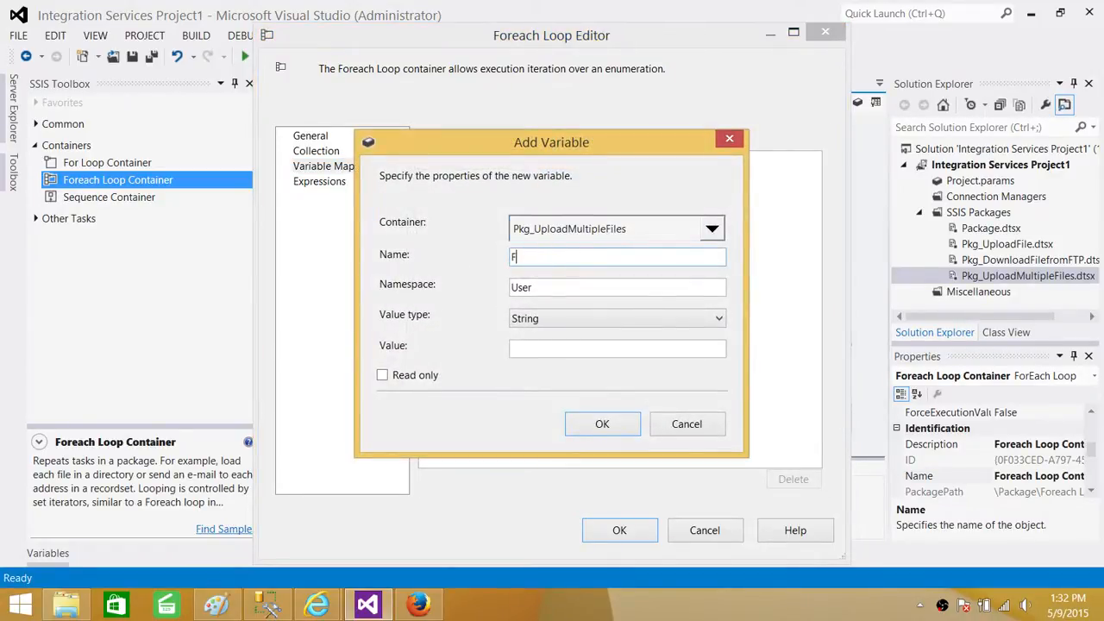
type("ileFullPat")
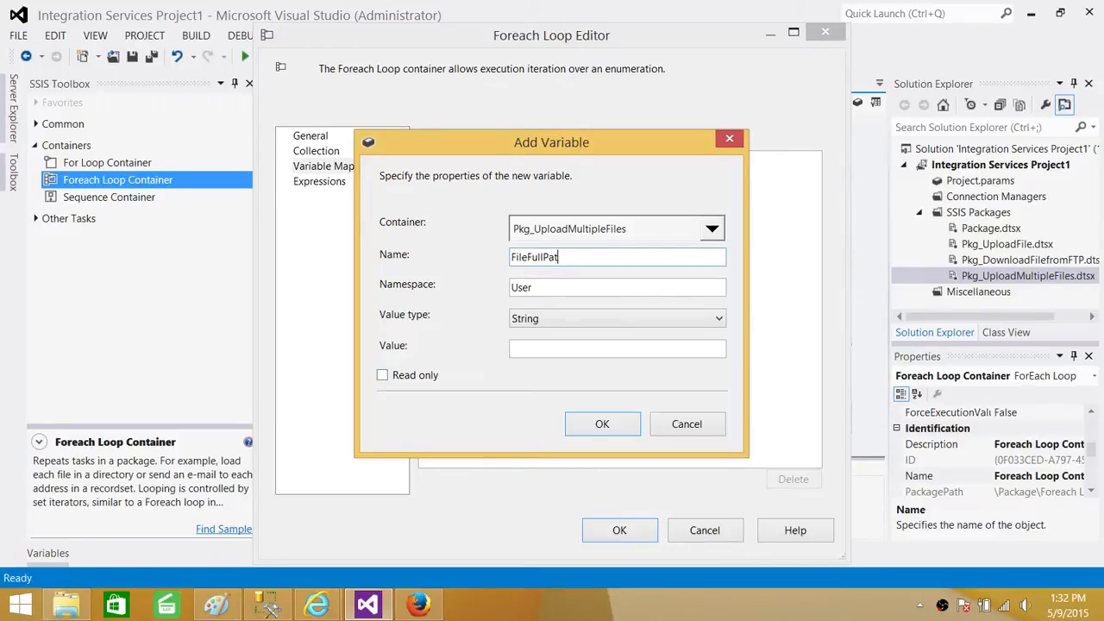
type("h")
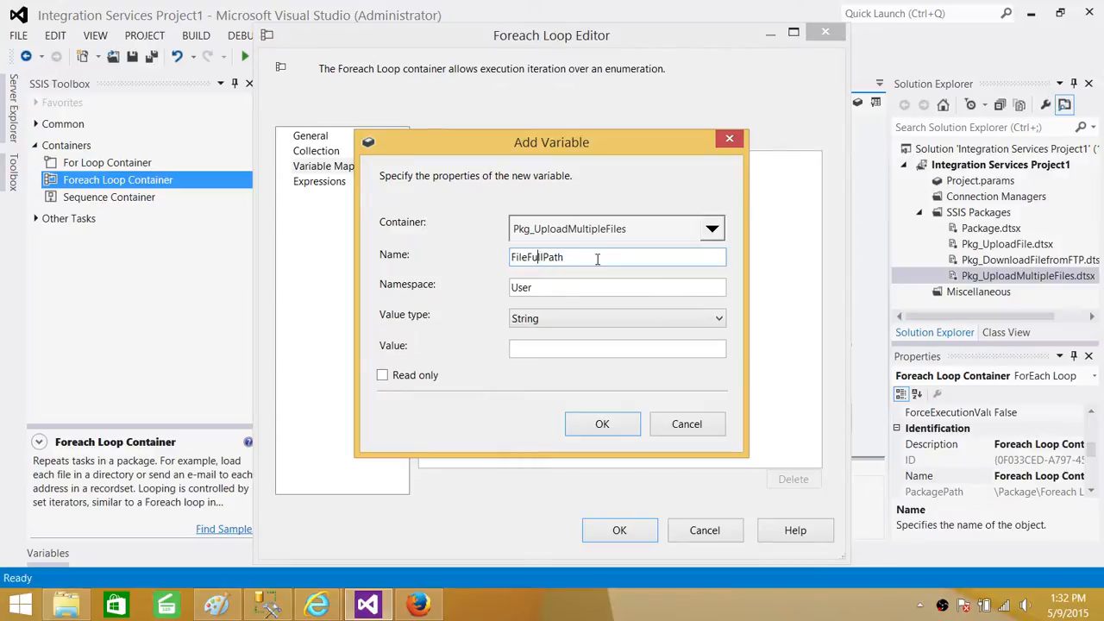
left_click(602, 424)
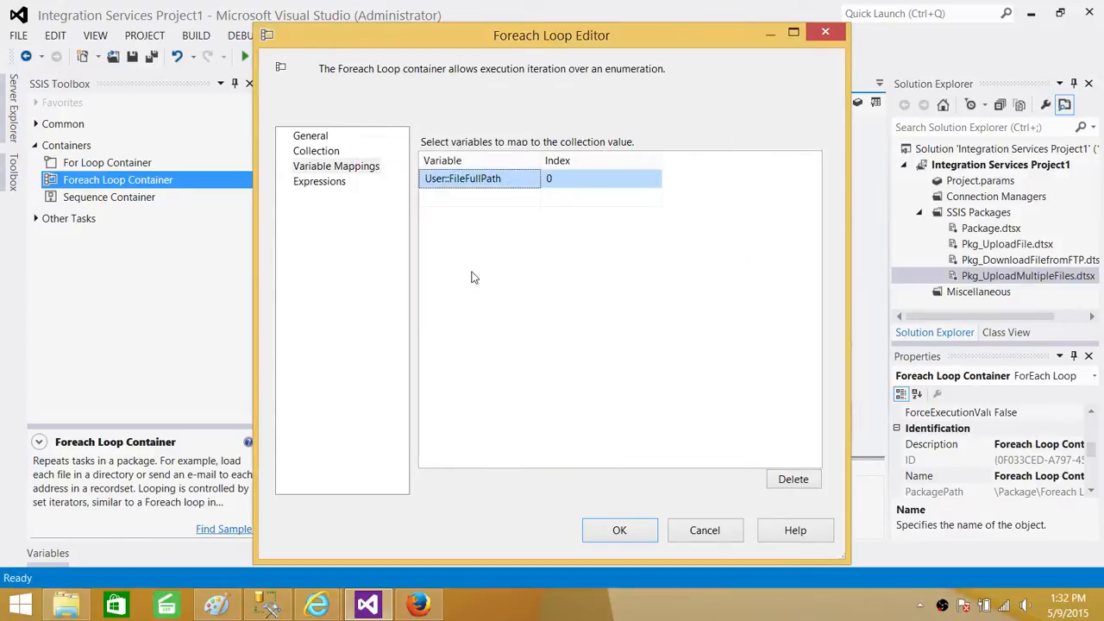
- Keep the loop settings and set the FTP Task's local path to User::FileFullPath
left_click(619, 529)
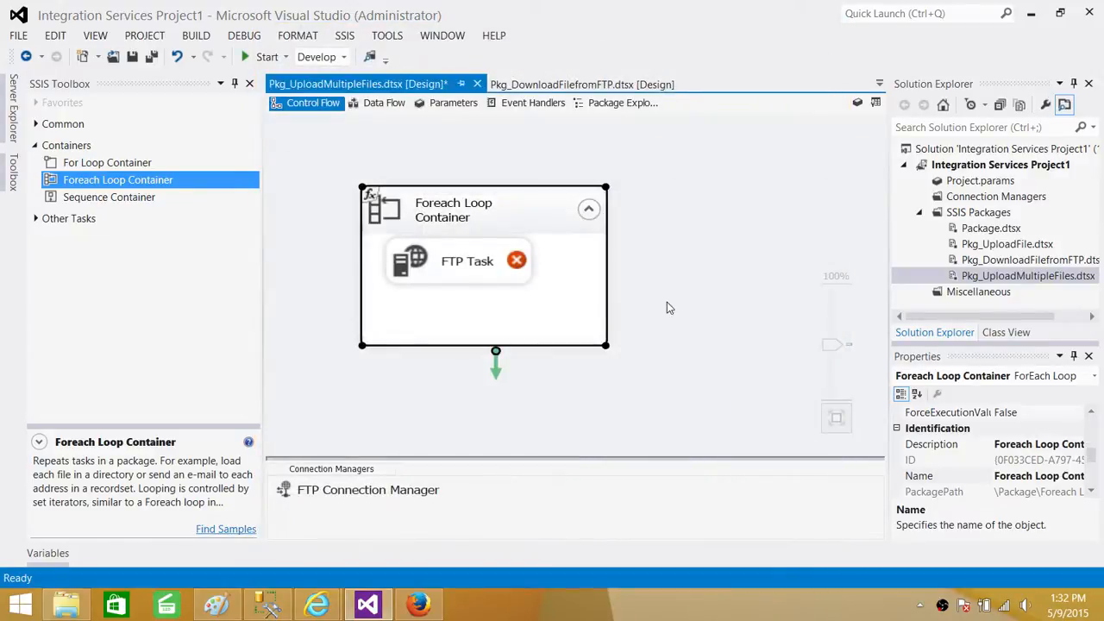
left_click(467, 260)
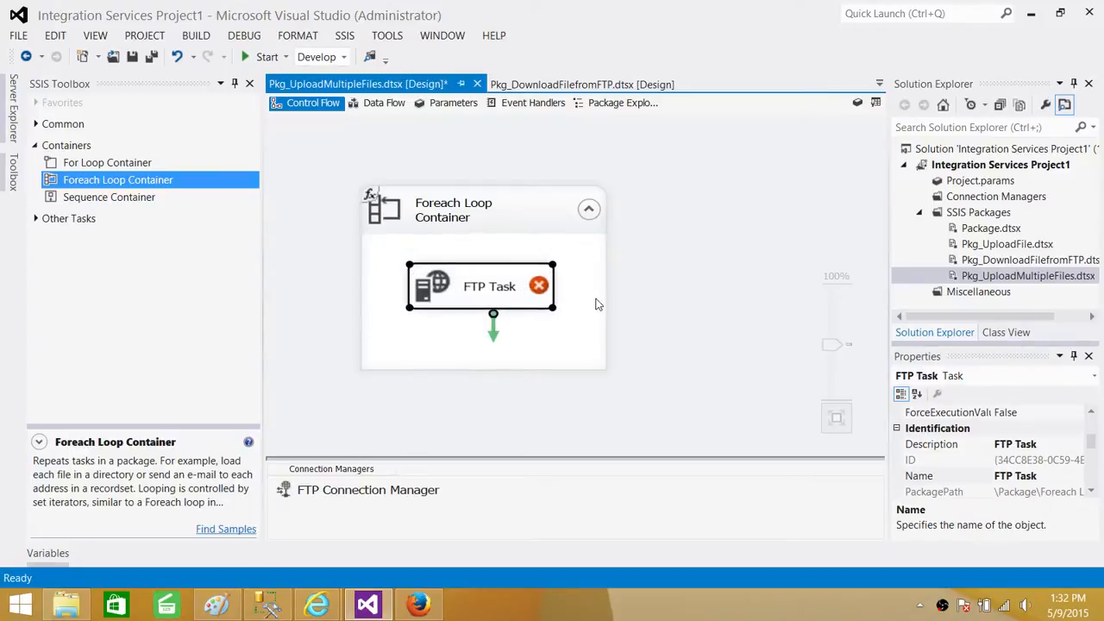
double_click(481, 286)
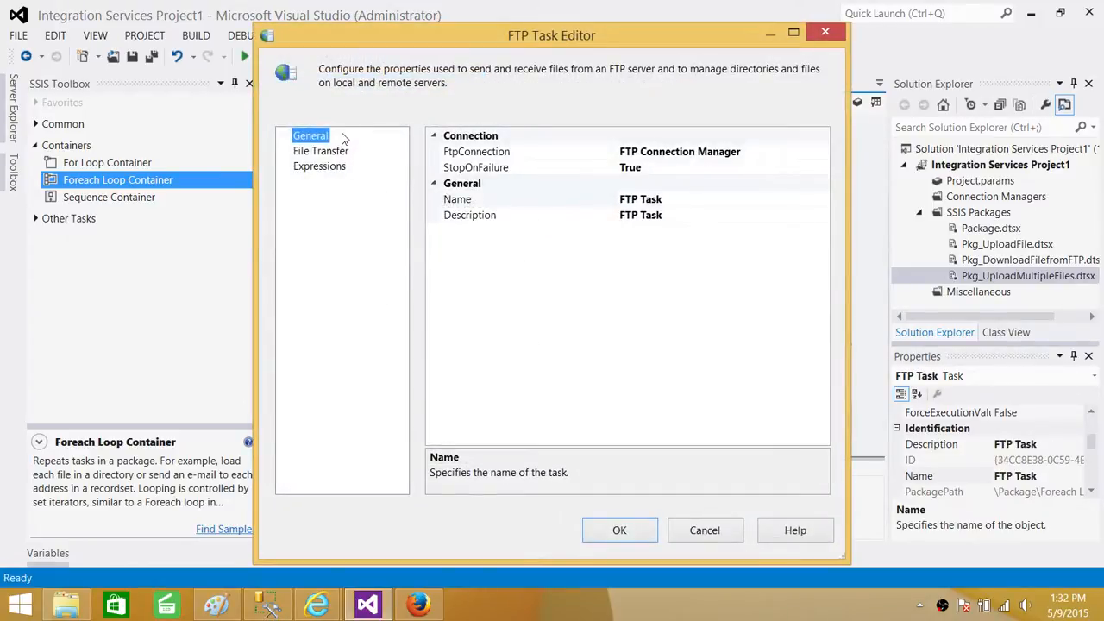
mouse_move(702, 150)
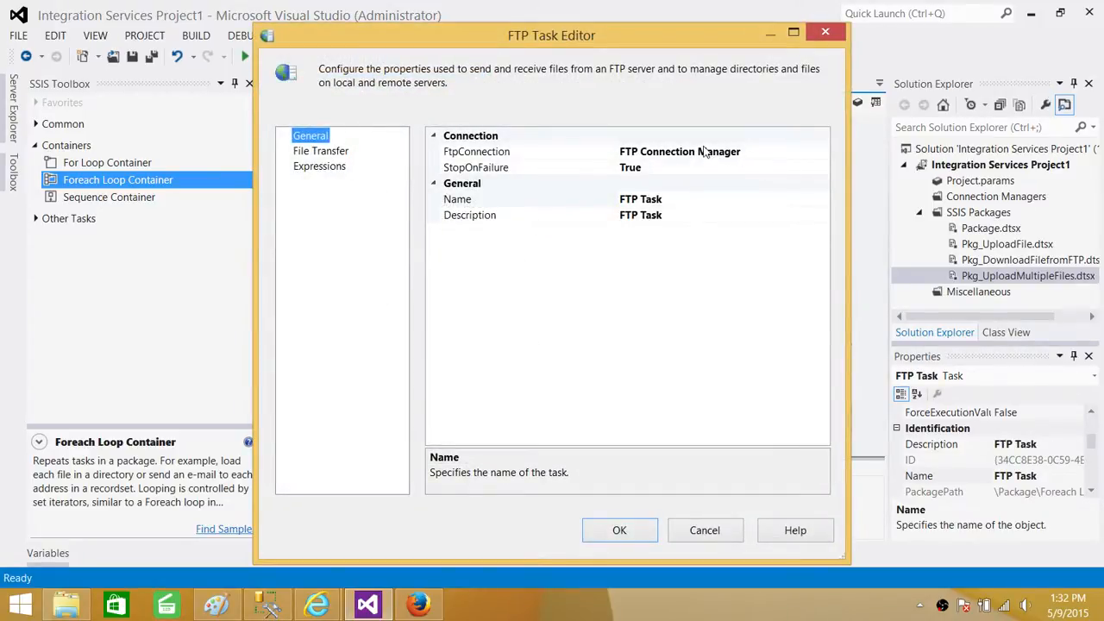
mouse_move(326, 151)
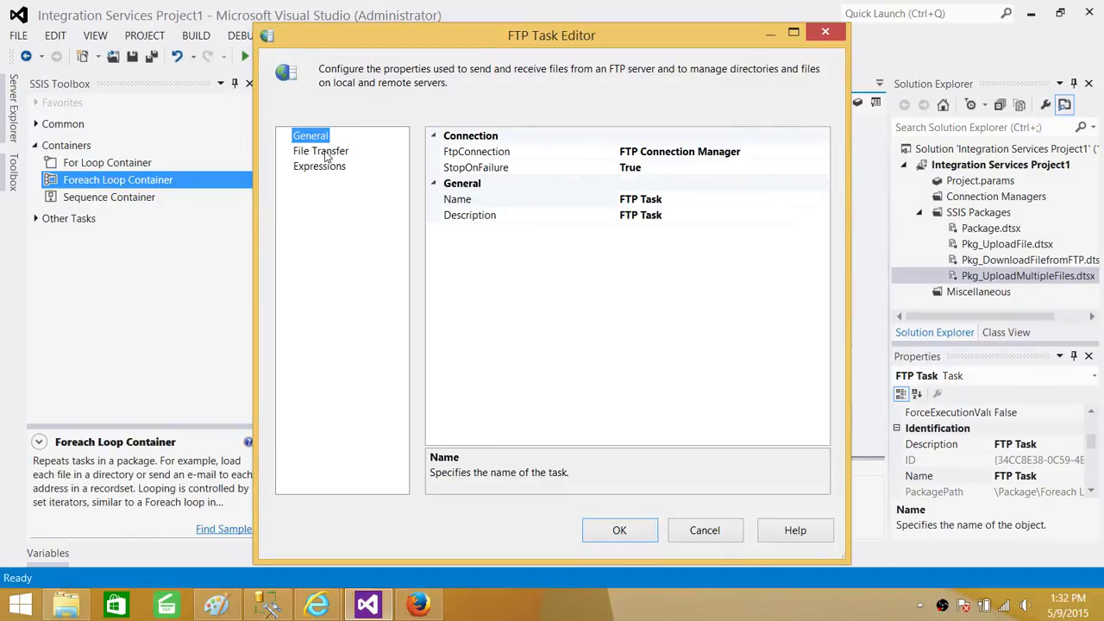
left_click(320, 150)
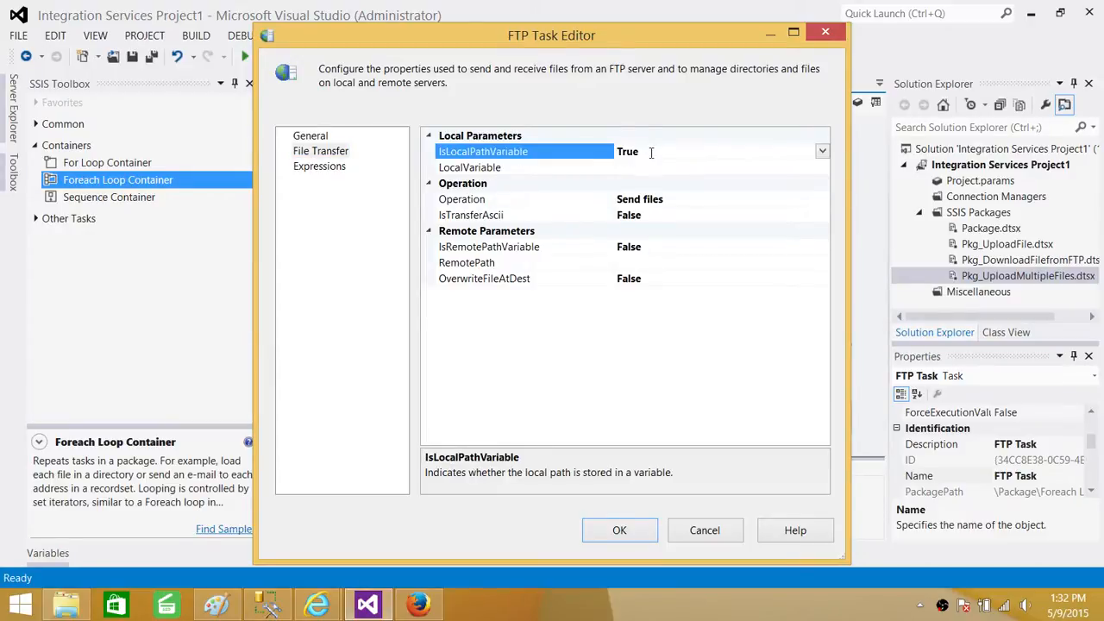
left_click(822, 166)
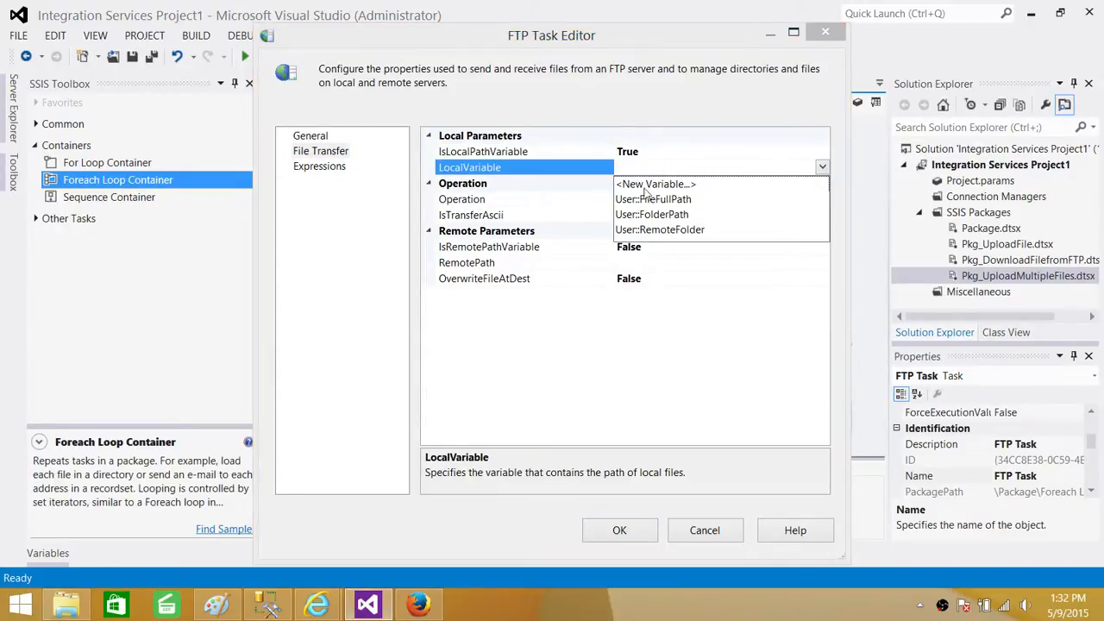
mouse_move(661, 199)
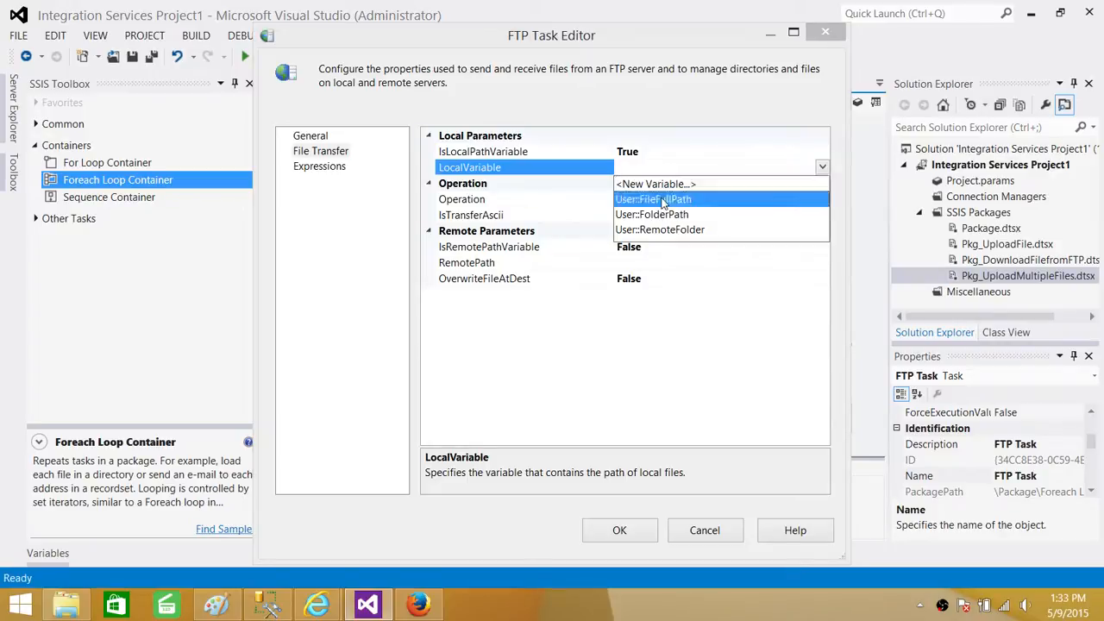
left_click(651, 198)
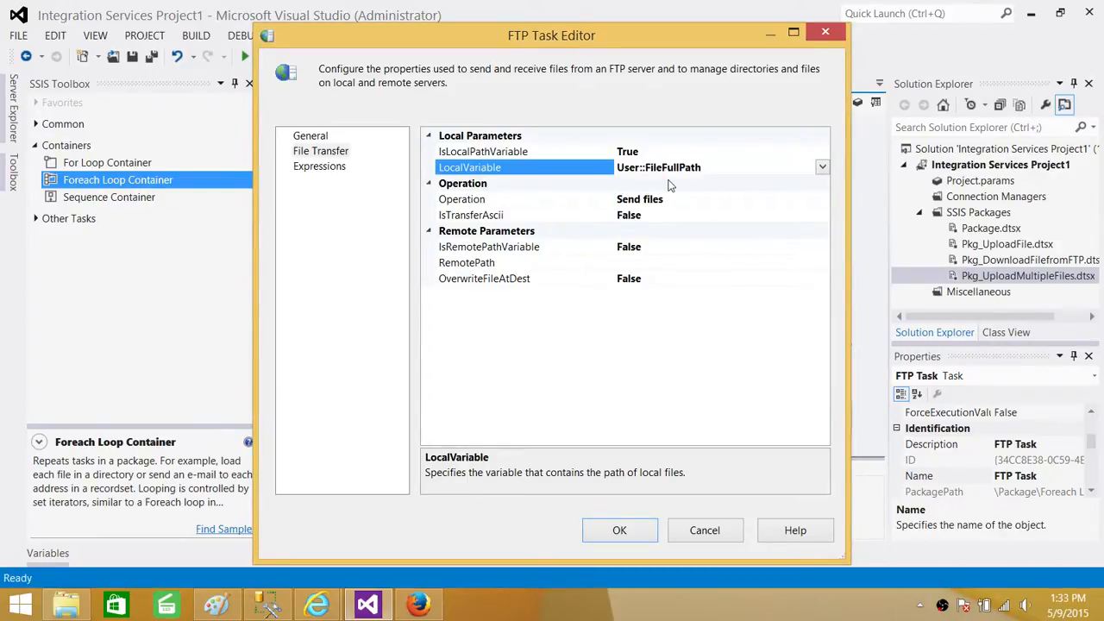
mouse_move(663, 207)
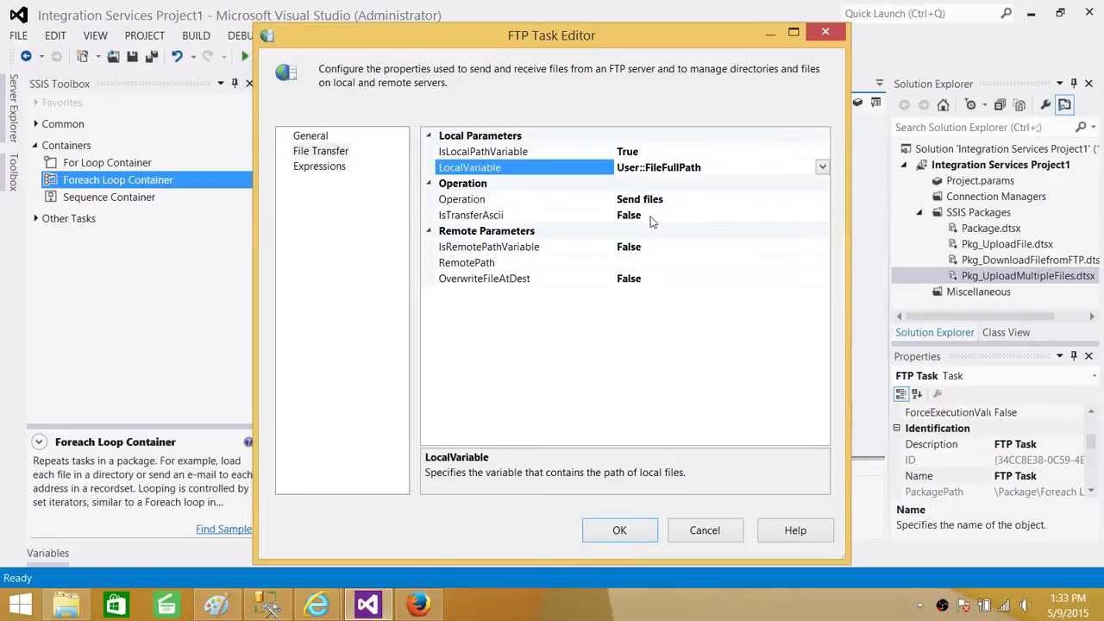
mouse_move(591, 250)
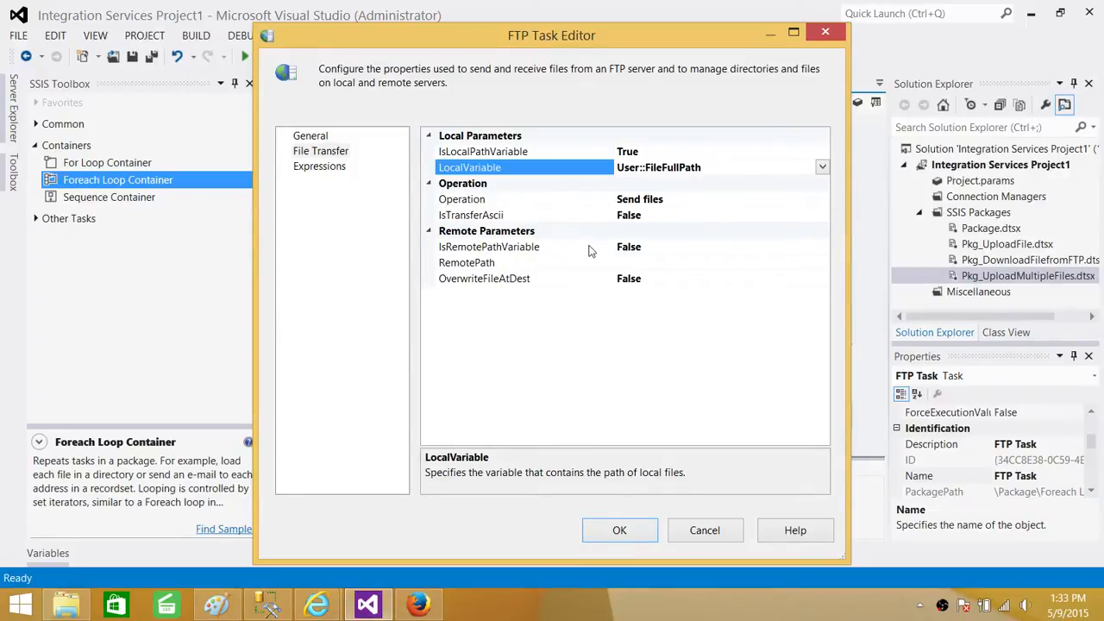
mouse_move(504, 250)
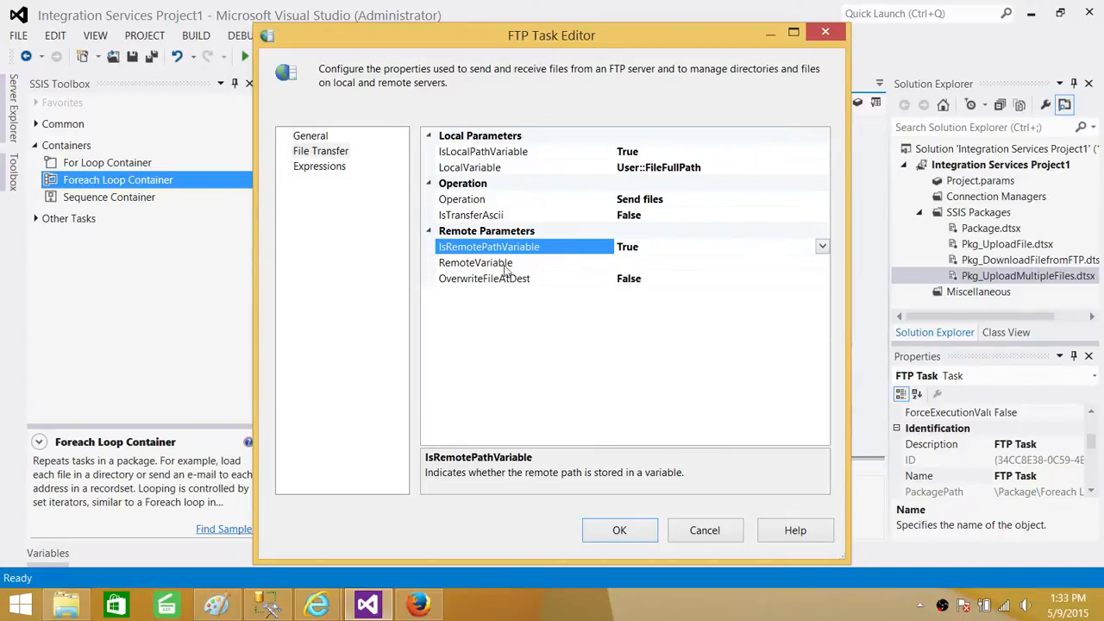
- Set the FTP Task's remote folder to User::RemoteFolder with overwrite enabled, and save
left_click(475, 263)
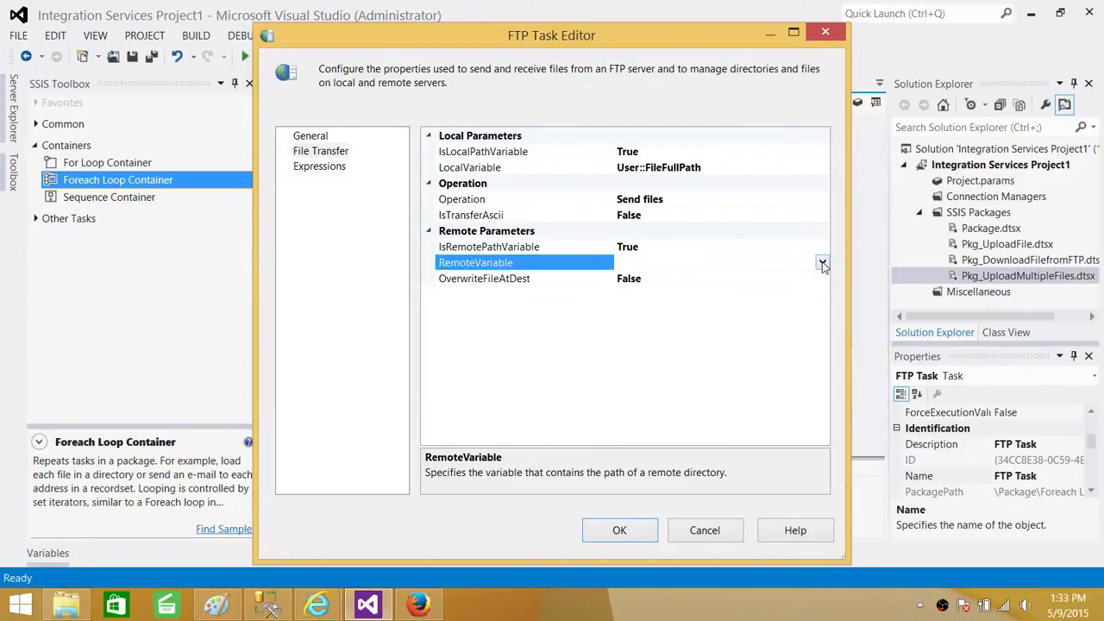
left_click(823, 262)
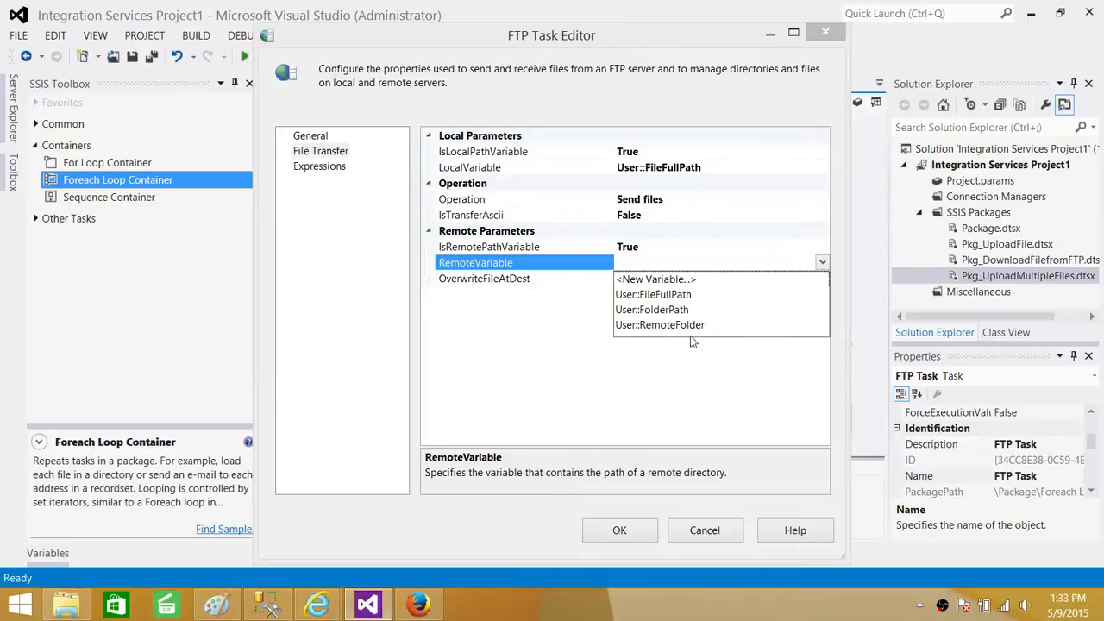
left_click(659, 325)
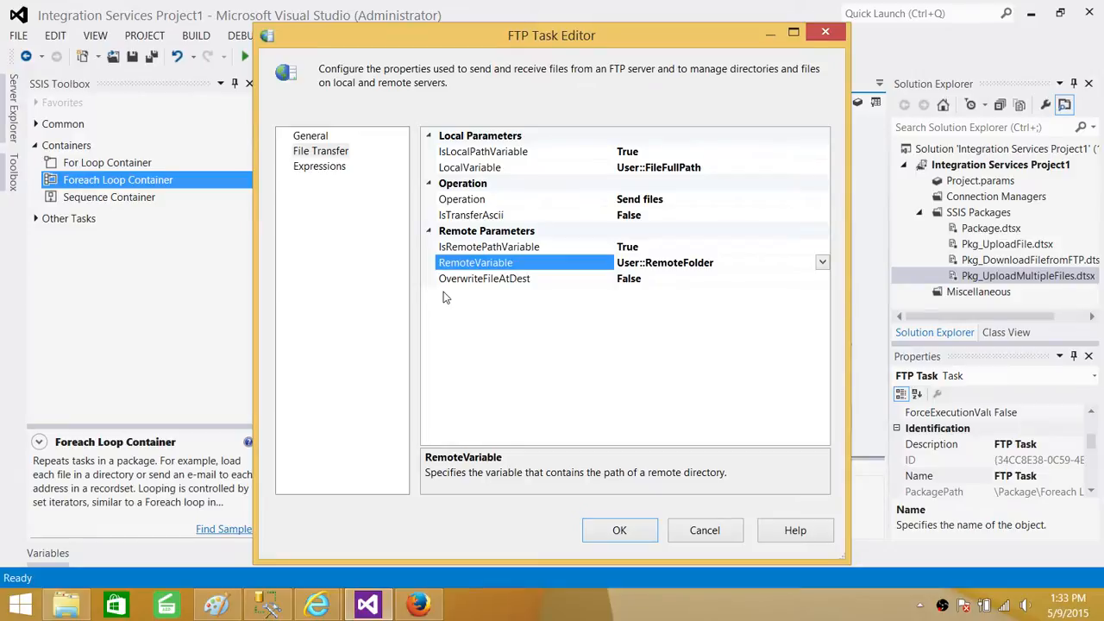
mouse_move(590, 289)
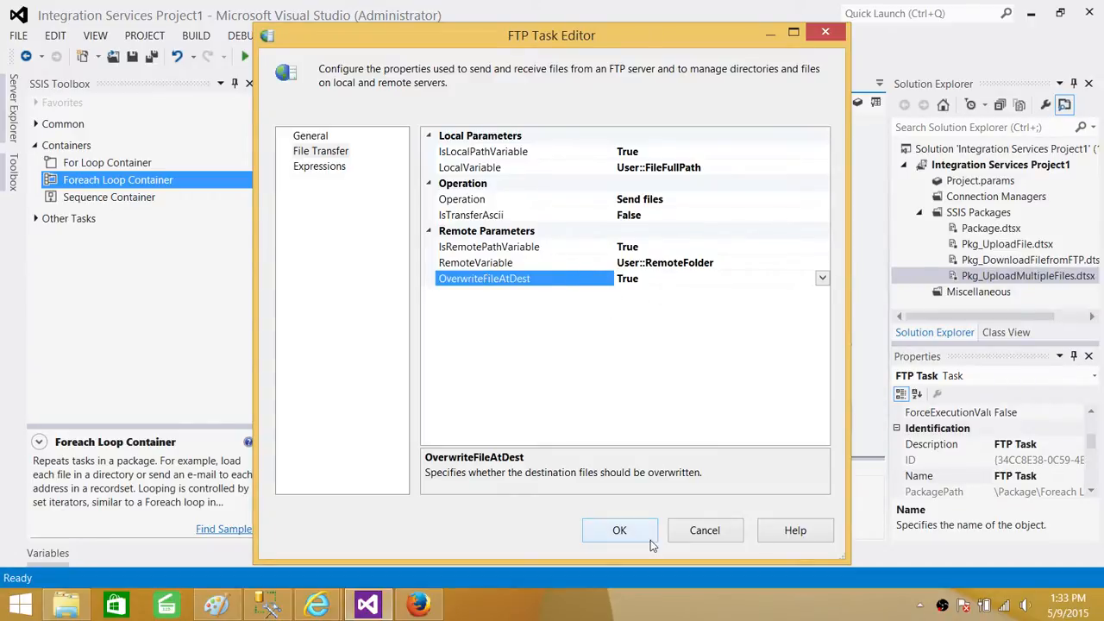
left_click(620, 529)
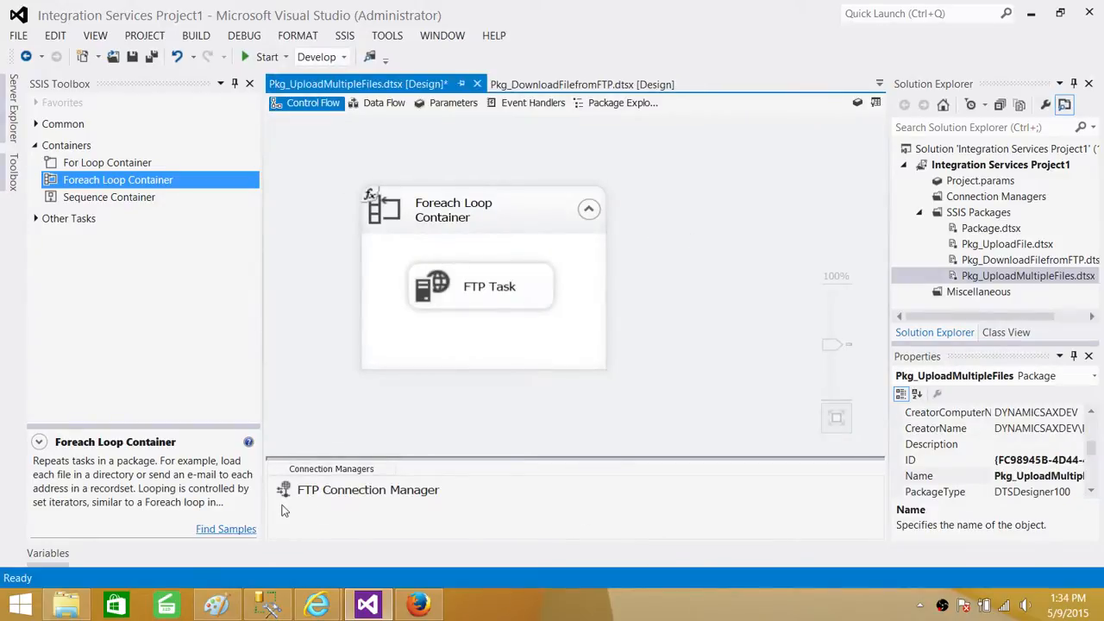
mouse_move(318, 602)
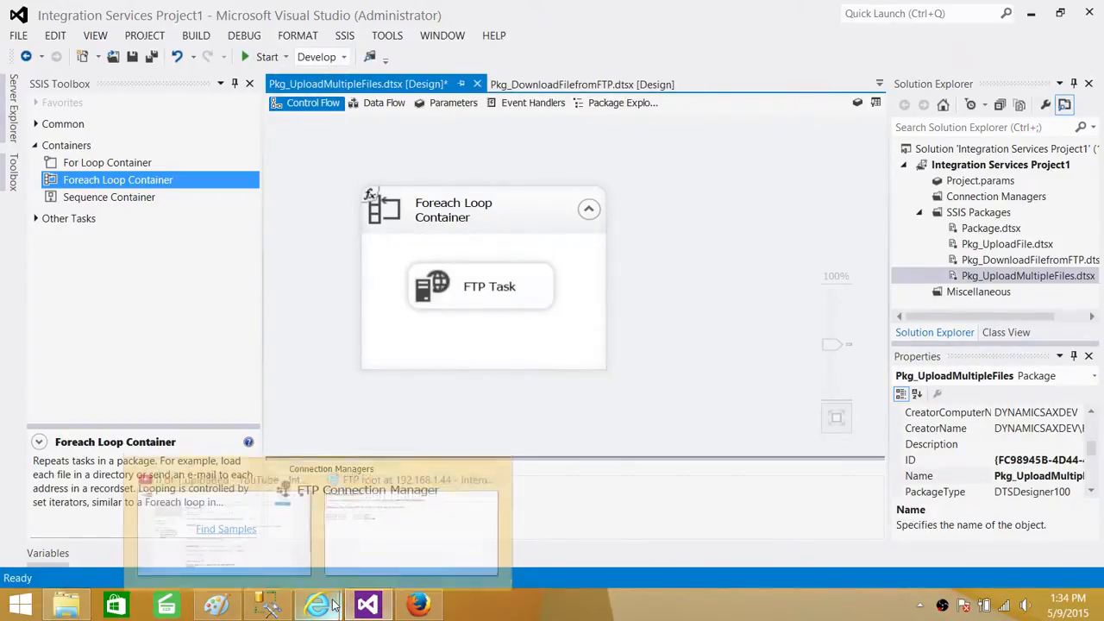
- View TESTFOLDER in the browser, holding only ConditionalSplitDemo.dtsx and Customer.txt, then return to the package
left_click(333, 604)
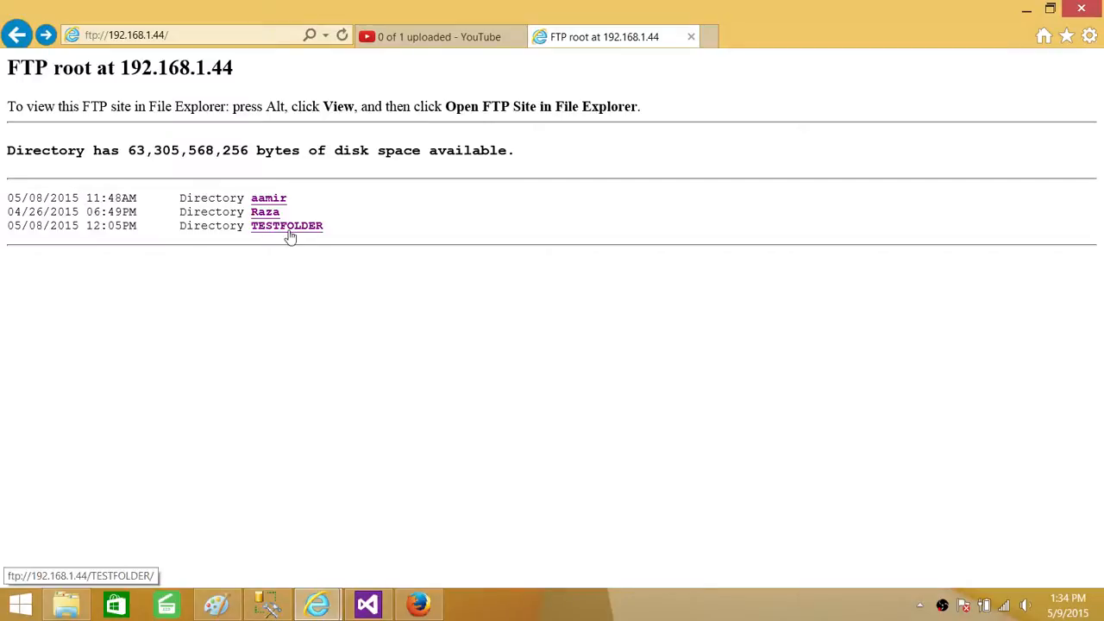
left_click(286, 226)
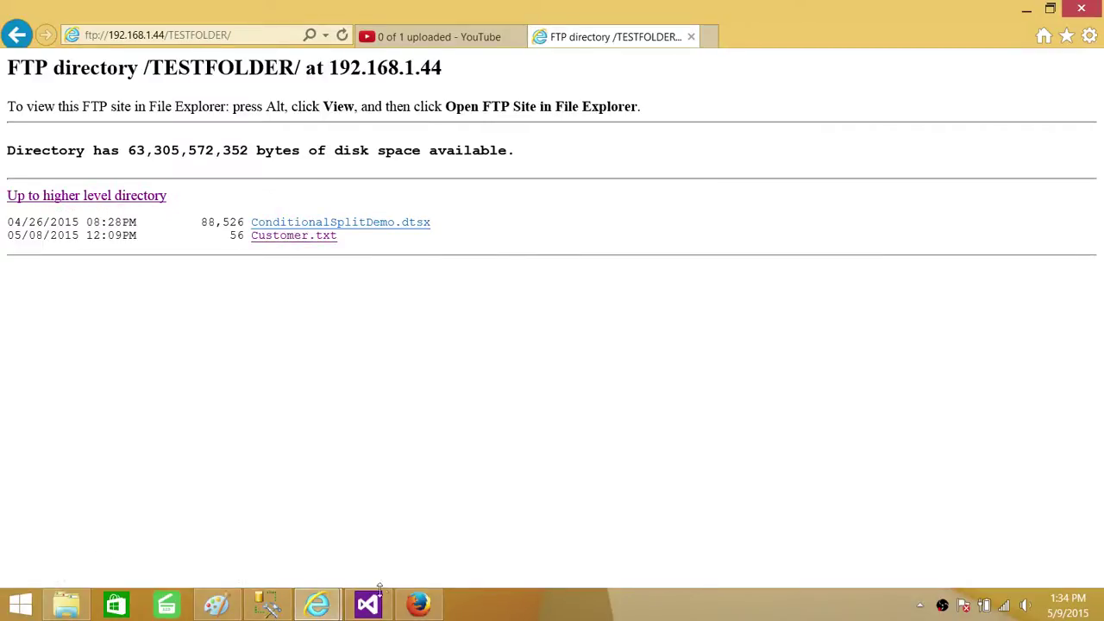
left_click(369, 604)
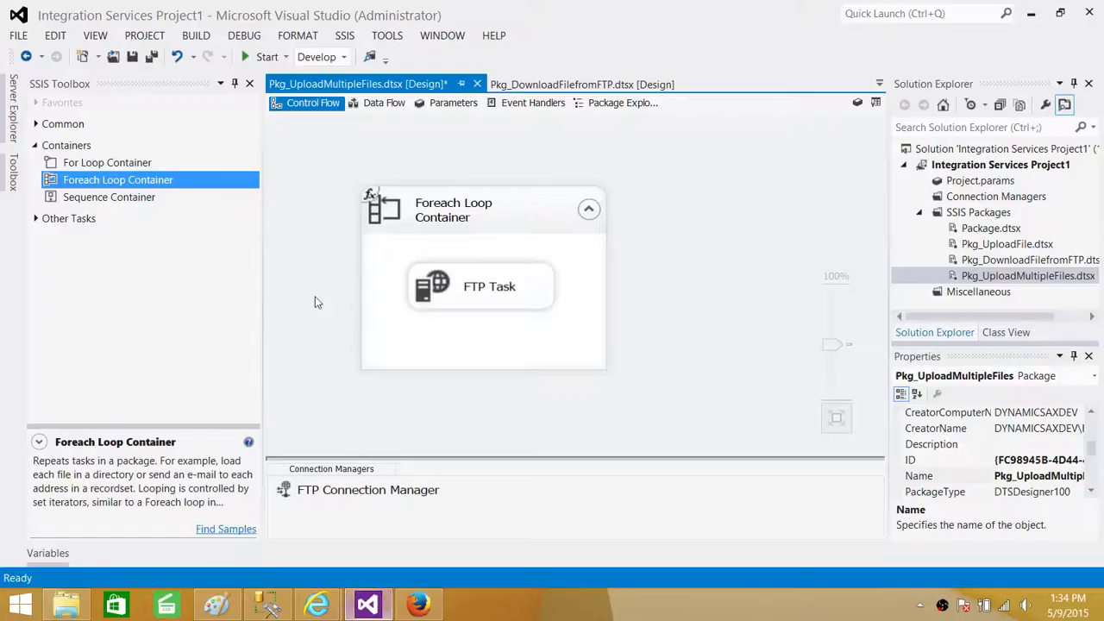
- Start running Pkg_UploadMultipleFiles, then head to the FTP folder in the browser
left_click(265, 57)
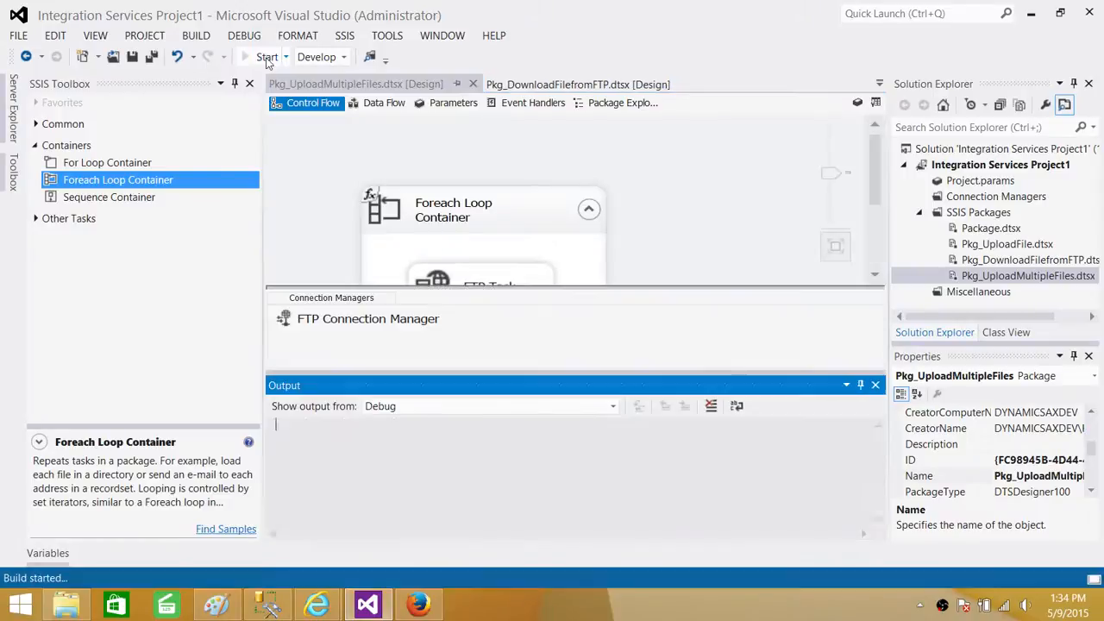
left_click(258, 57)
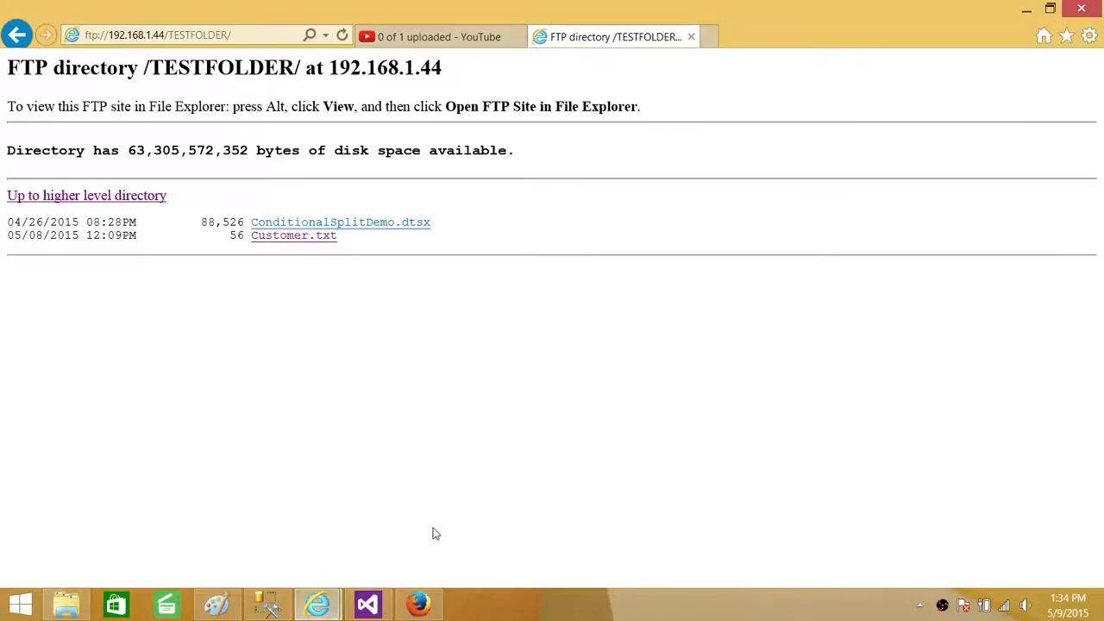
- Refresh TESTFOLDER to see the Customer files and mytrace.trc, cancelling the Customer_AS.xlsx download
left_click(344, 35)
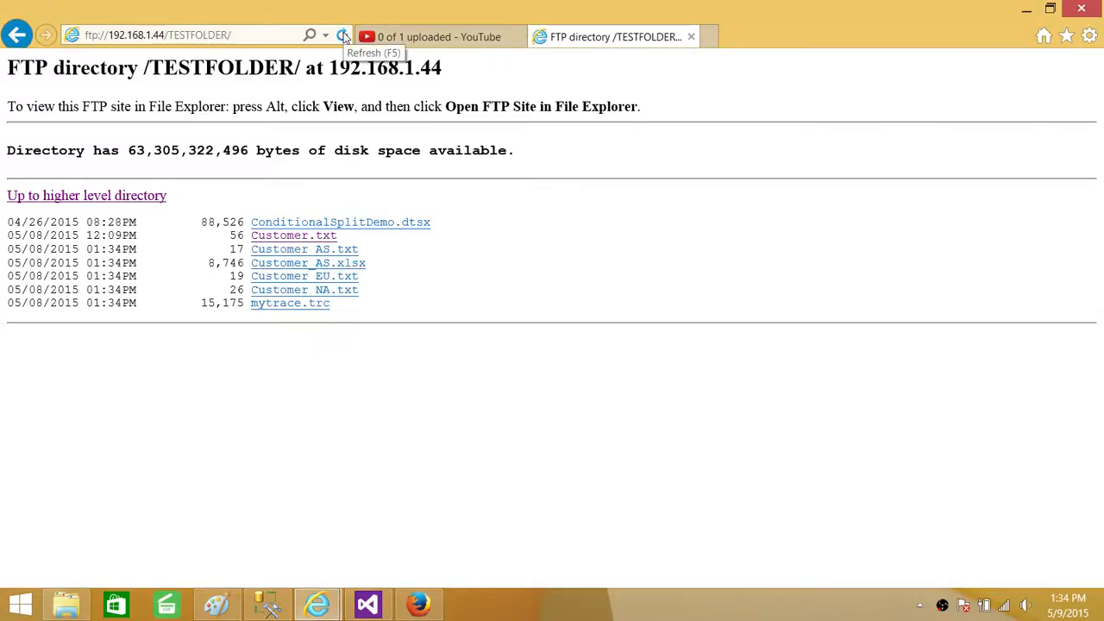
mouse_move(270, 235)
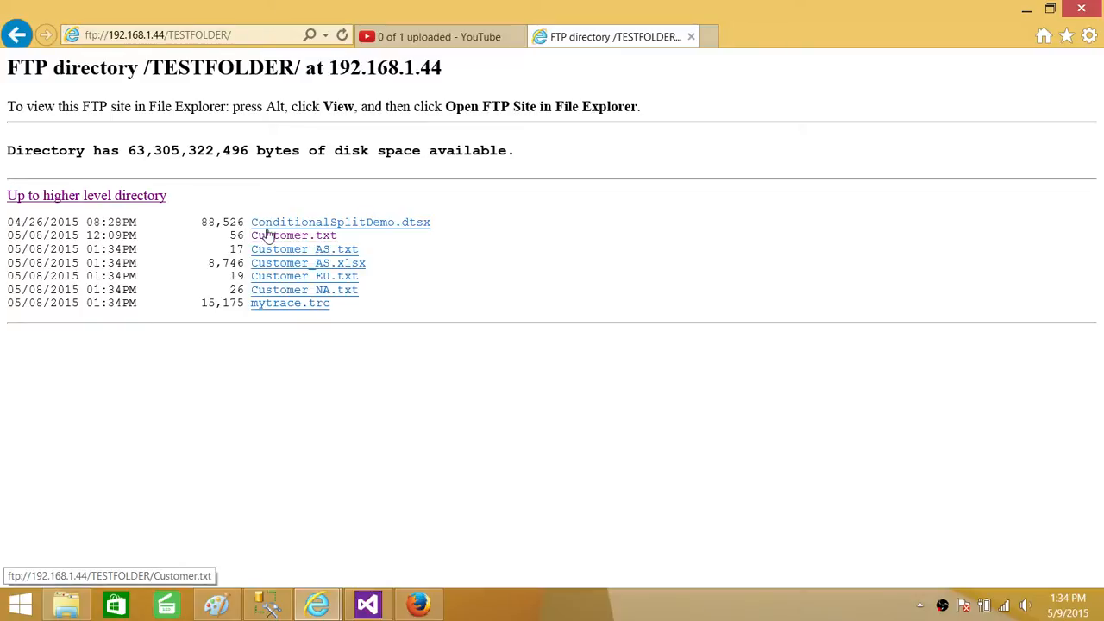
mouse_move(231, 131)
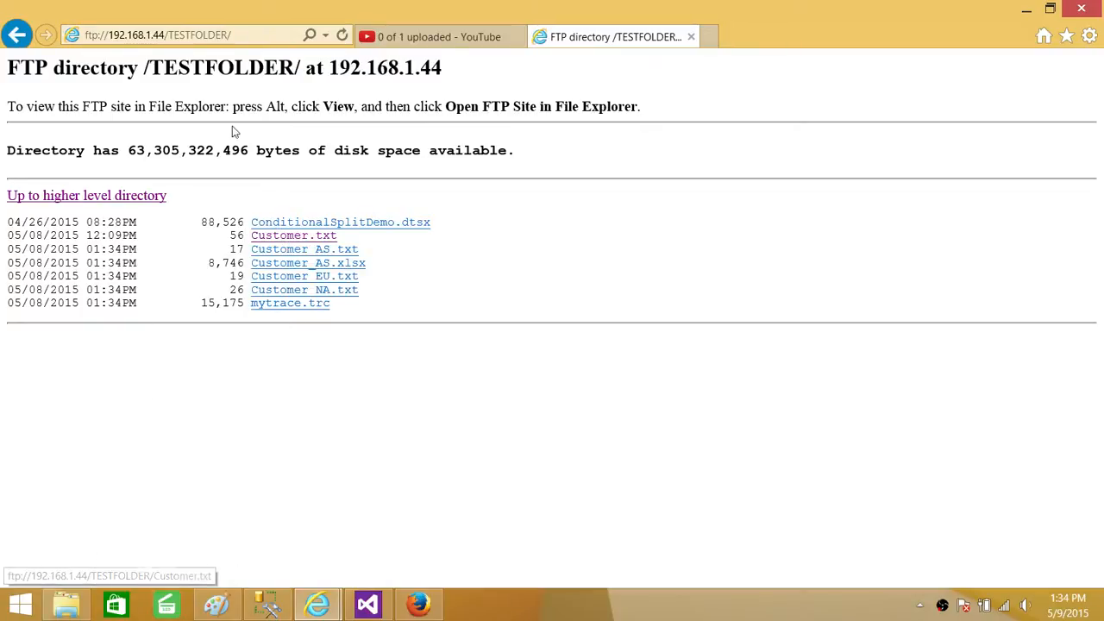
mouse_move(311, 263)
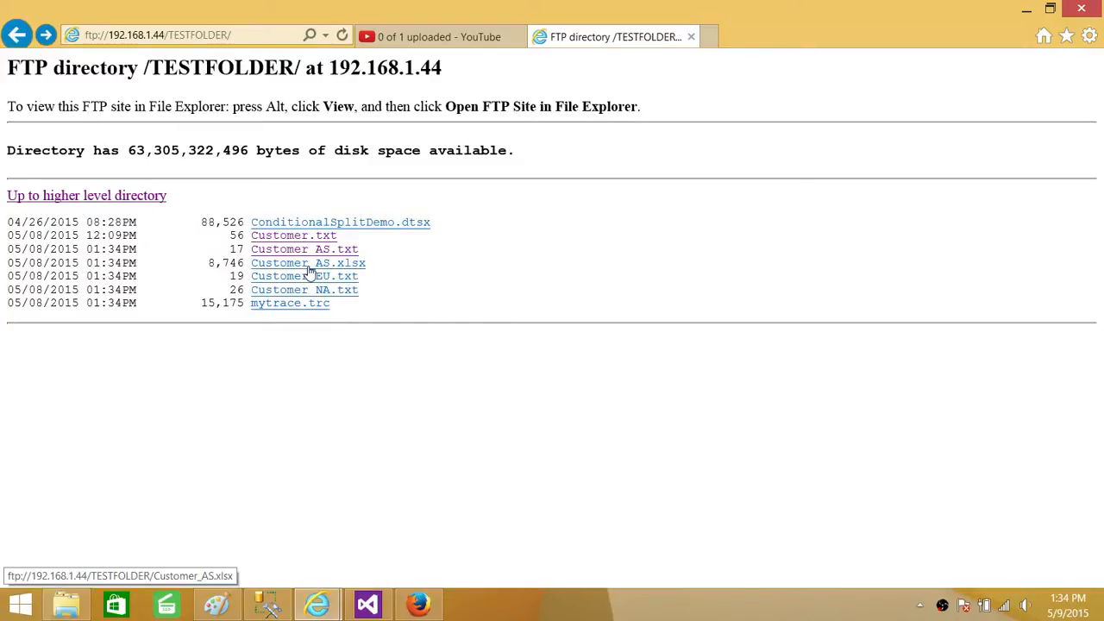
mouse_move(289, 303)
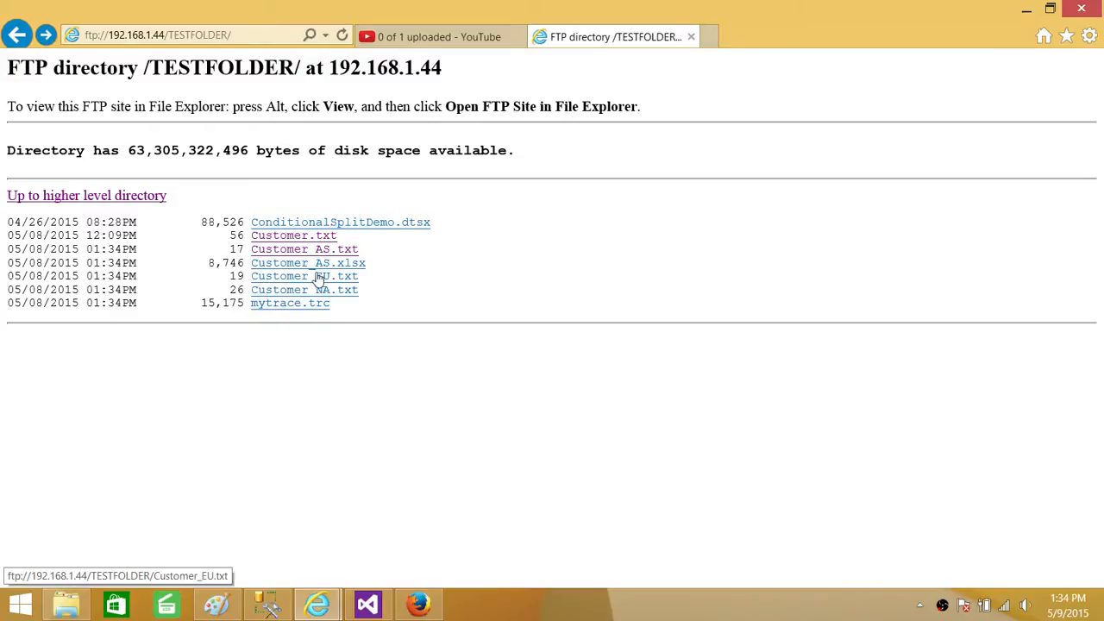
left_click(307, 262)
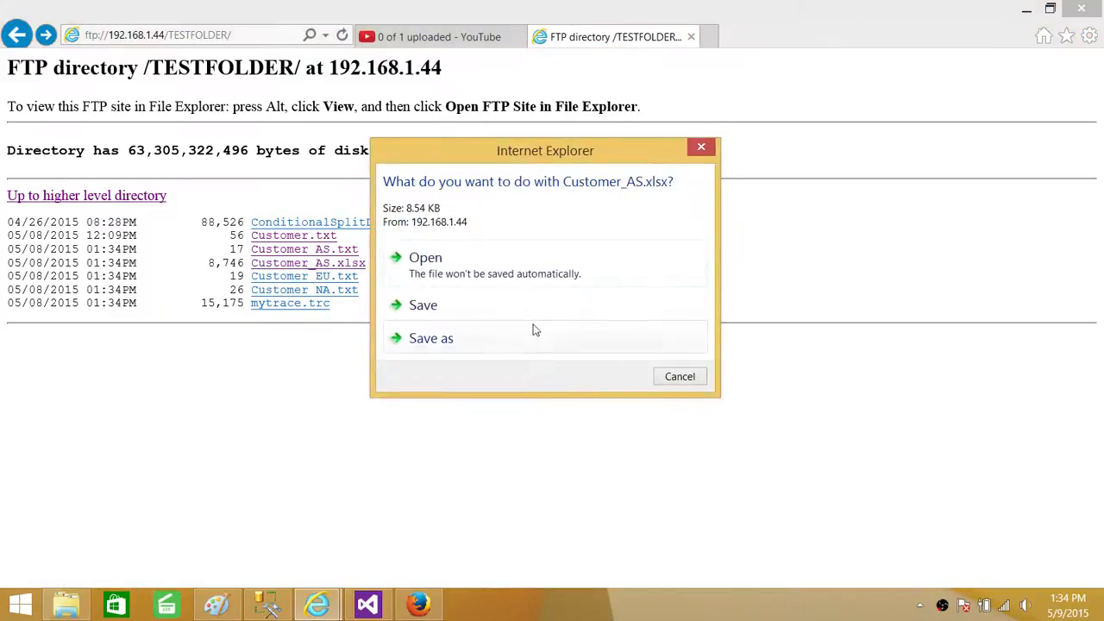
mouse_move(679, 373)
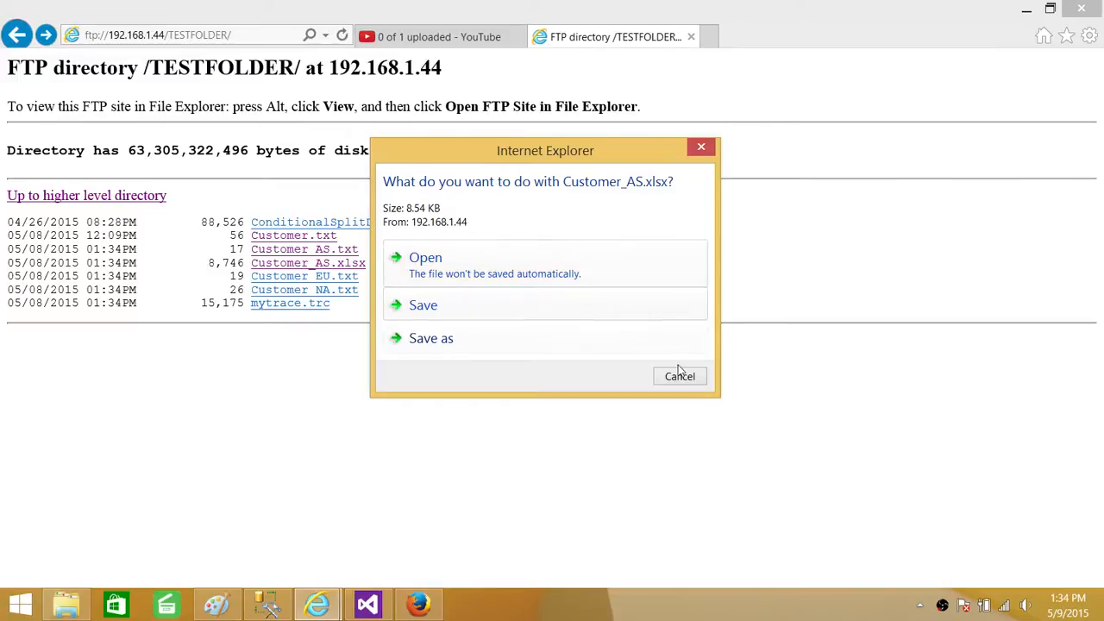
left_click(679, 375)
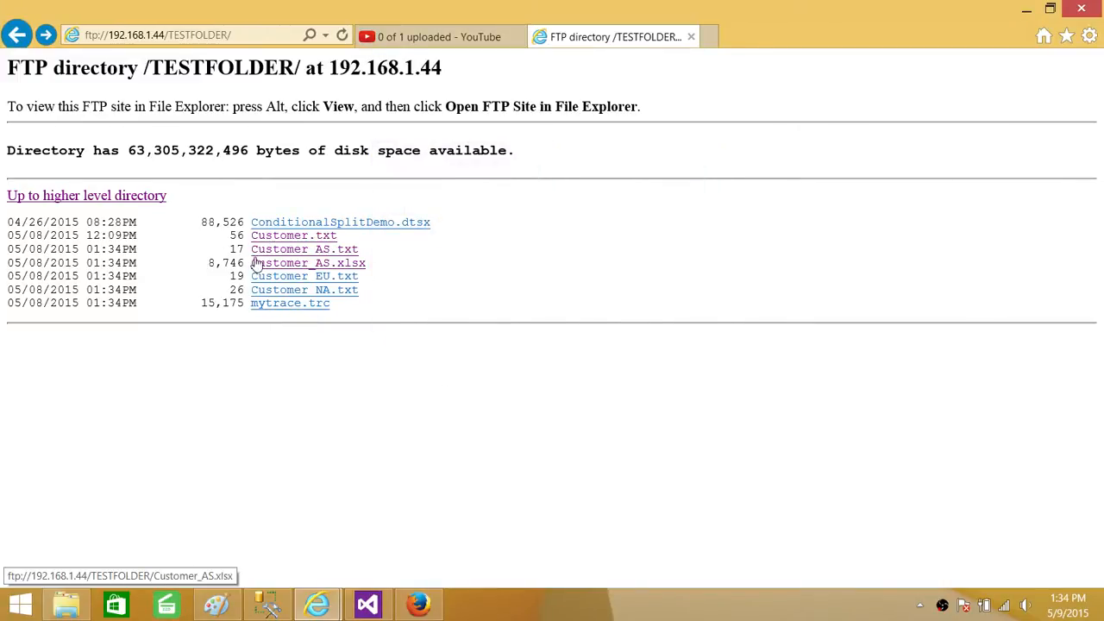
mouse_move(268, 213)
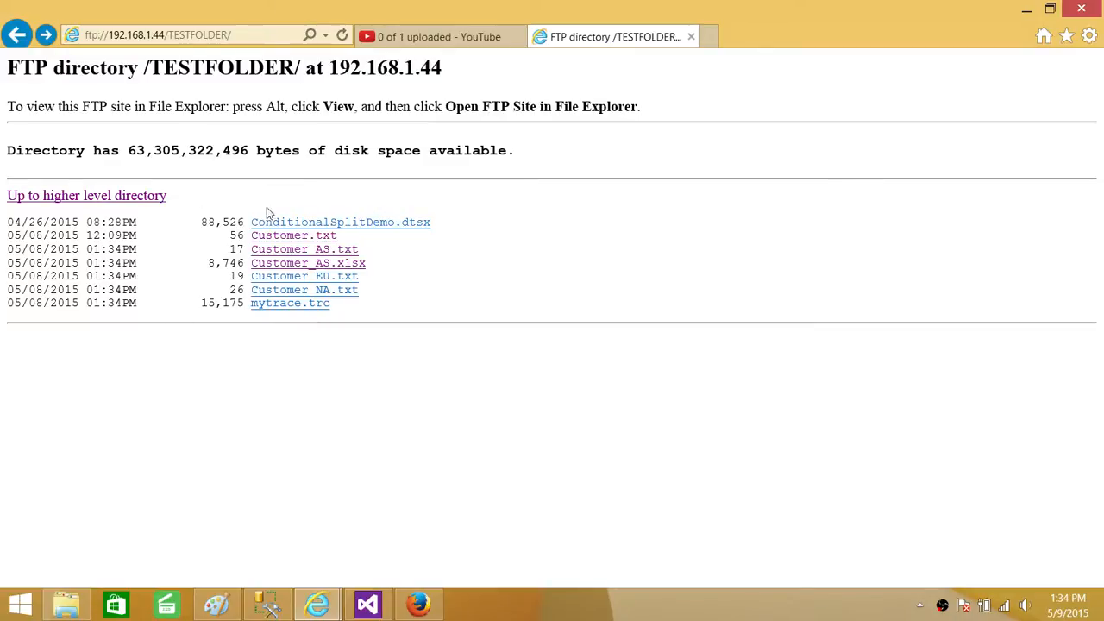
mouse_move(158, 342)
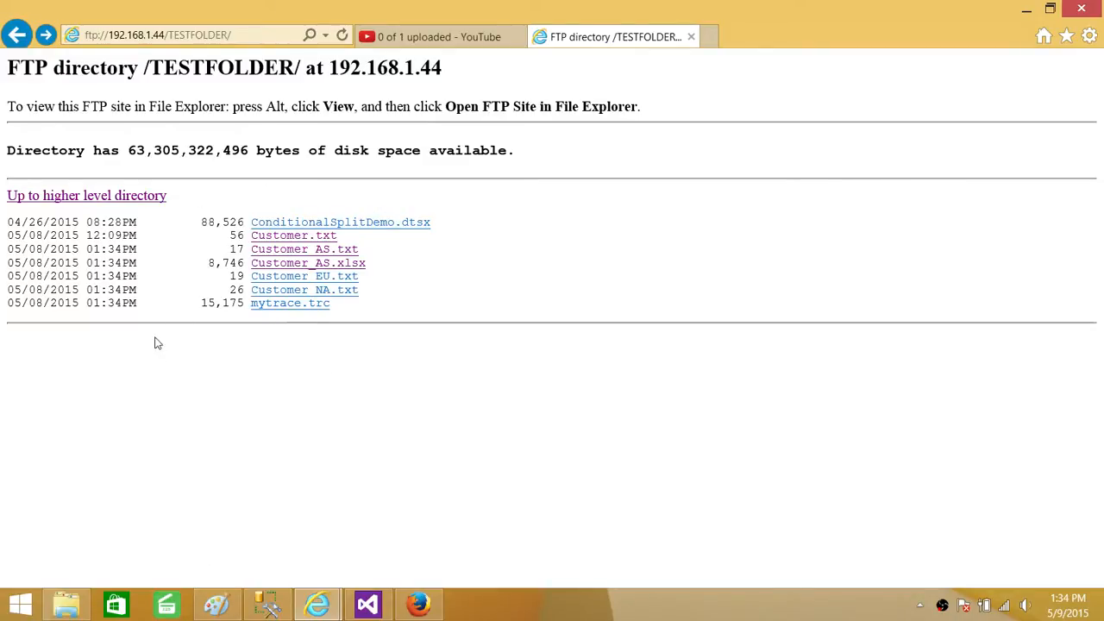
mouse_move(268, 588)
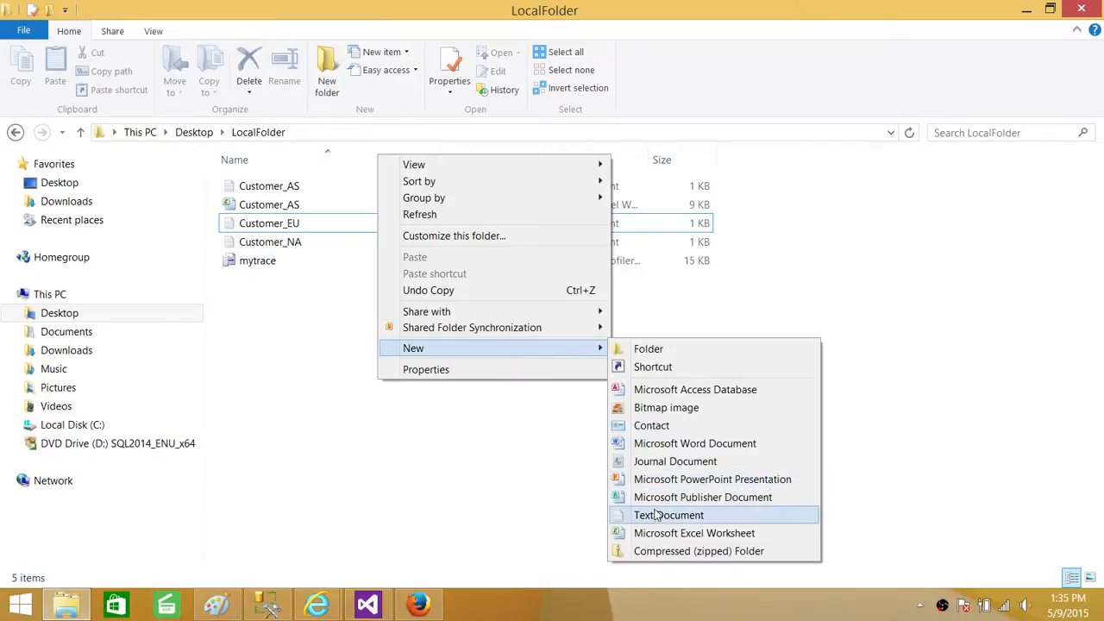
- Create a new empty text document named MyNewFile in LocalFolder
left_click(668, 515)
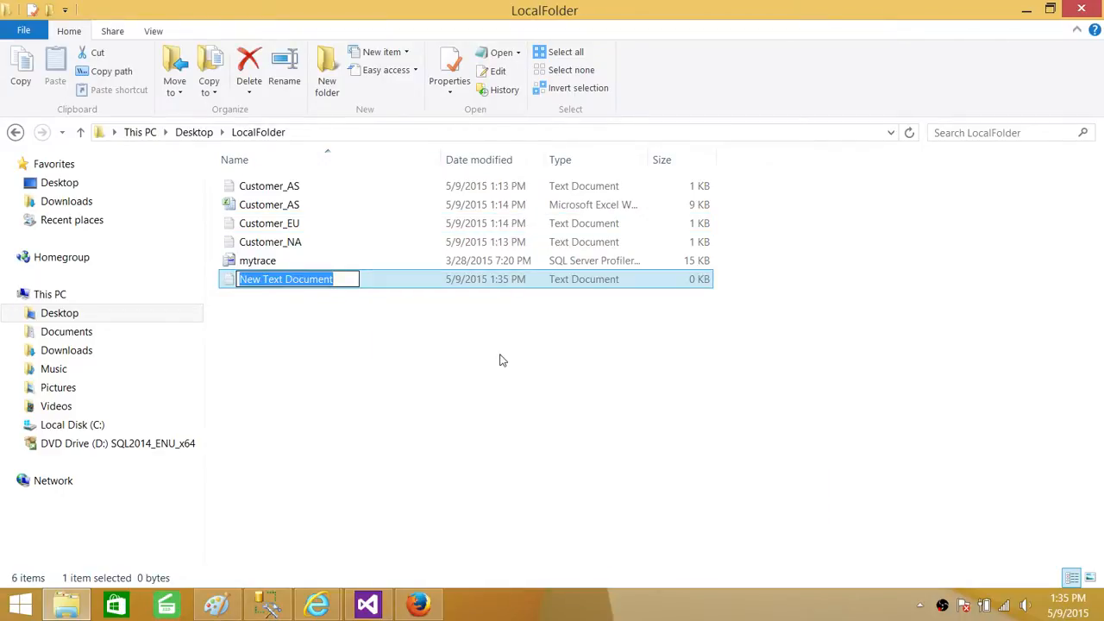
type("My")
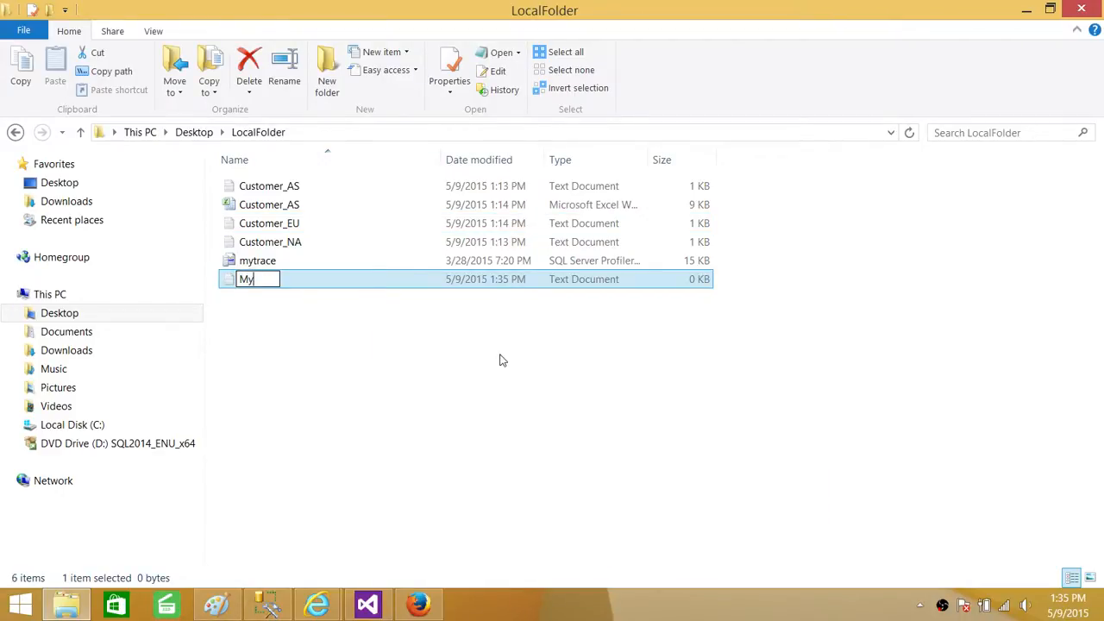
type("NewFile")
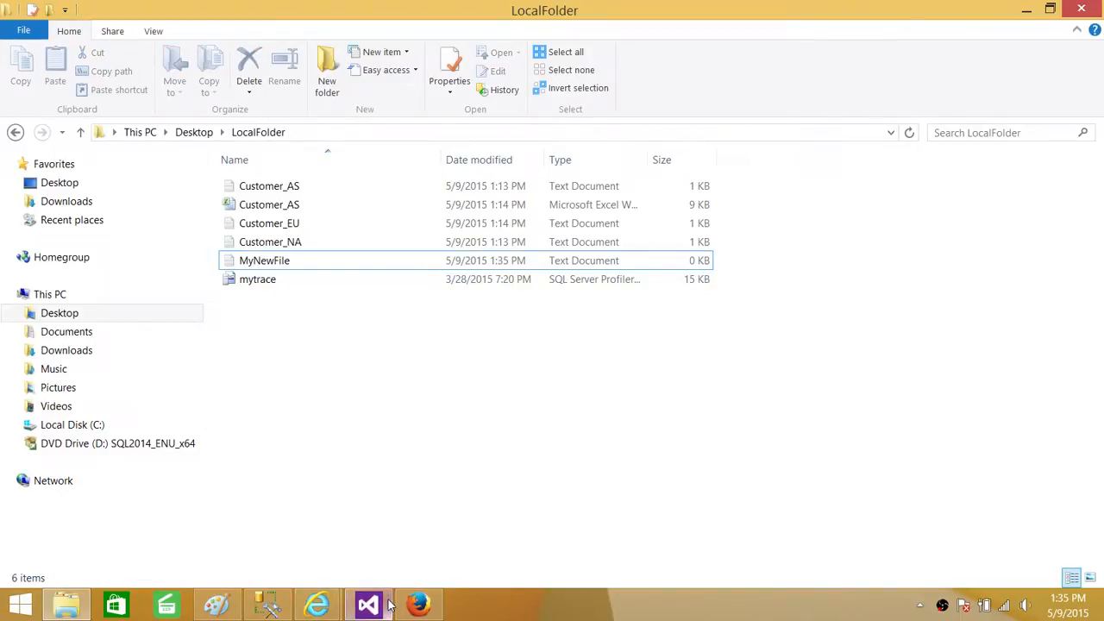
- Stop the finished debug run and run the package again to upload MyNewFile
left_click(367, 603)
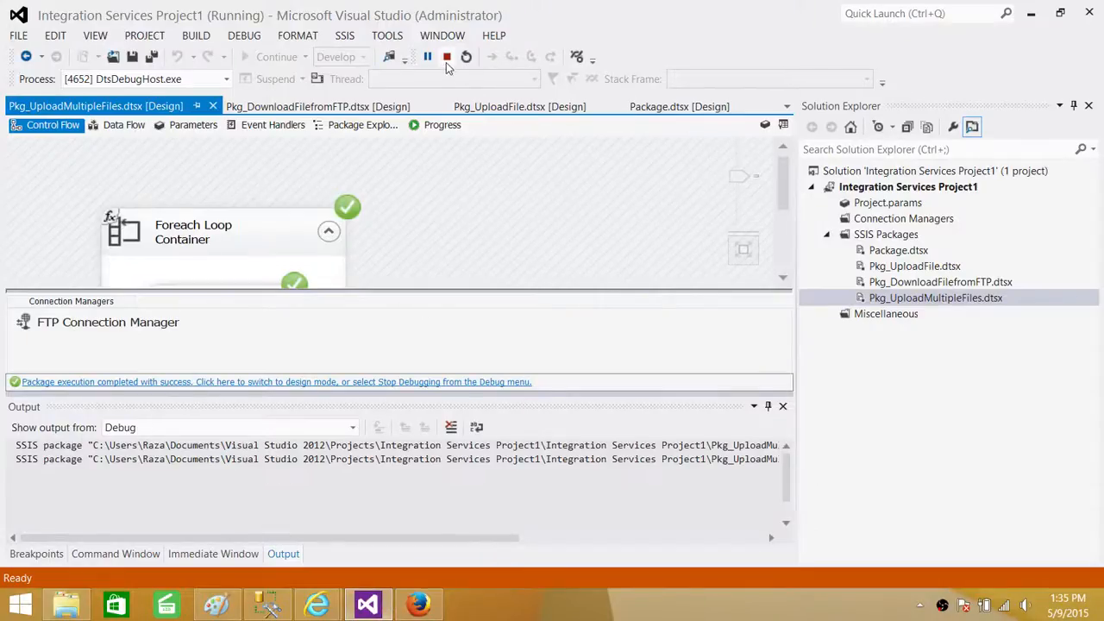
left_click(448, 57)
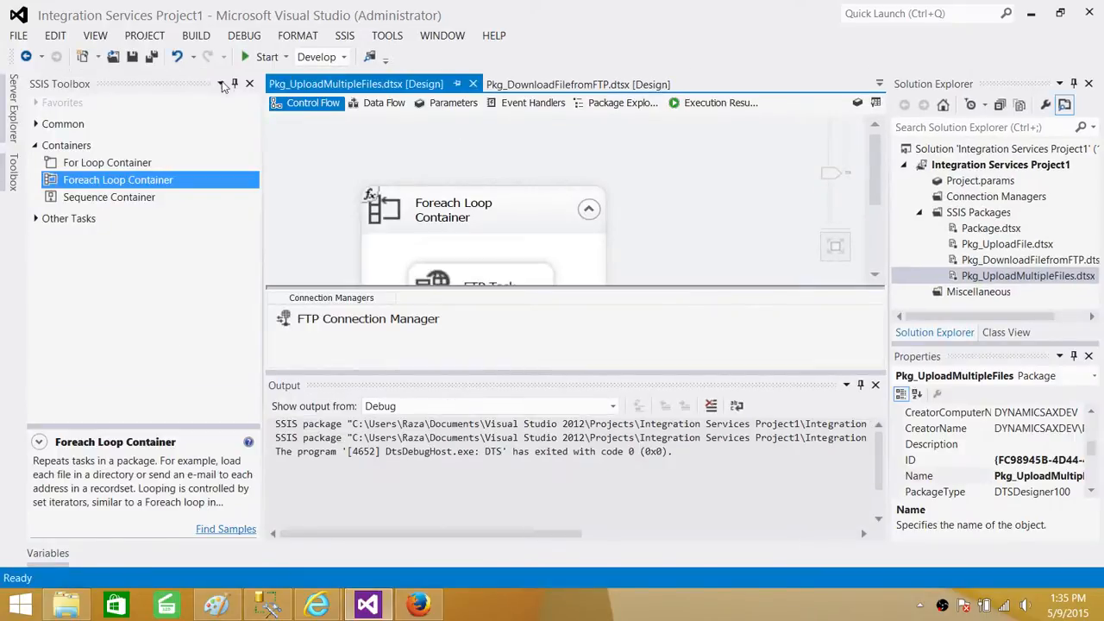
left_click(262, 57)
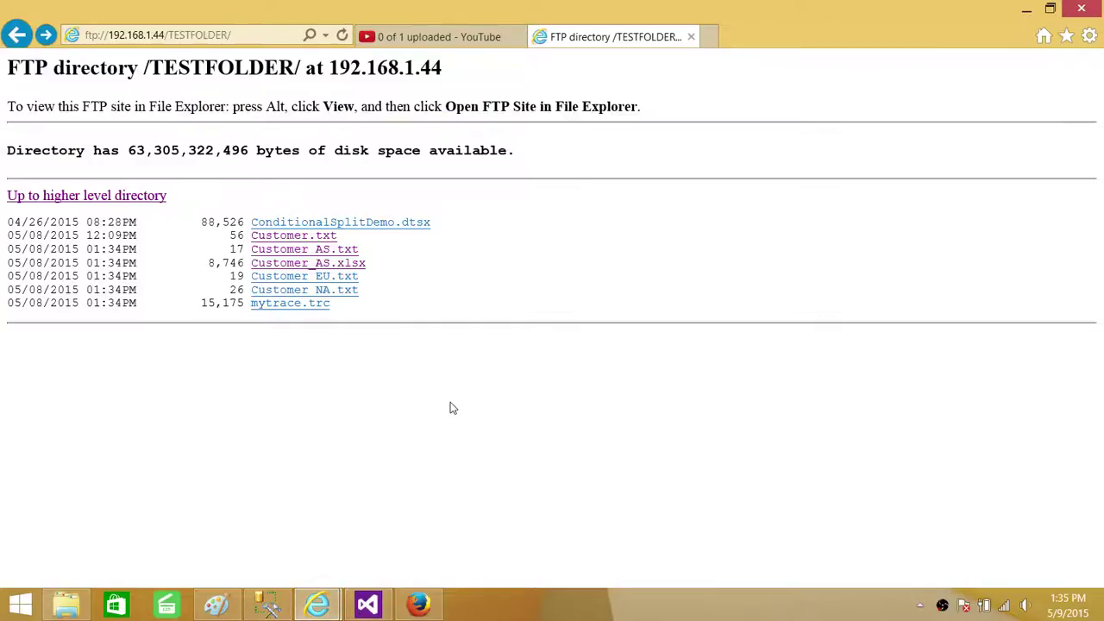
- Reload the TESTFOLDER listing in Internet Explorer to show MyNewFile.txt among the uploaded files
left_click(342, 35)
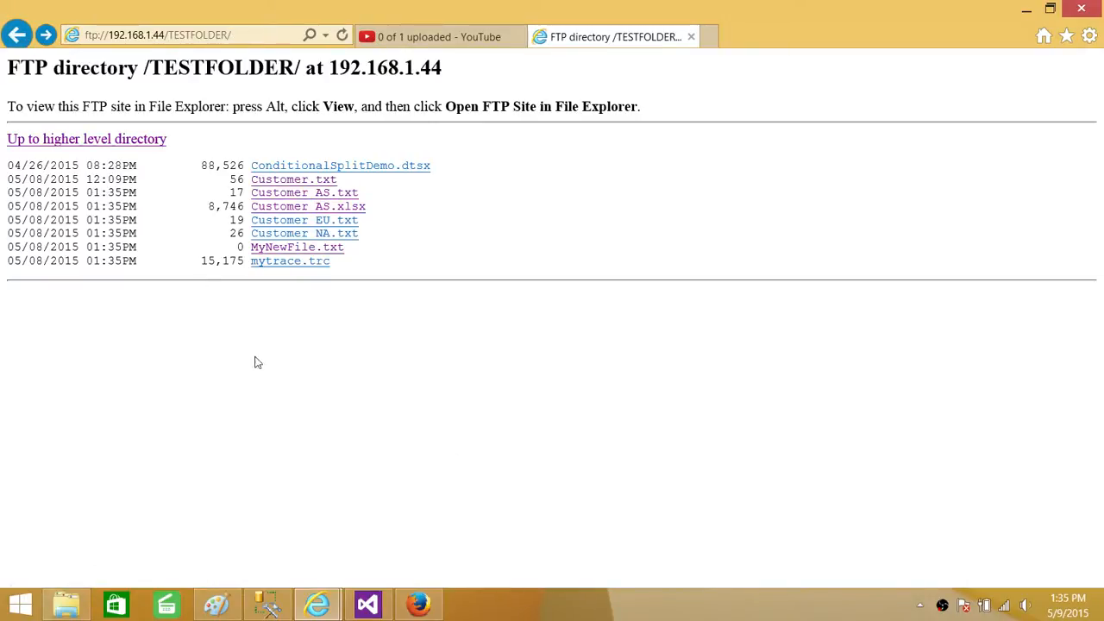
mouse_move(581, 477)
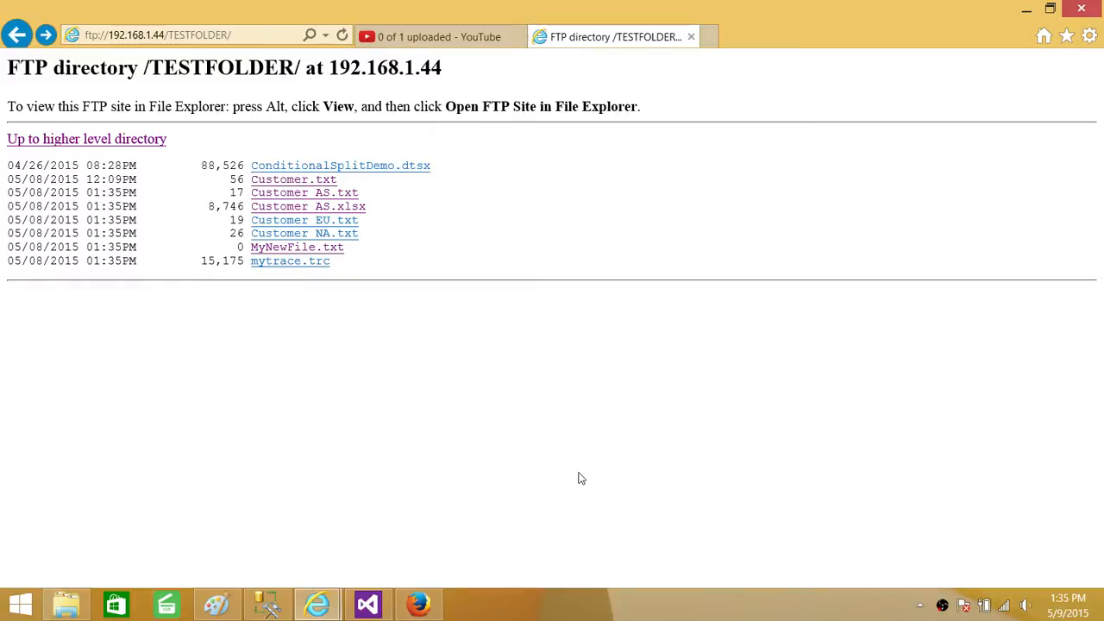
mouse_move(630, 483)
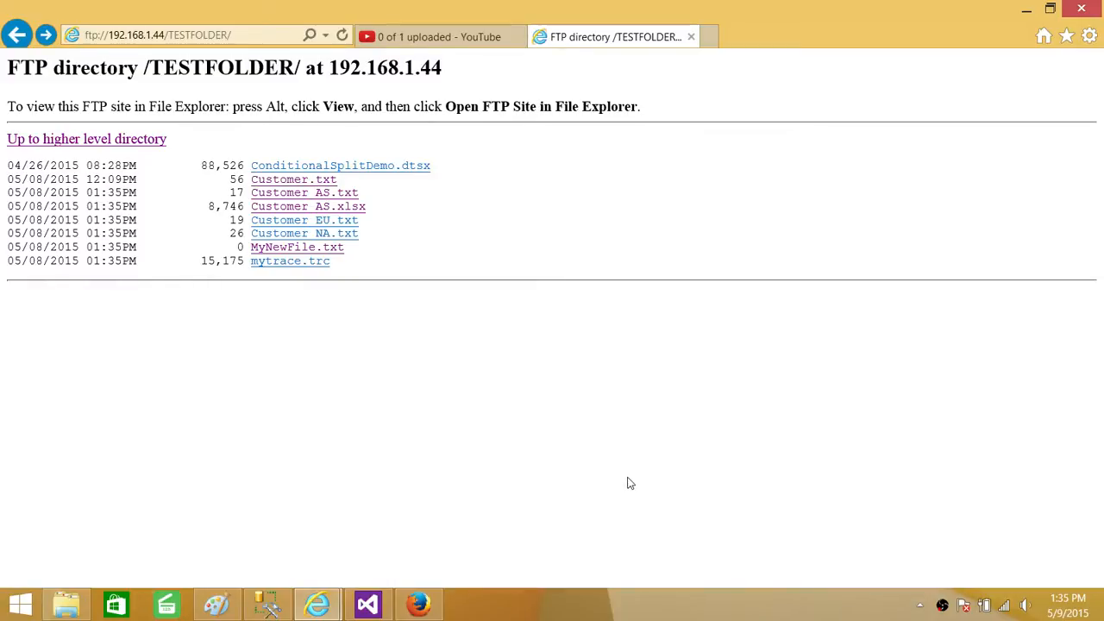